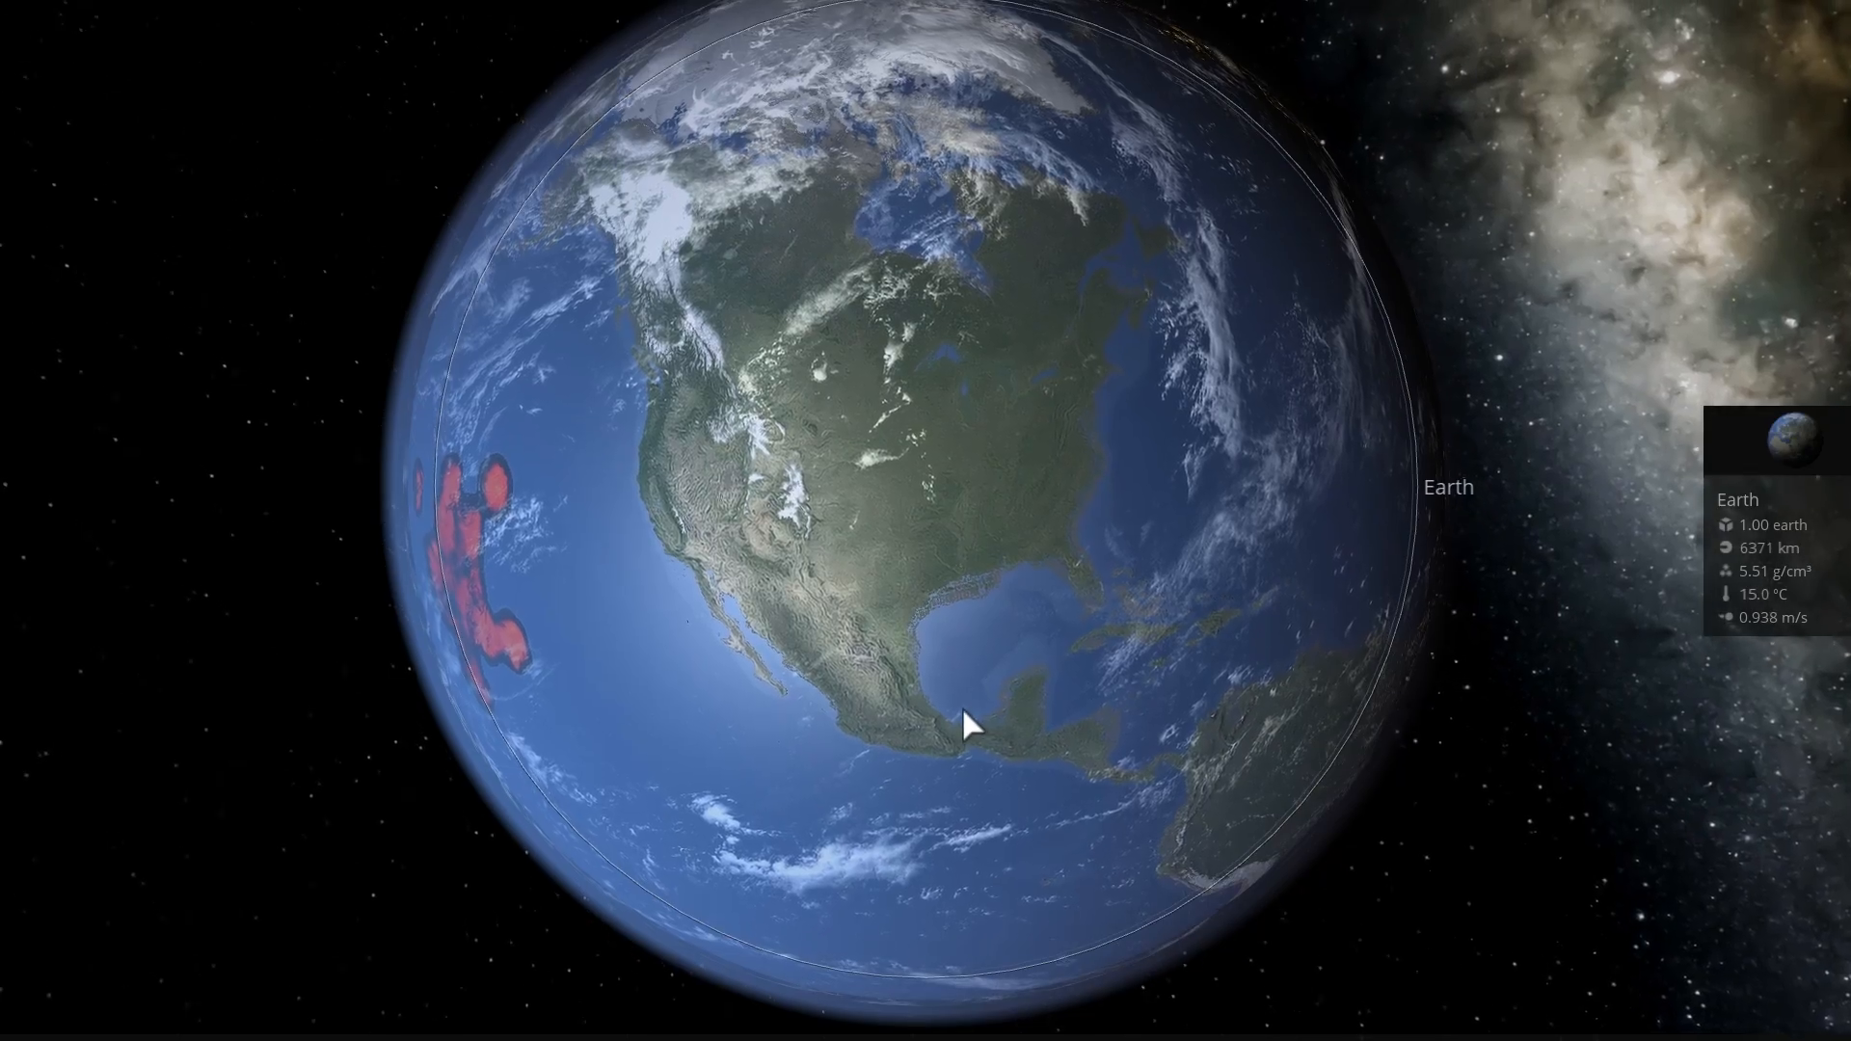
# Show the asteroid catalog in Add Object, listing Apophis, 2014 RC, 2016 HO3 and 2015 BZ509
pyautogui.scroll(-3)
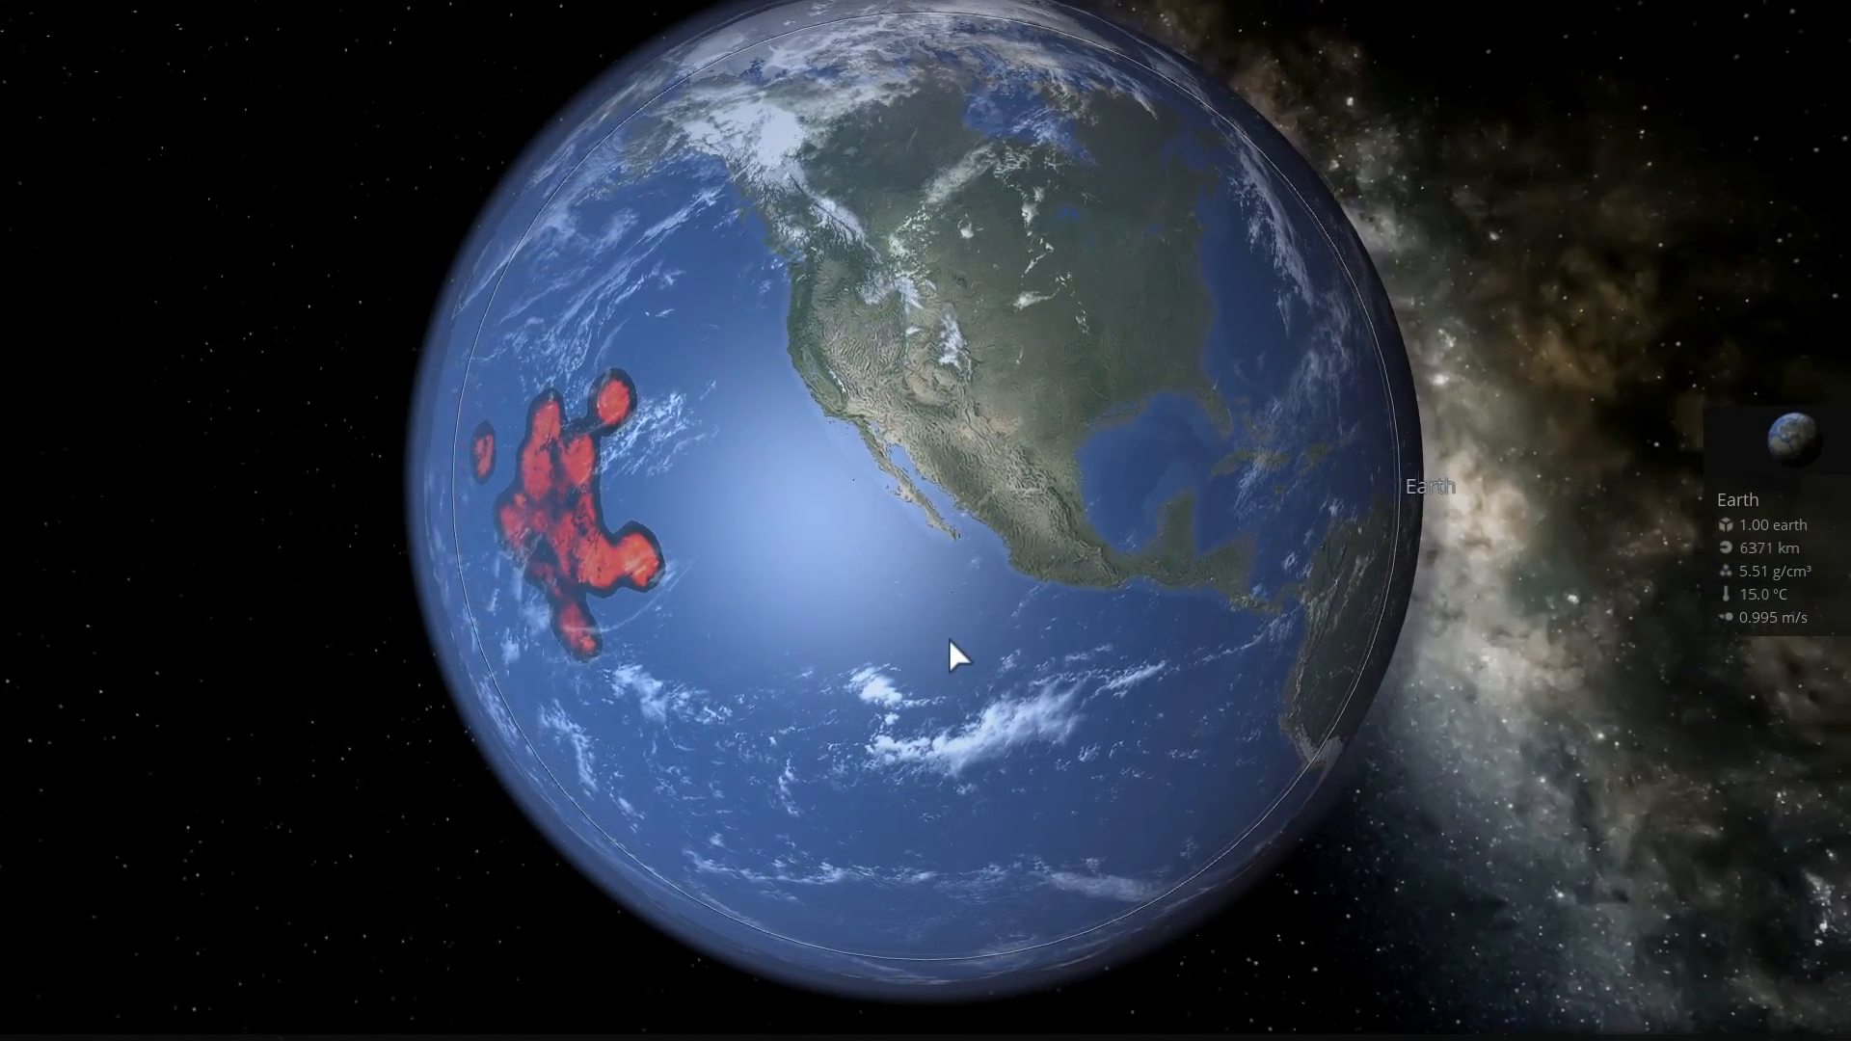
pyautogui.scroll(-3)
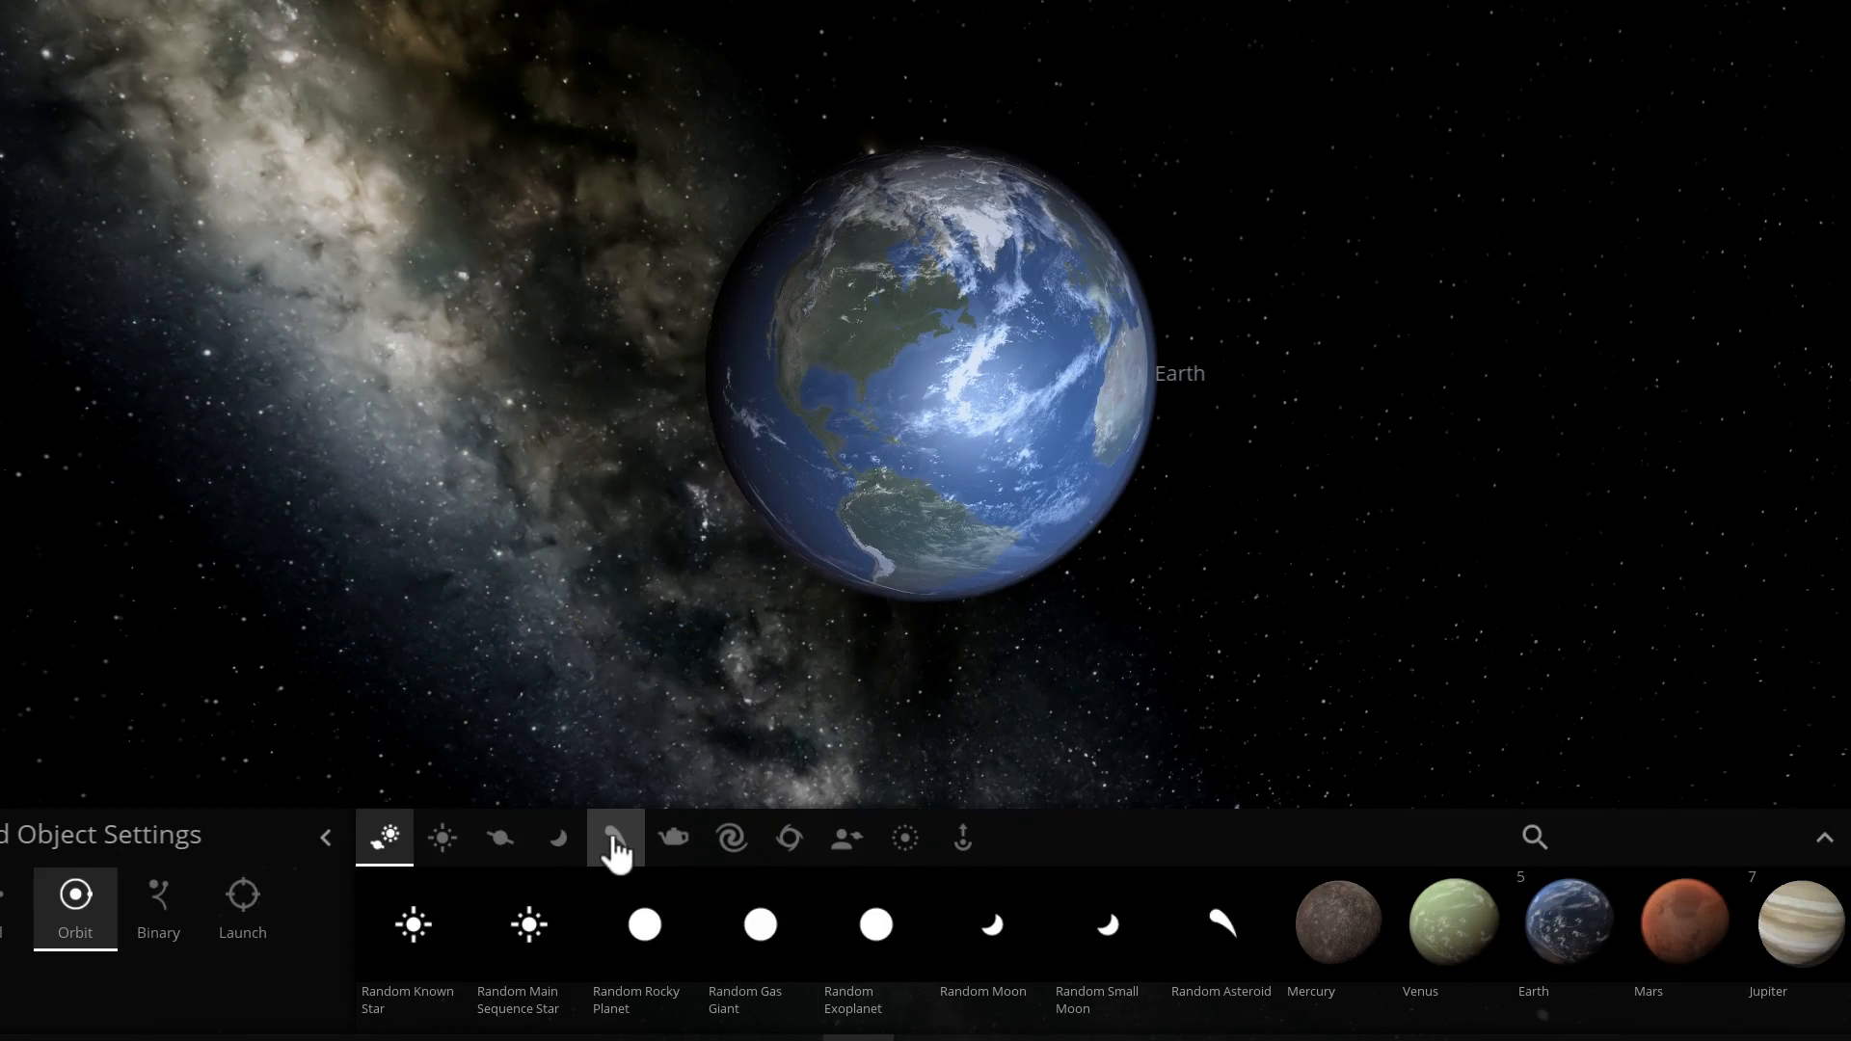
pyautogui.click(613, 839)
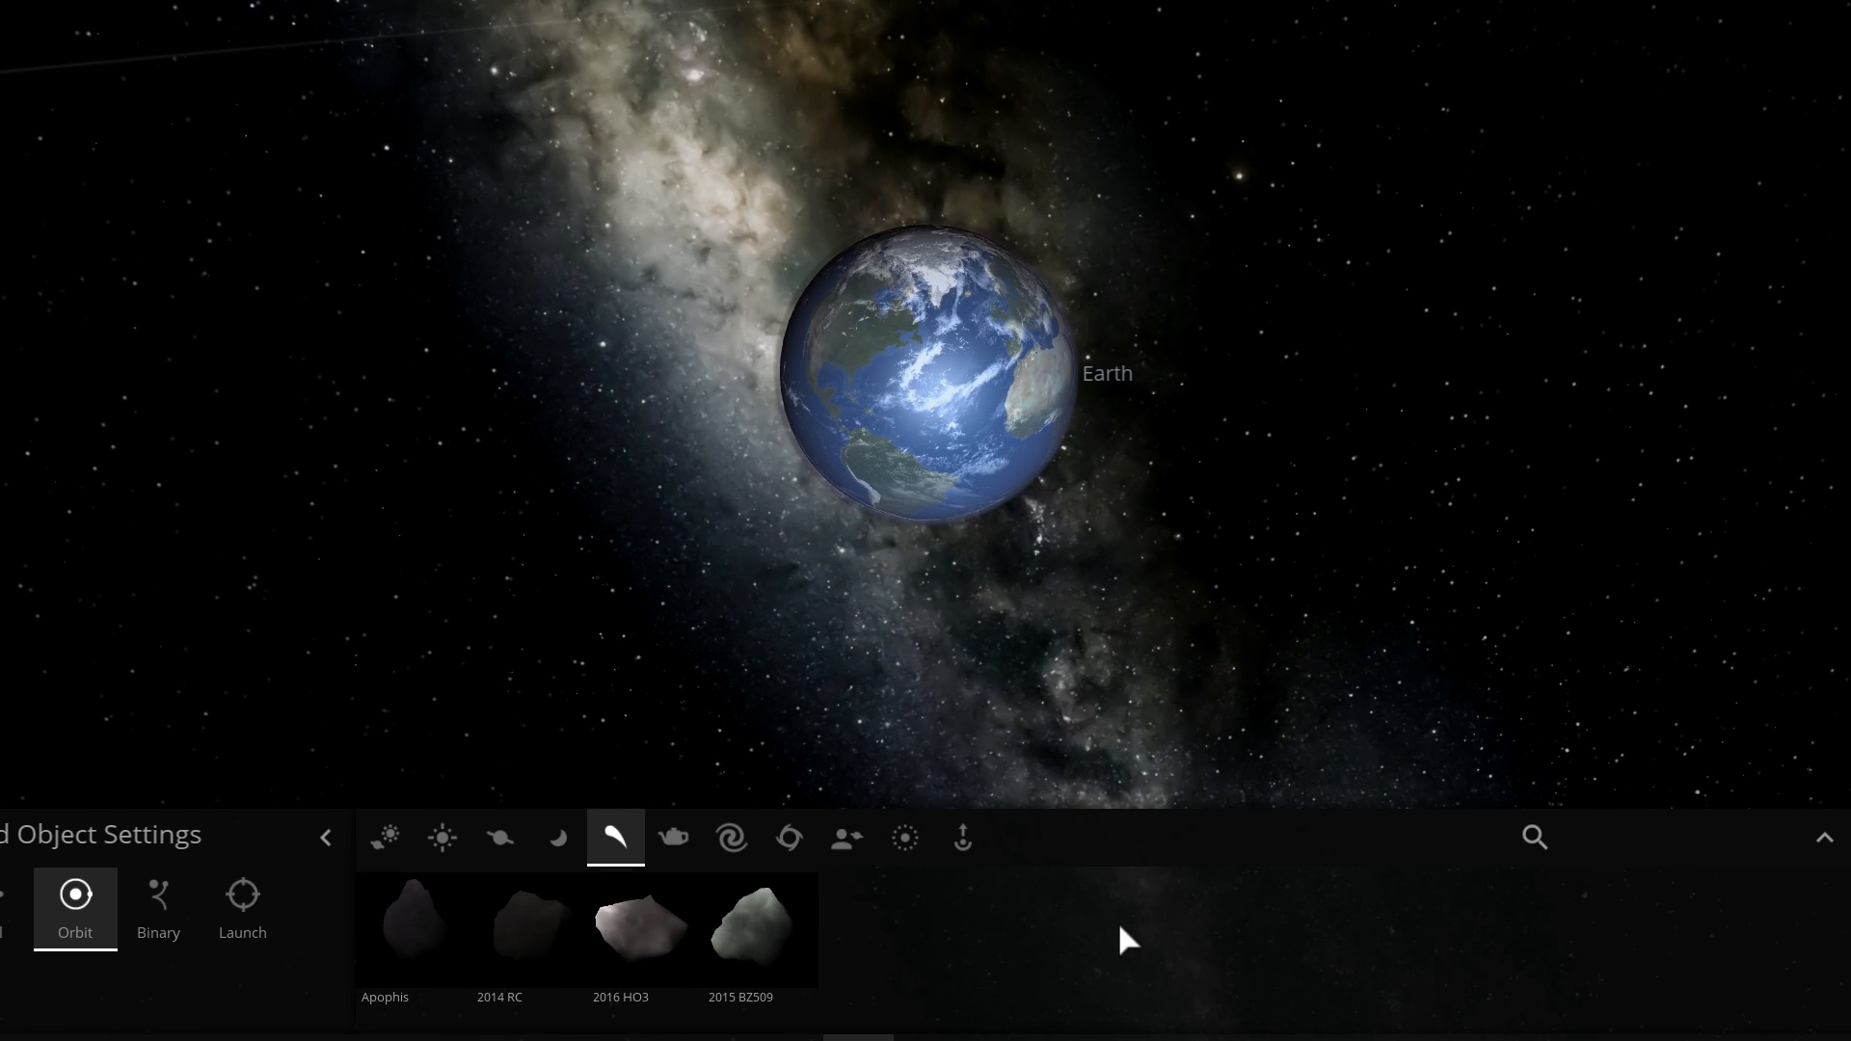
pyautogui.moveTo(758, 929)
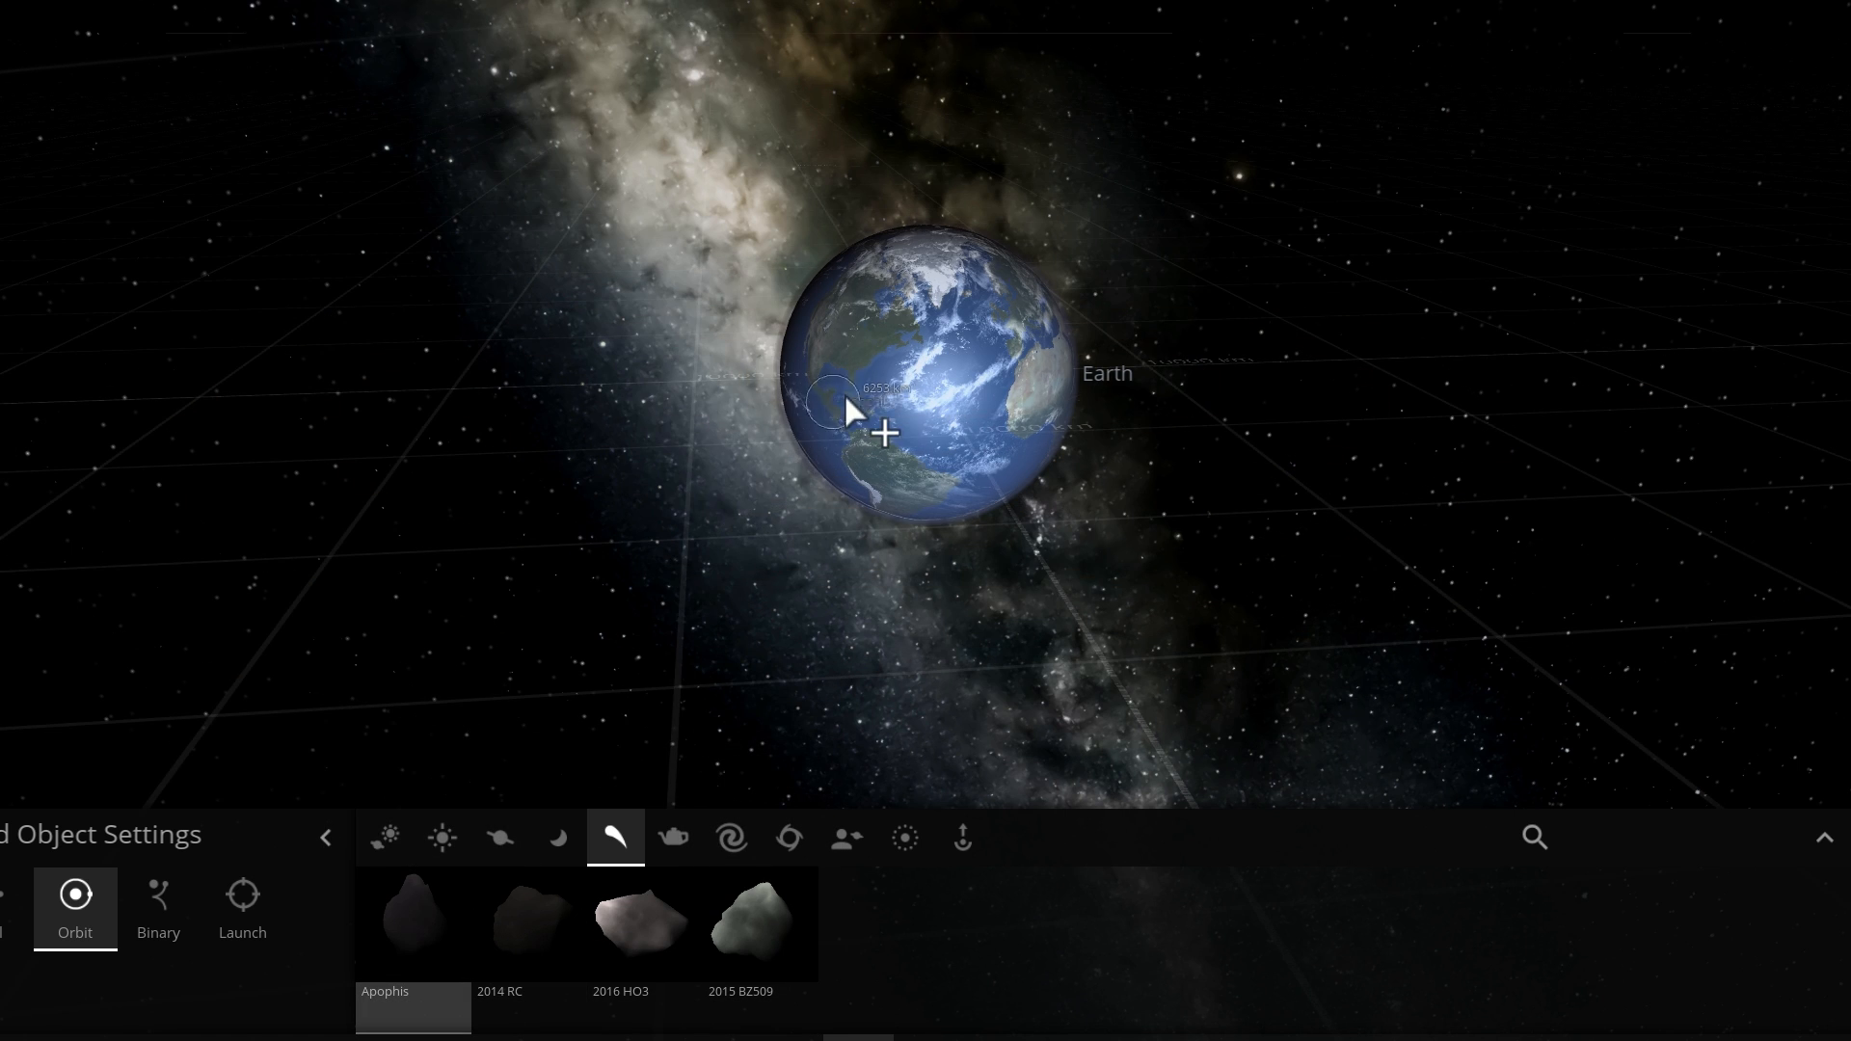
# Place the 162 m asteroid Apophis in orbit beside Earth and look it over
pyautogui.click(243, 908)
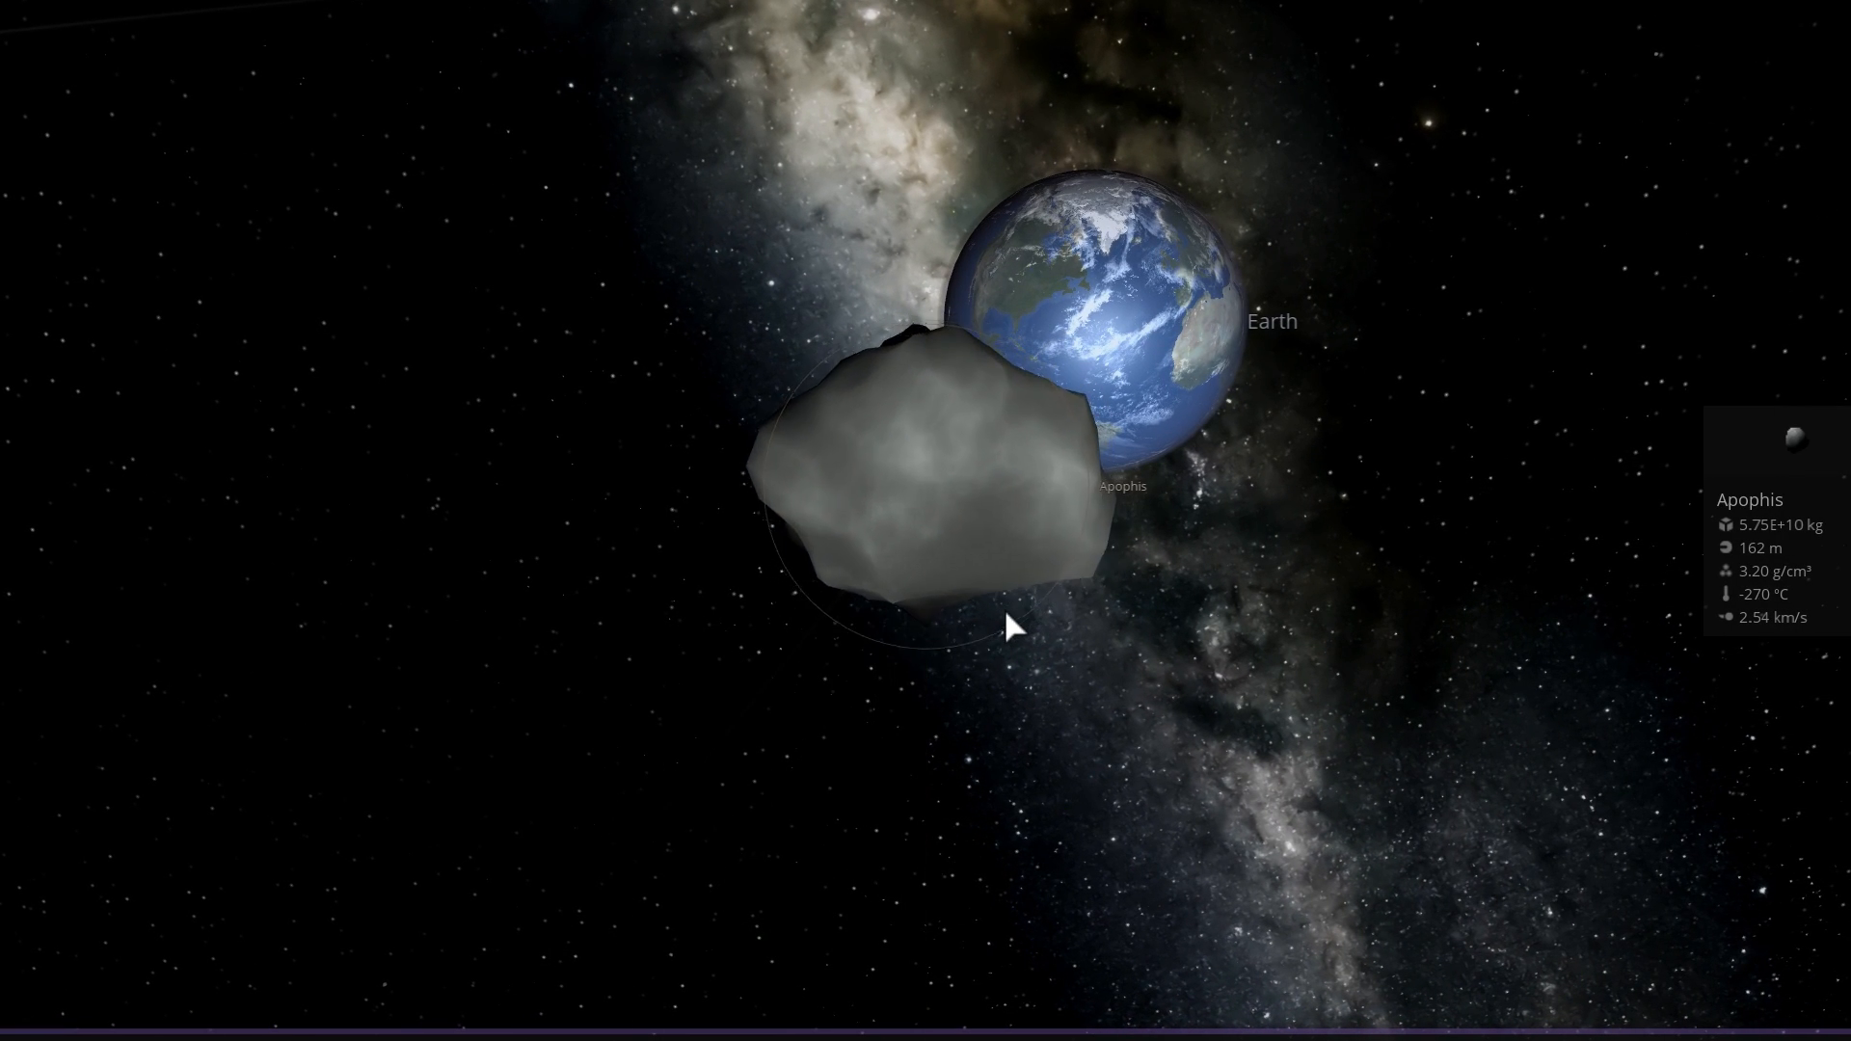
pyautogui.moveTo(1009, 625); pyautogui.dragTo(1068, 619)
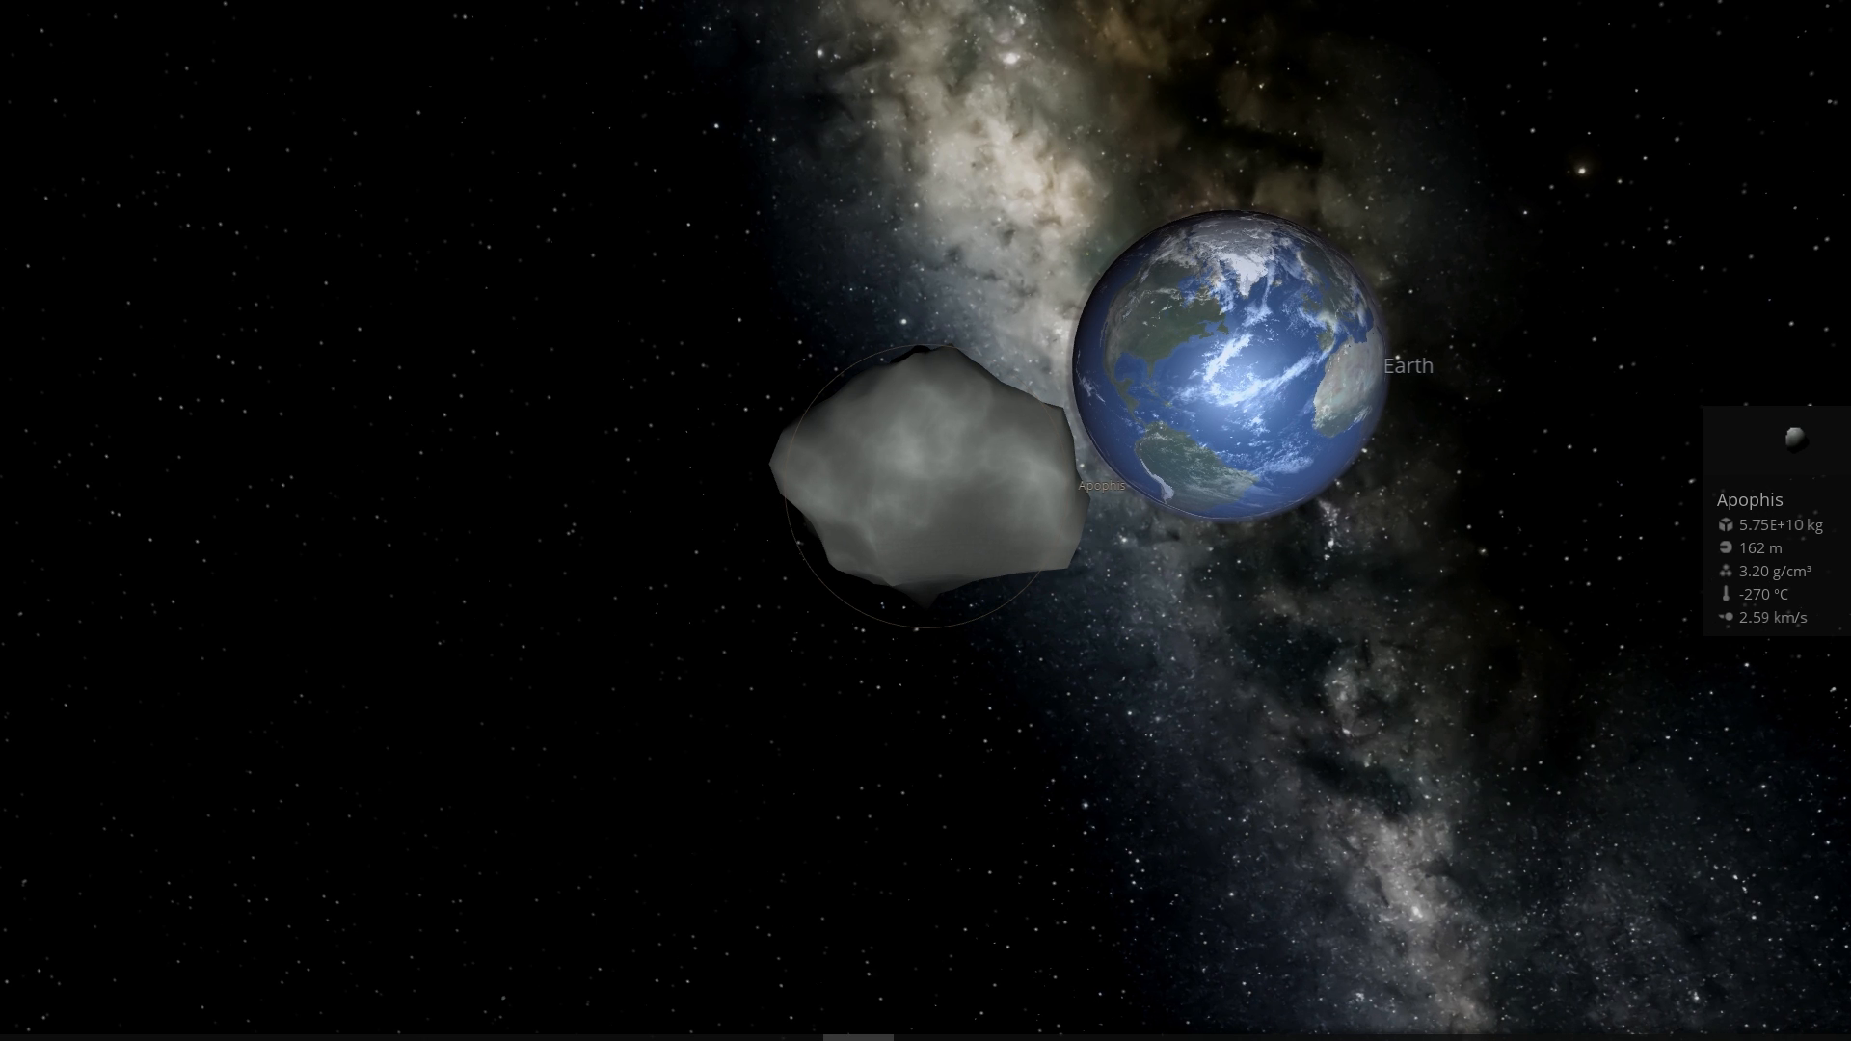
# Ready the explode tool for Apophis with explosion energy measured in megaton TNT
pyautogui.click(613, 839)
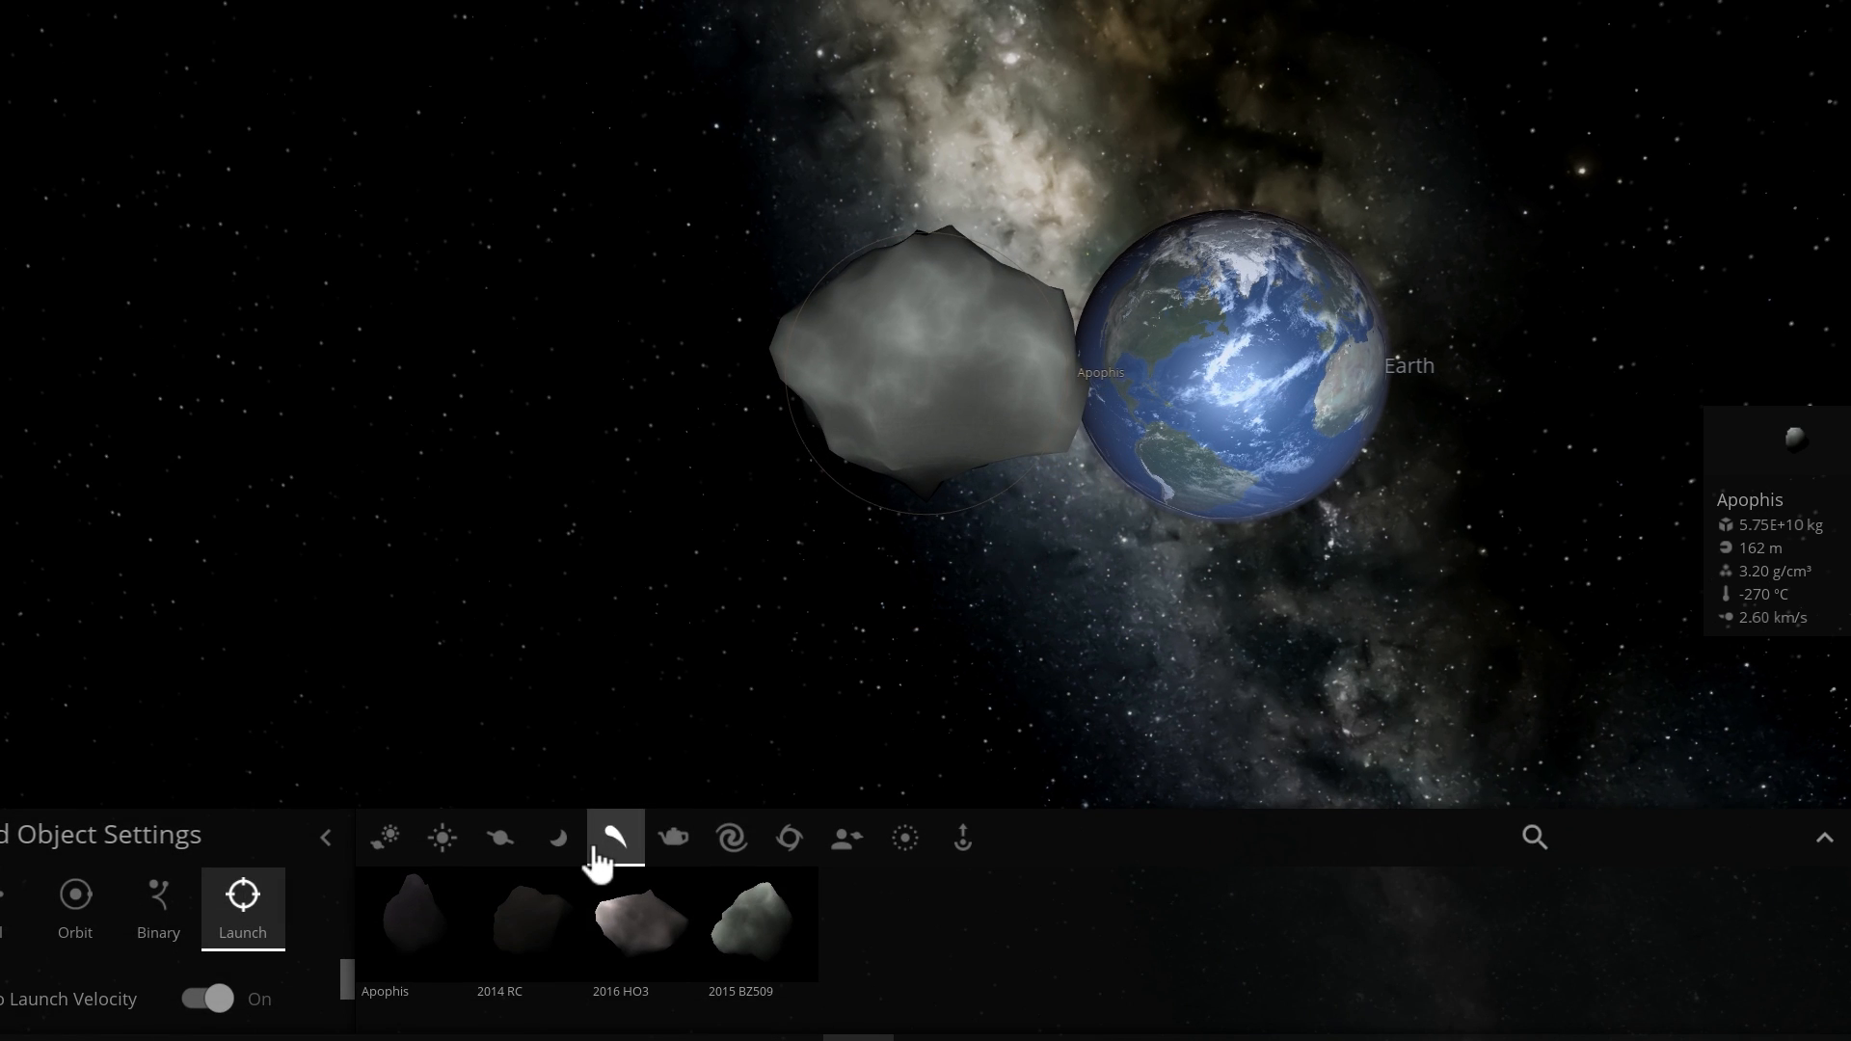
pyautogui.moveTo(673, 839)
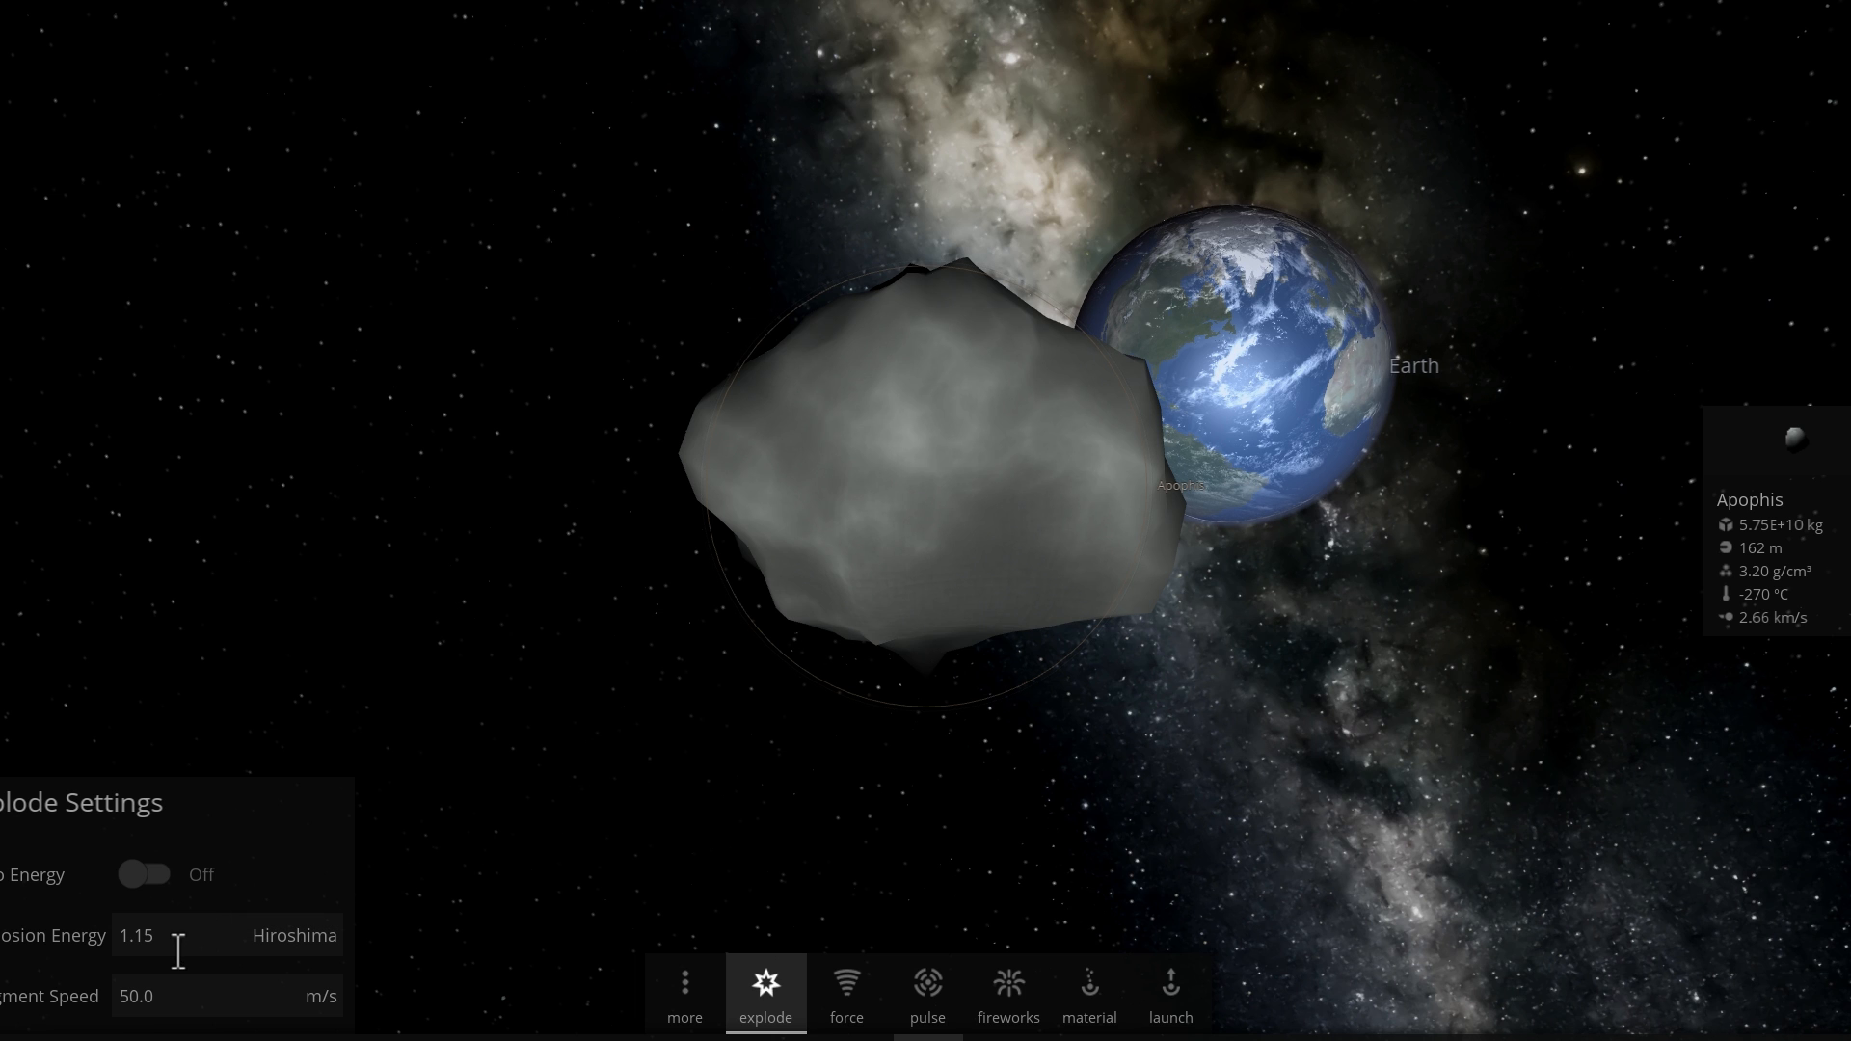
pyautogui.moveTo(424, 854)
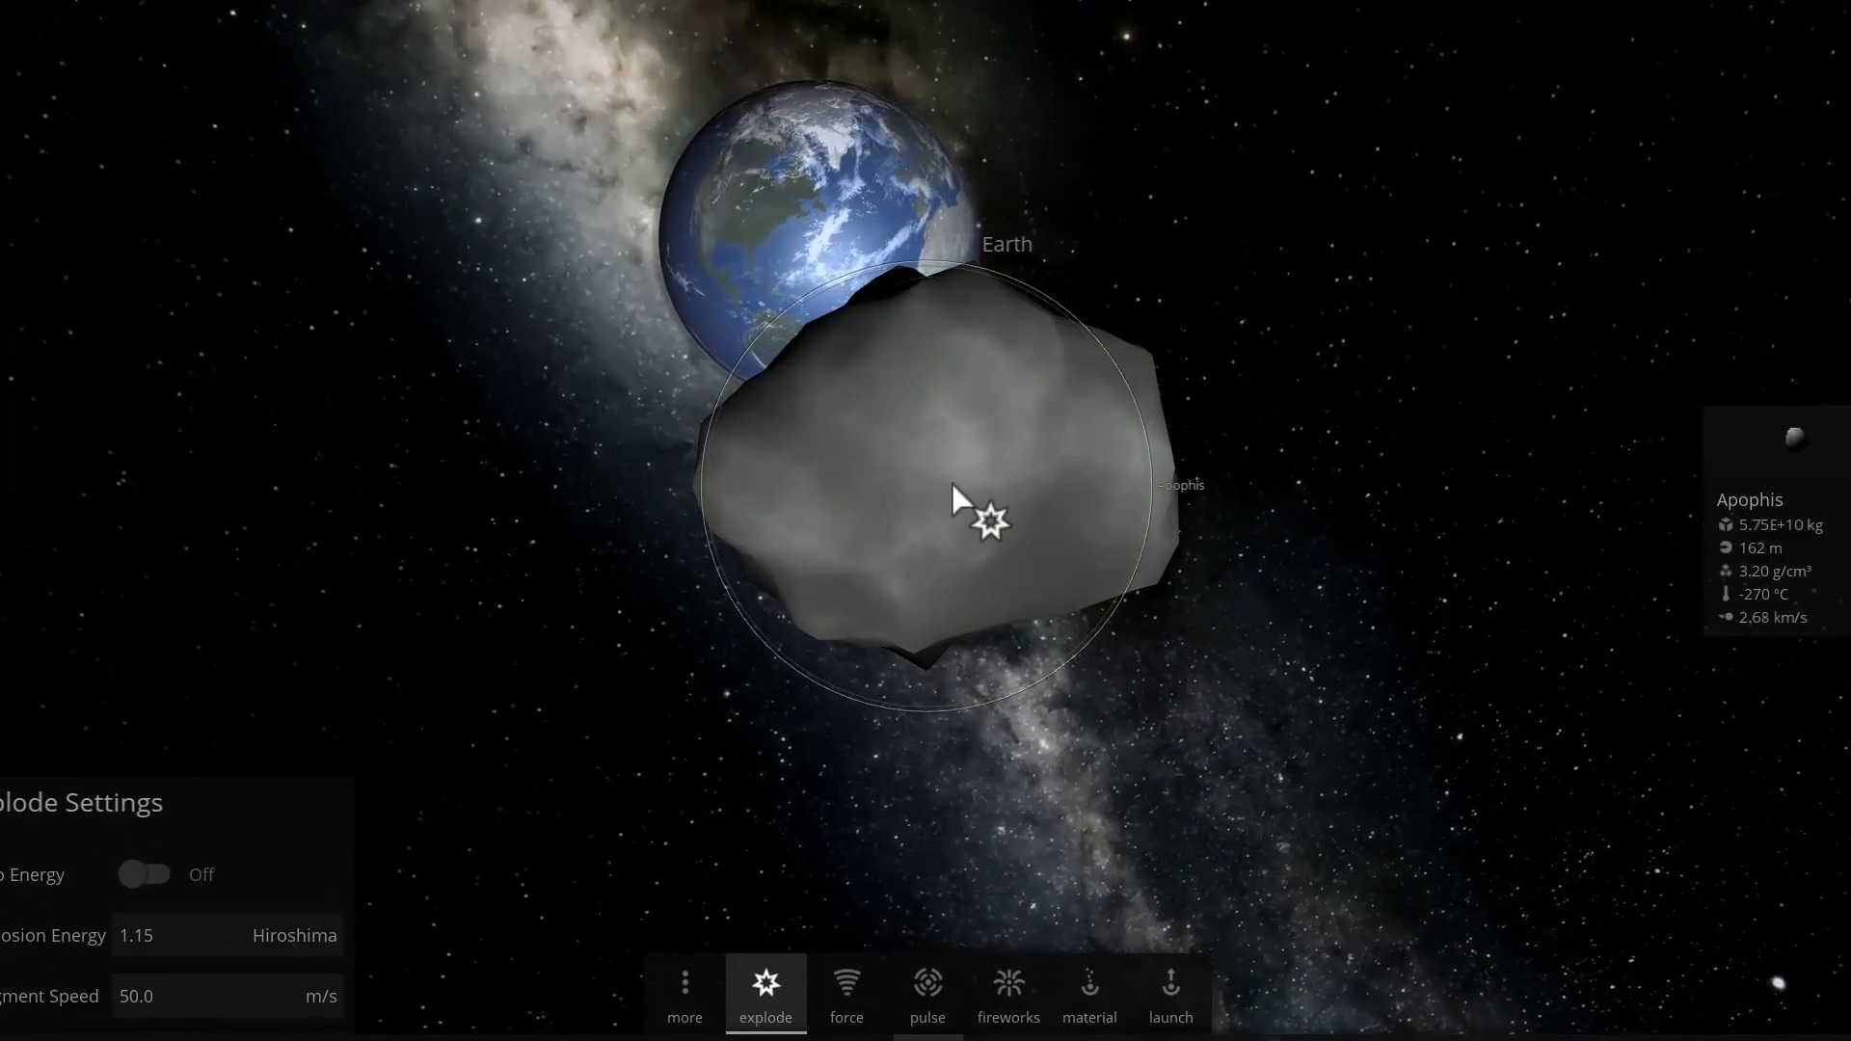
pyautogui.click(297, 935)
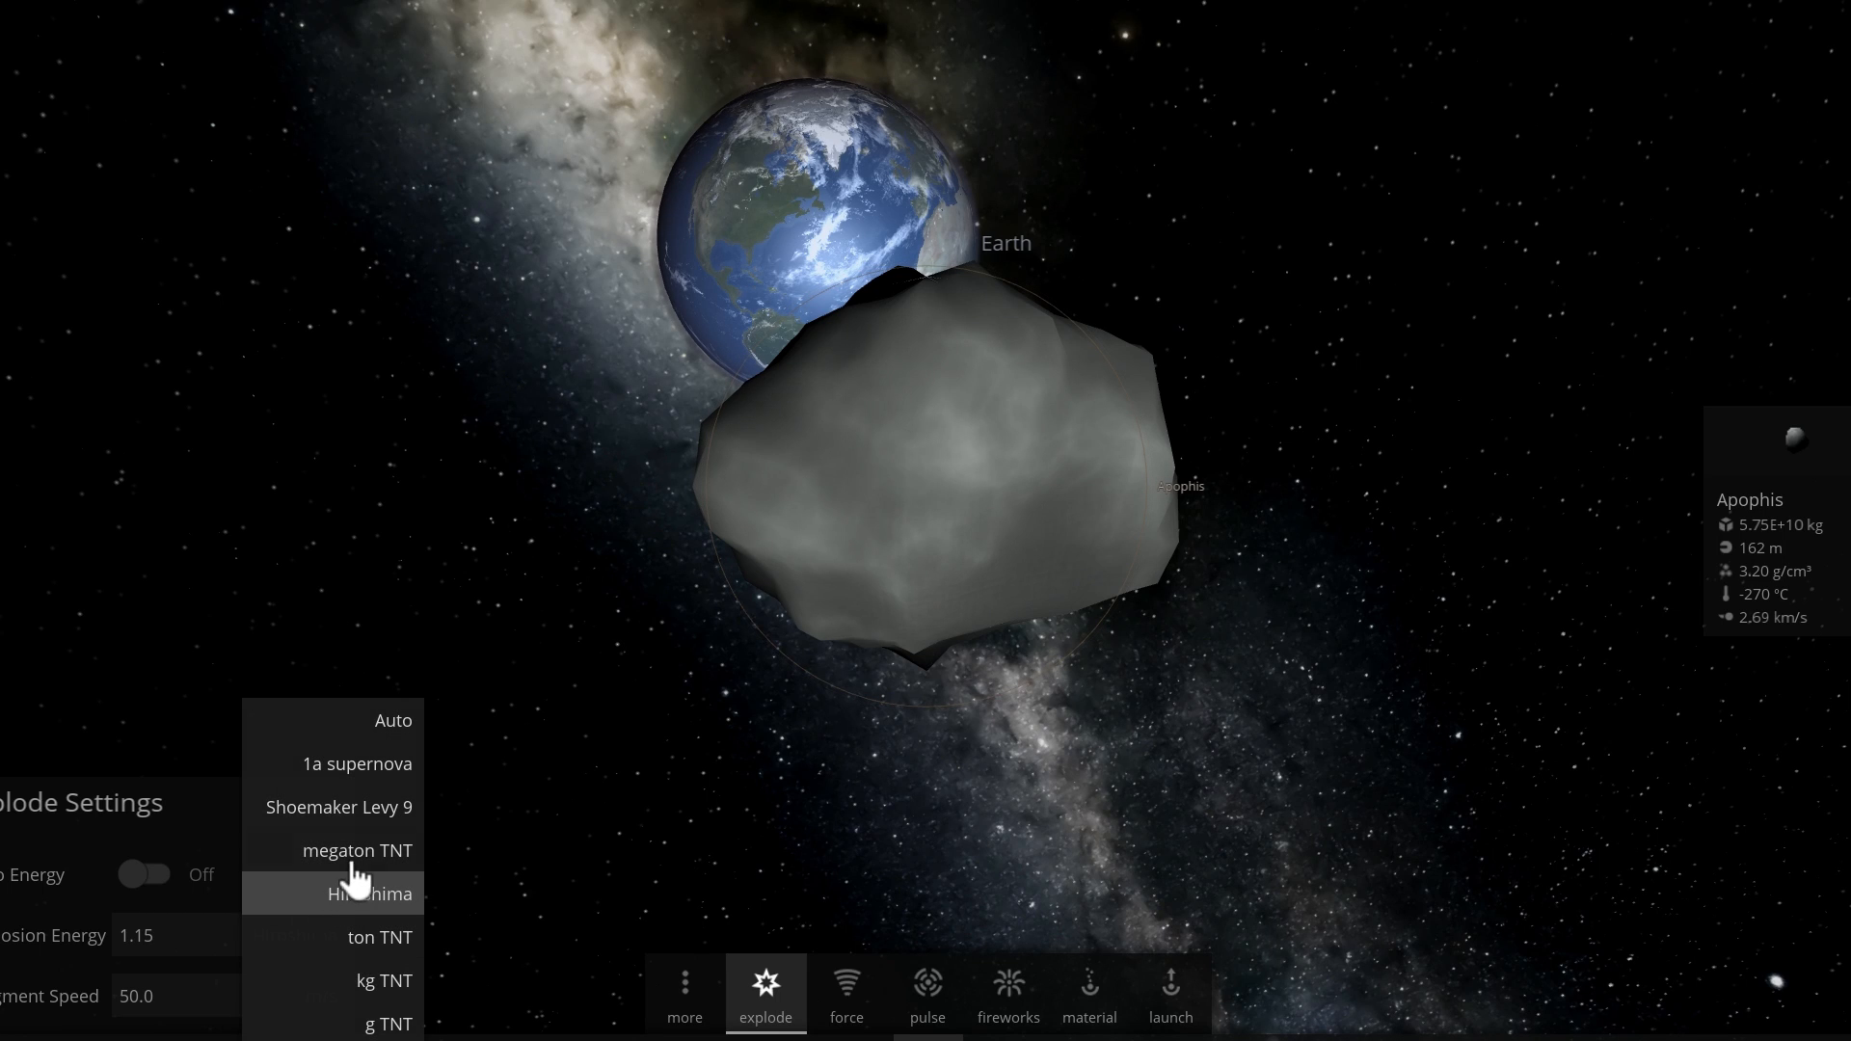
pyautogui.click(364, 893)
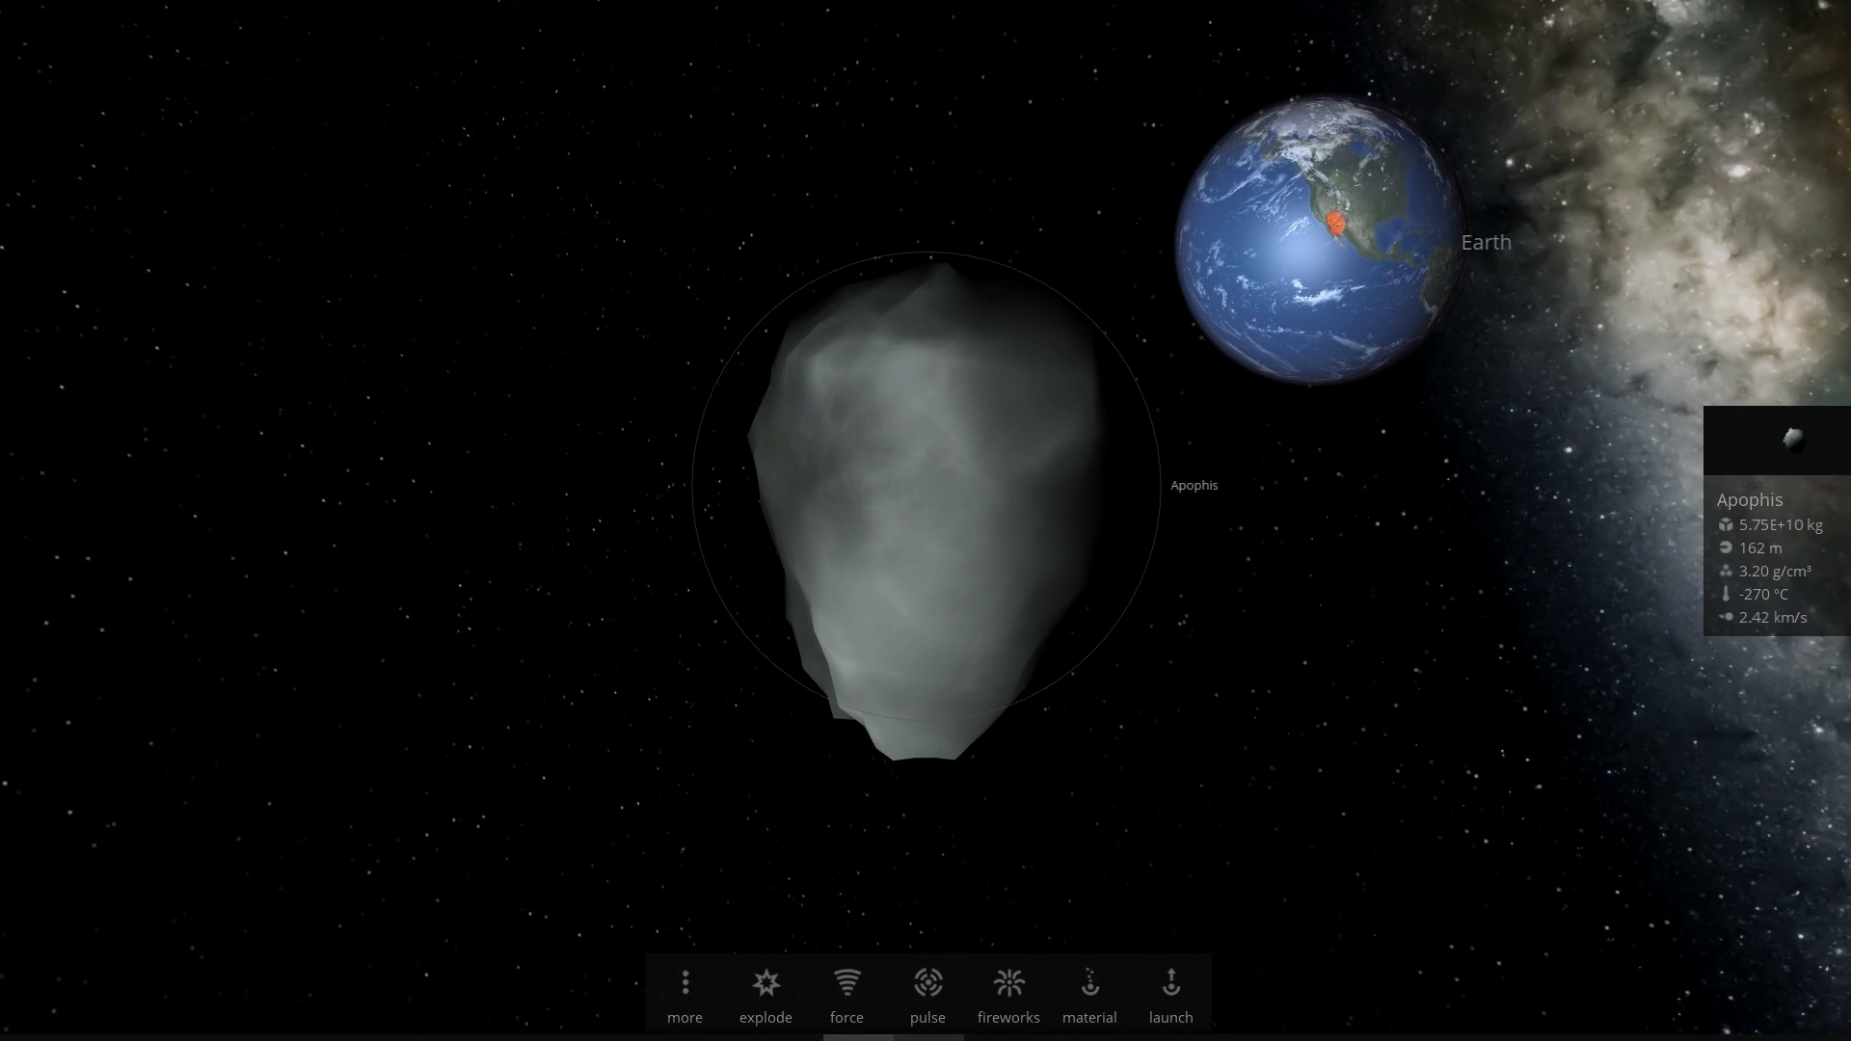
pyautogui.moveTo(856, 985)
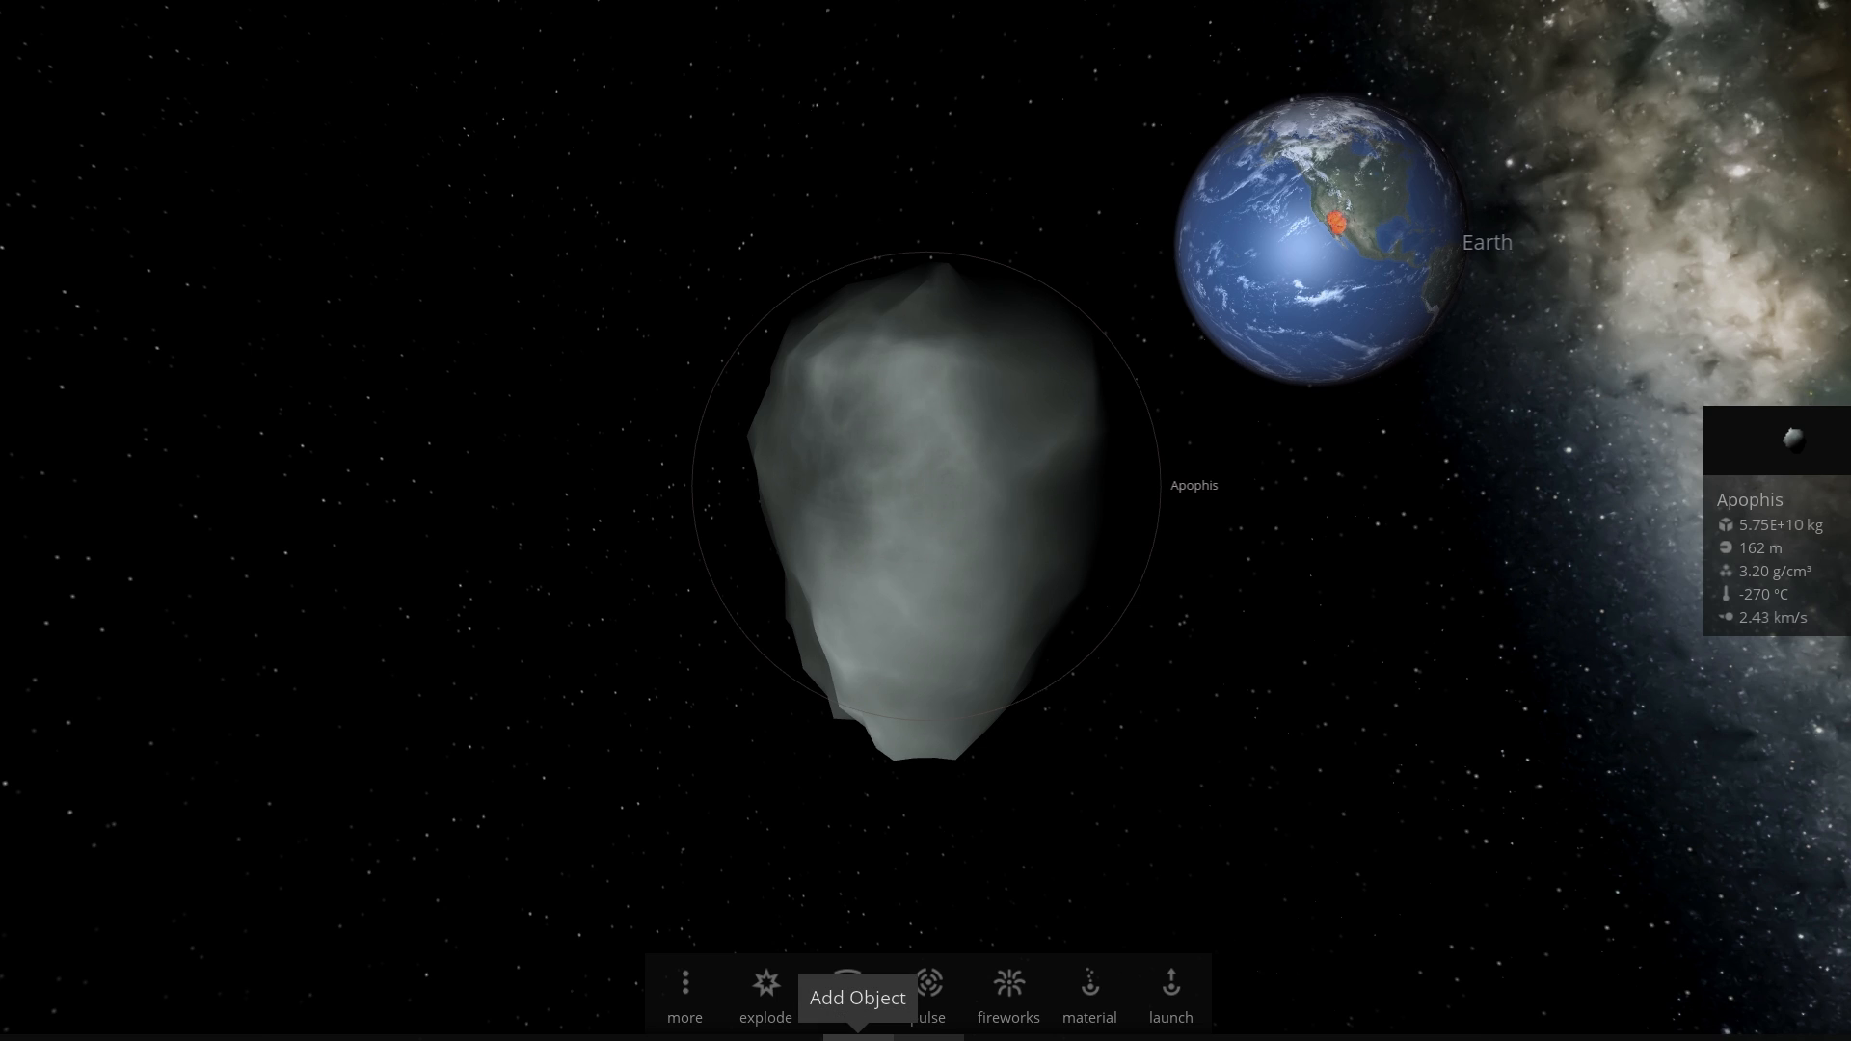
# Bring back the Explode Settings at 1 megaton with Apophis still intact beside Earth
pyautogui.click(766, 985)
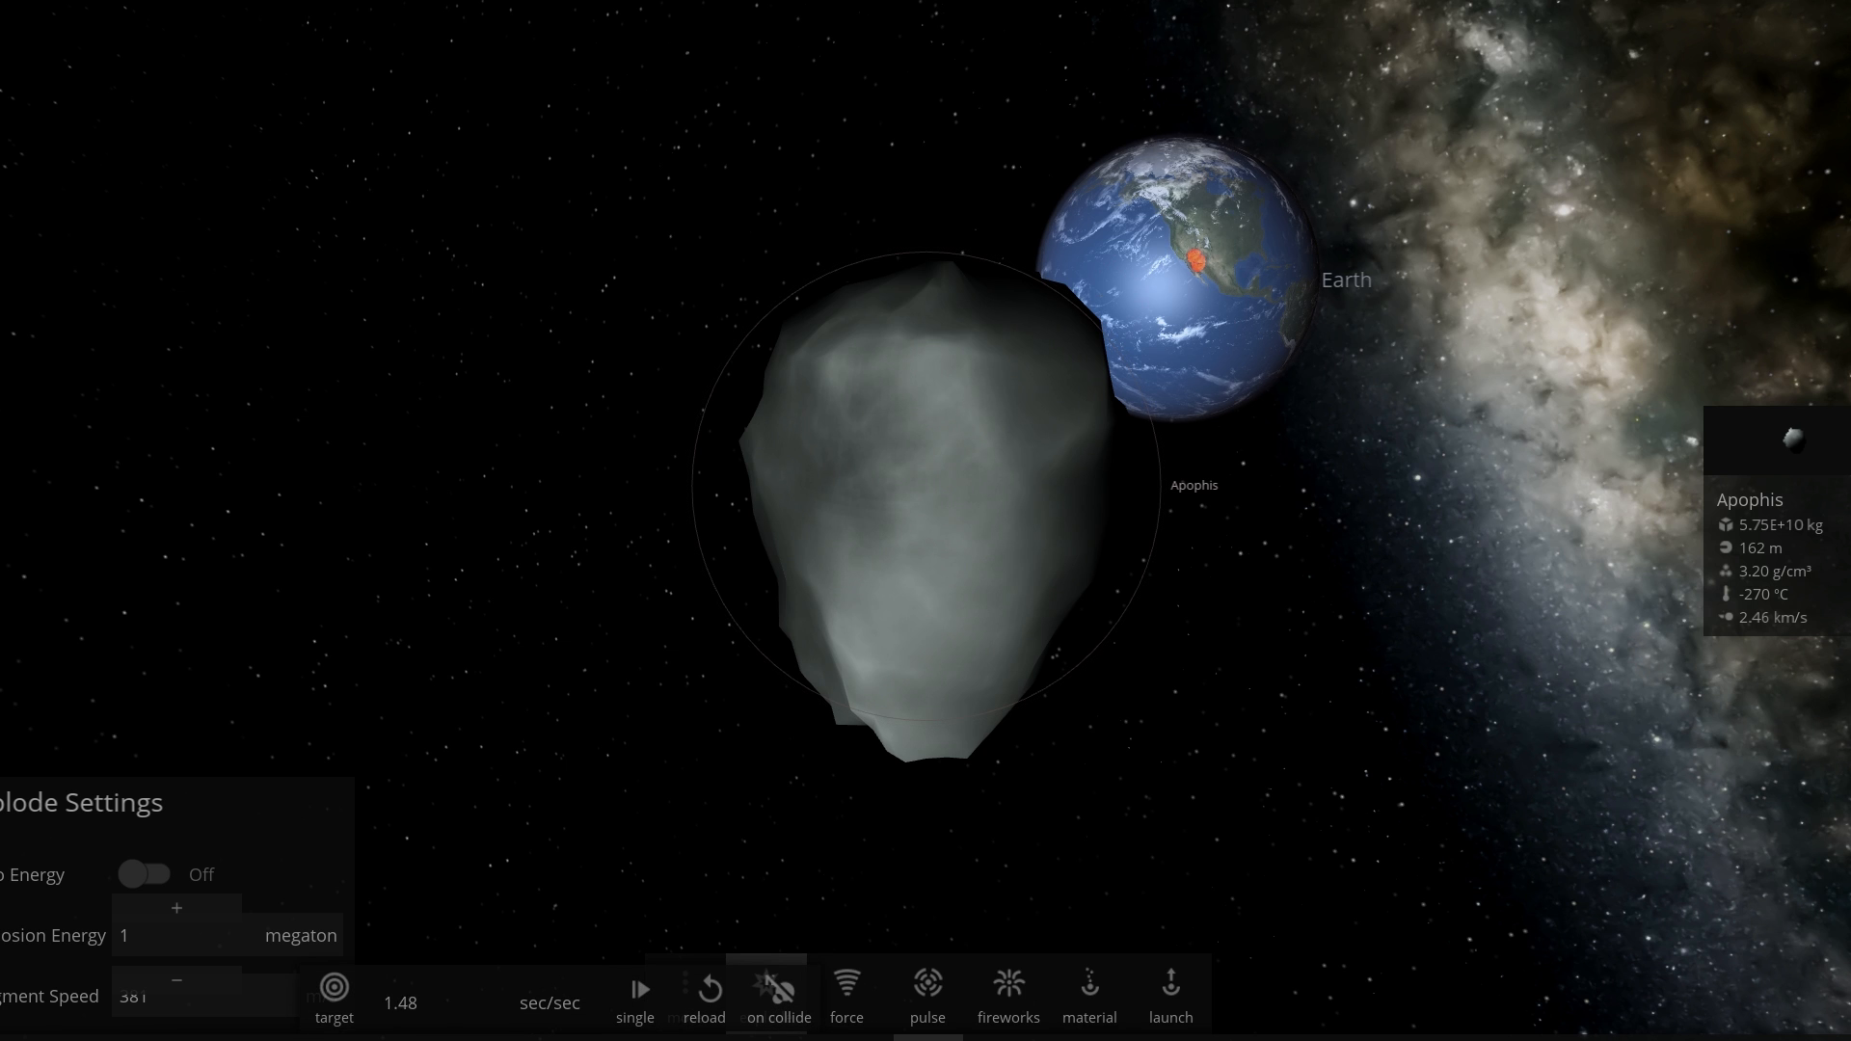
# Resume the simulation so Apophis's fragments scatter glowing impacts across Earth's Pacific side
pyautogui.click(766, 995)
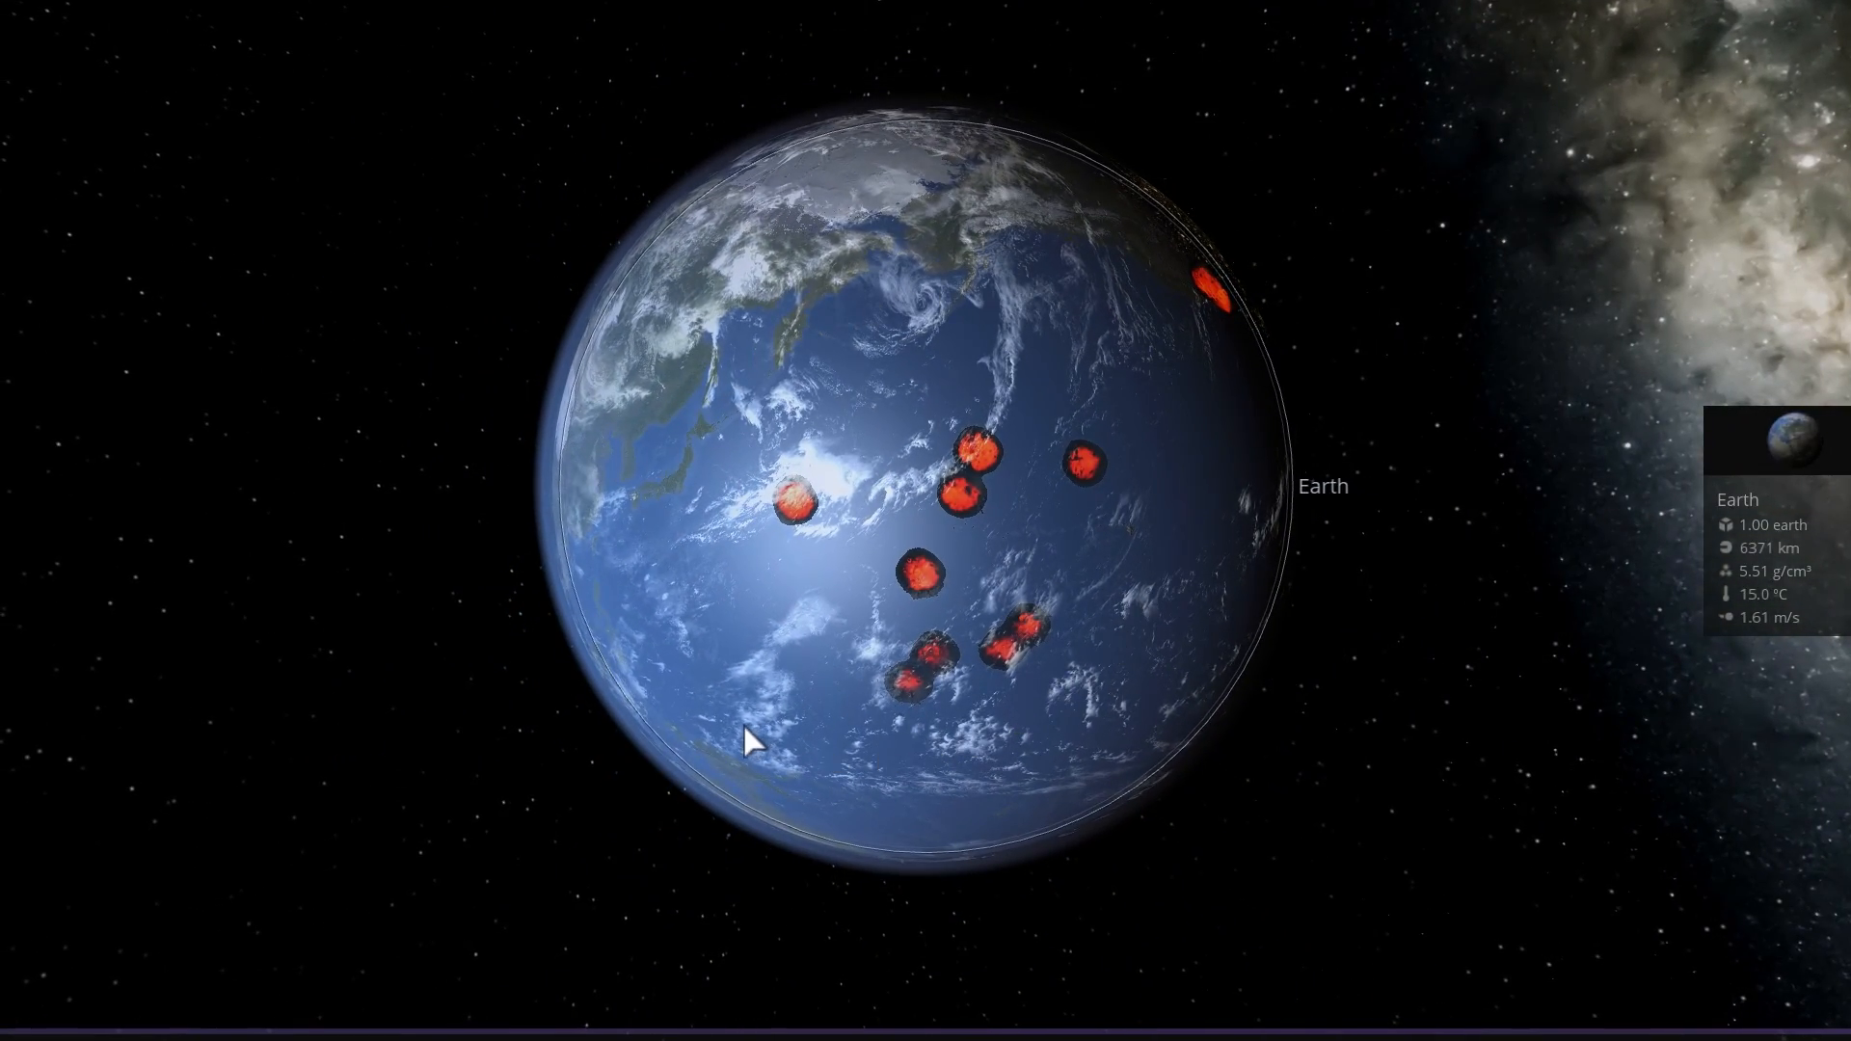
pyautogui.moveTo(927, 557)
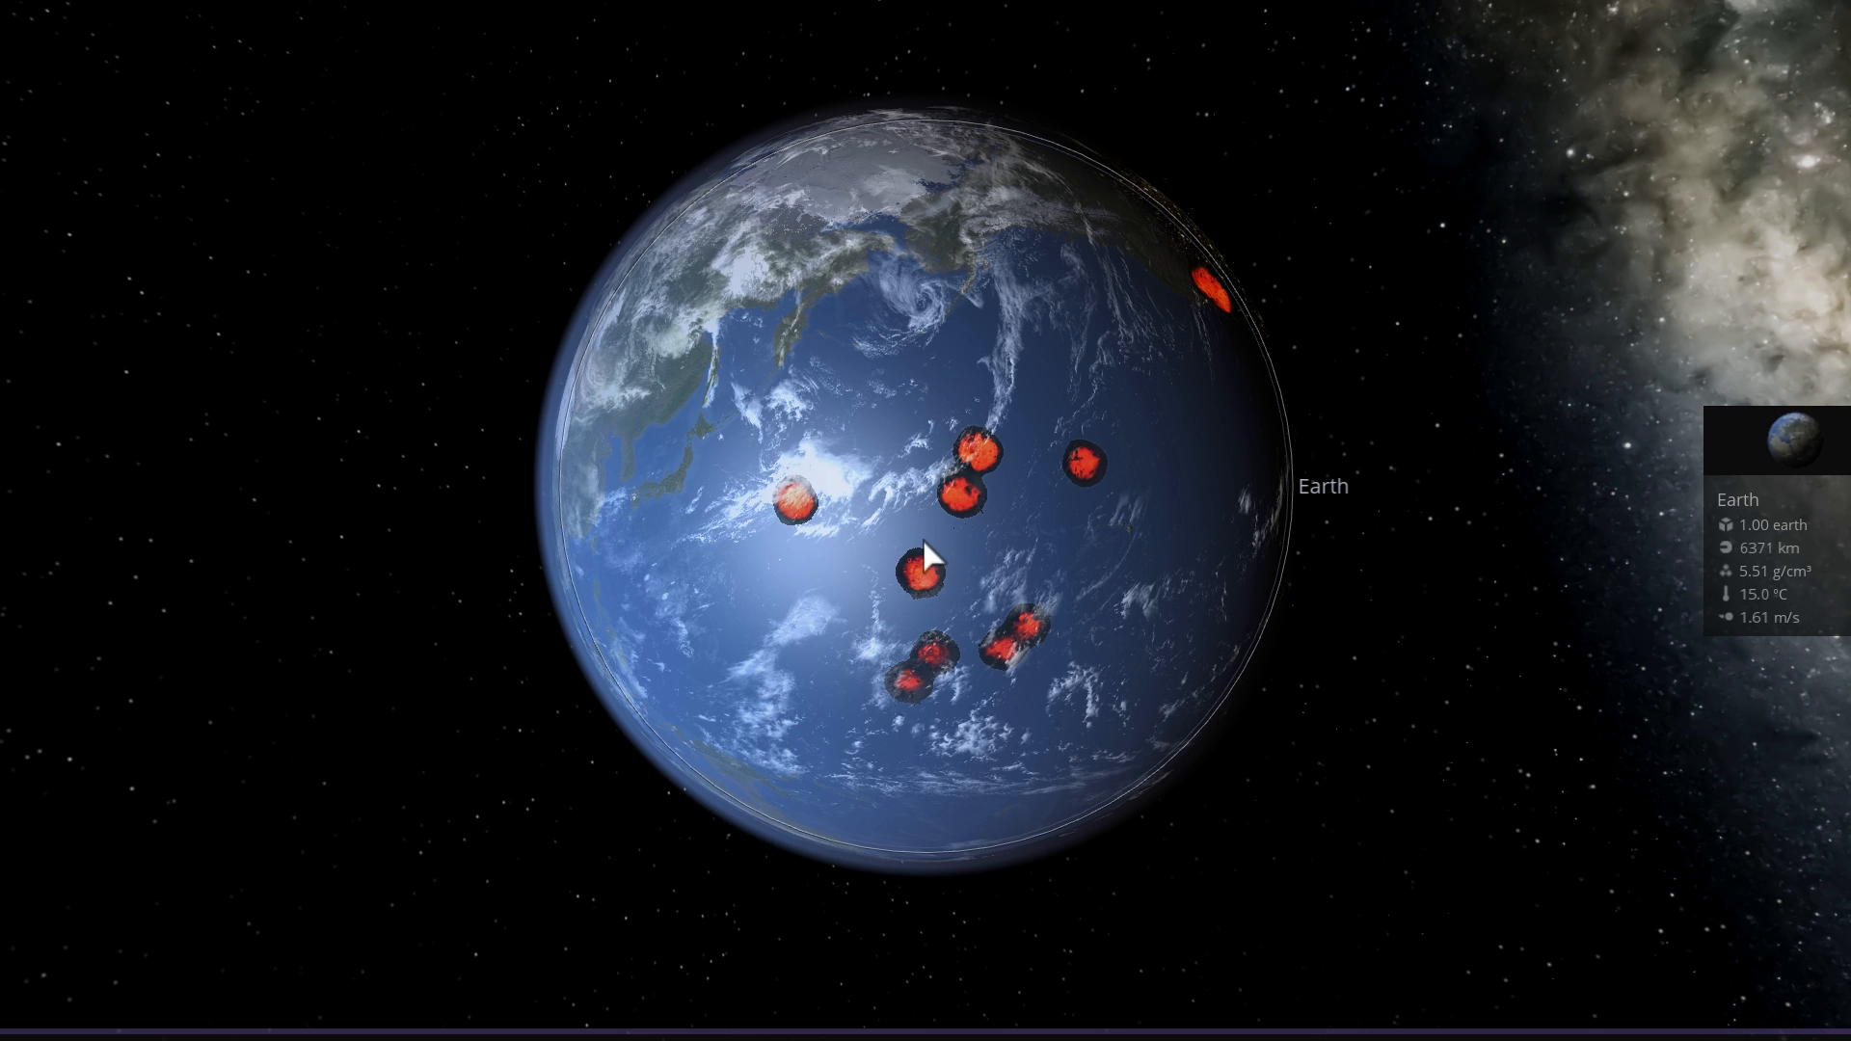
pyautogui.moveTo(821, 559)
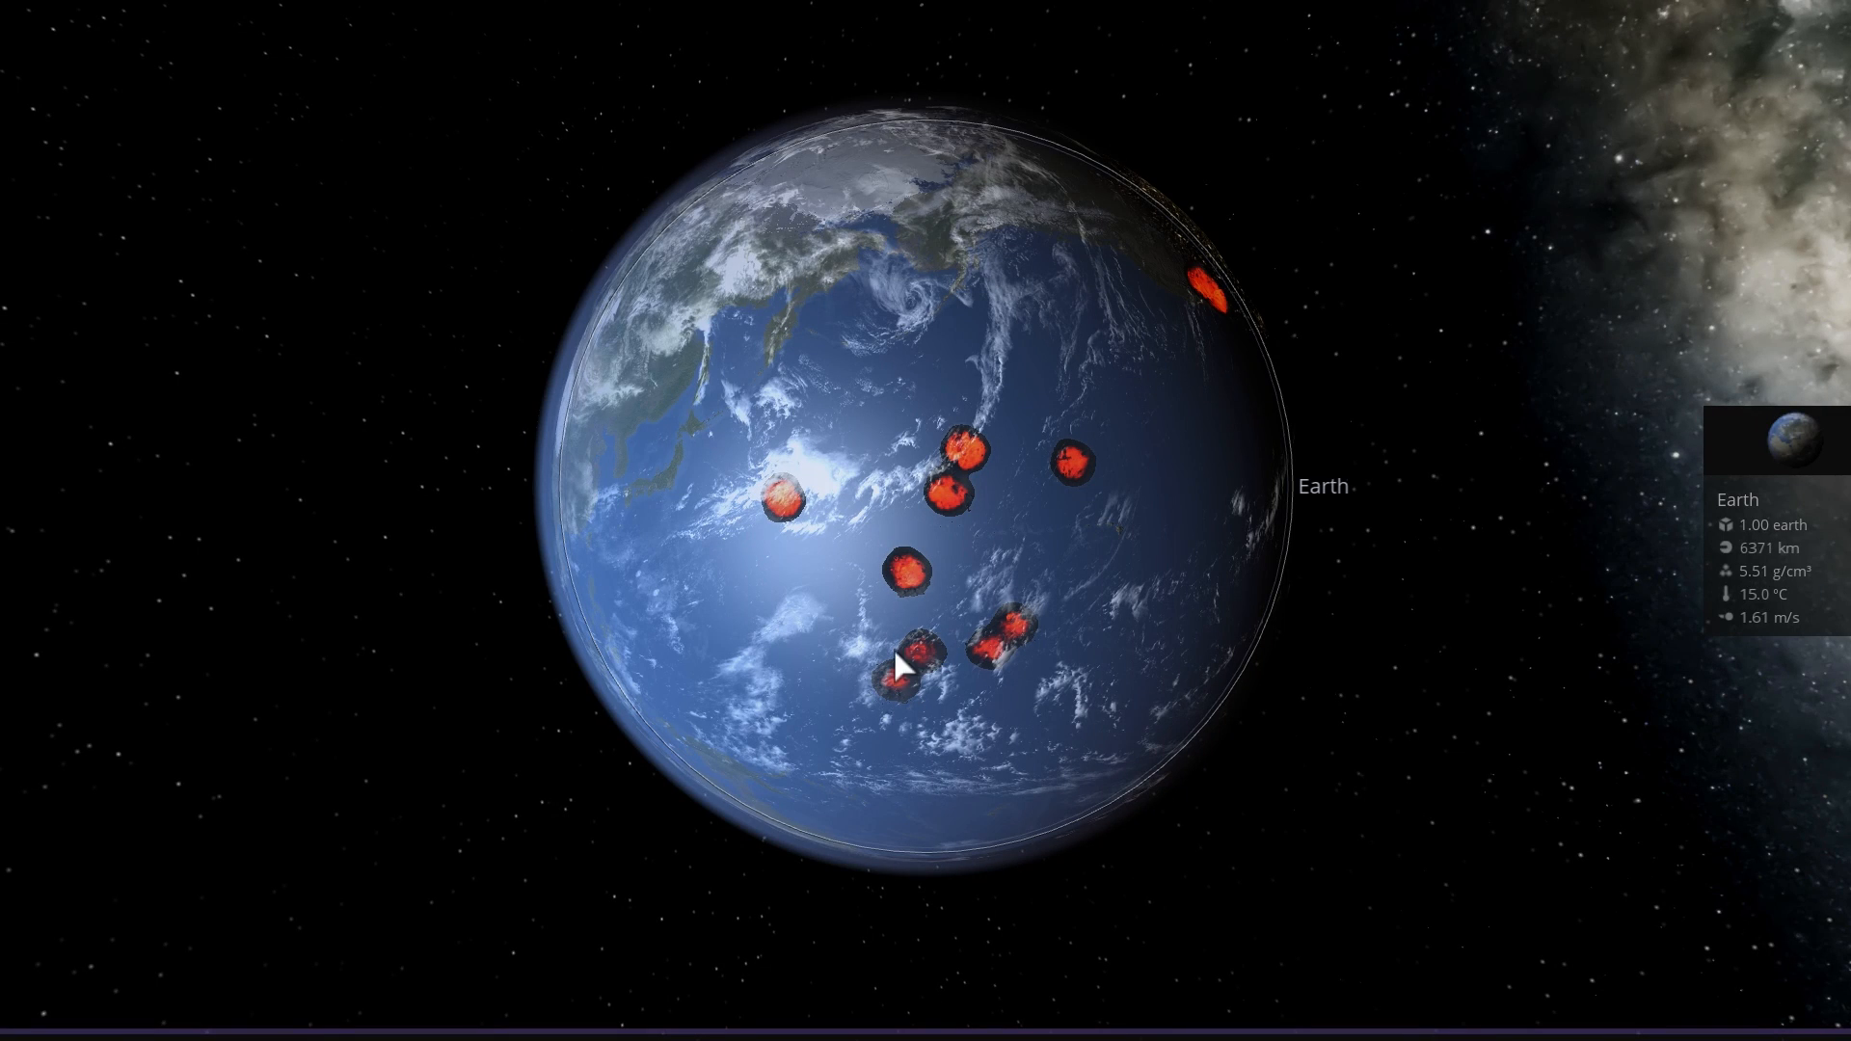
pyautogui.moveTo(1107, 767)
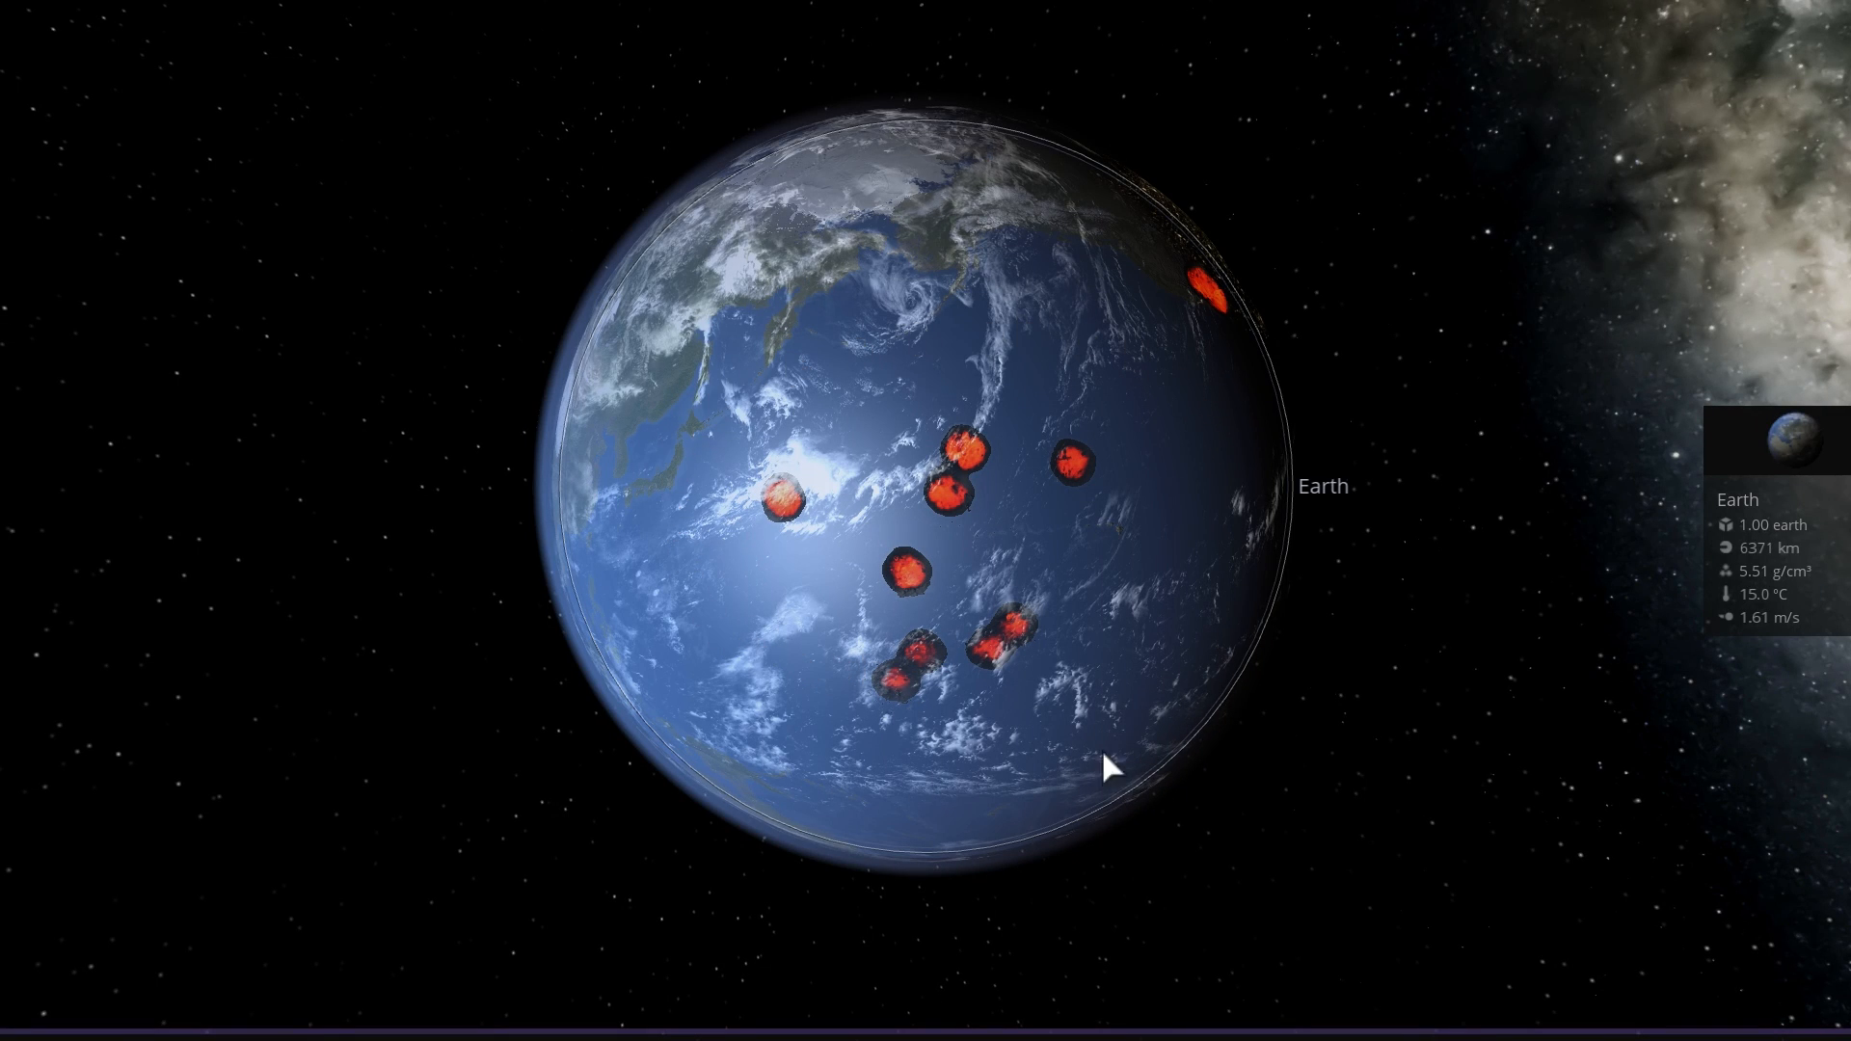
pyautogui.press('space')
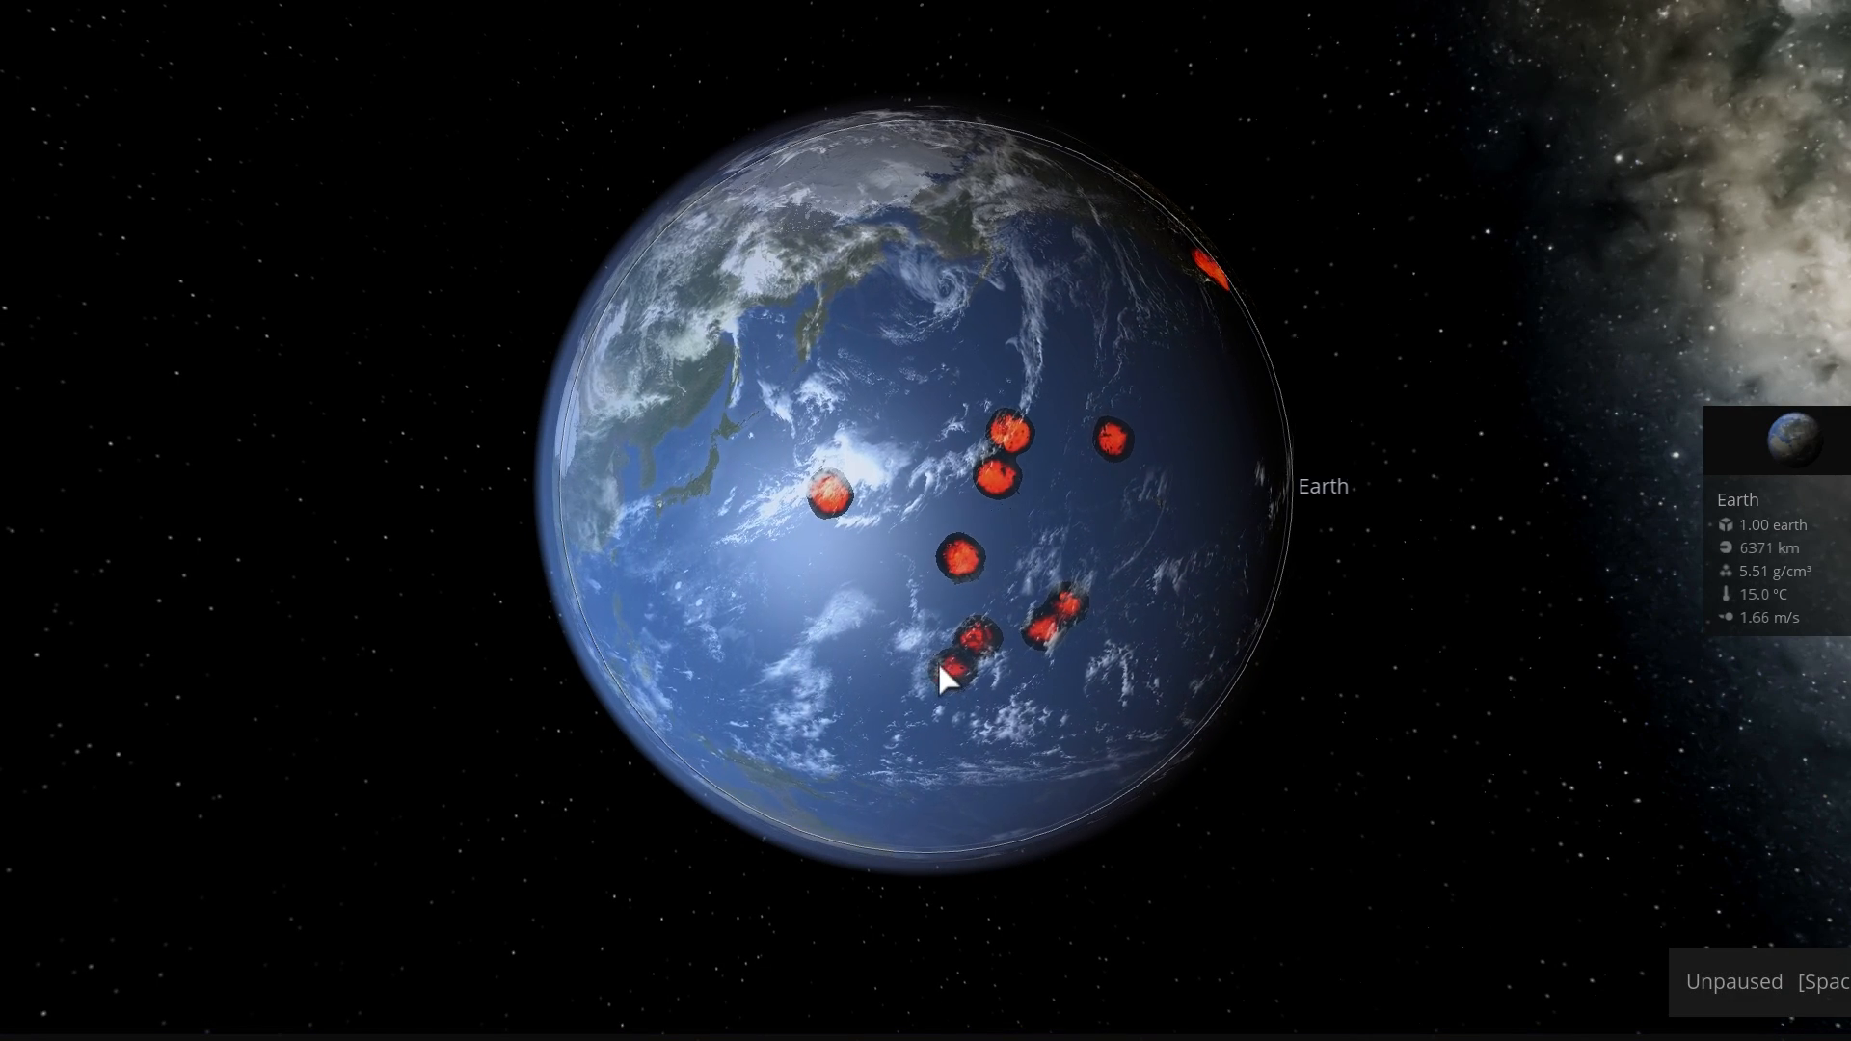
pyautogui.scroll(-3)
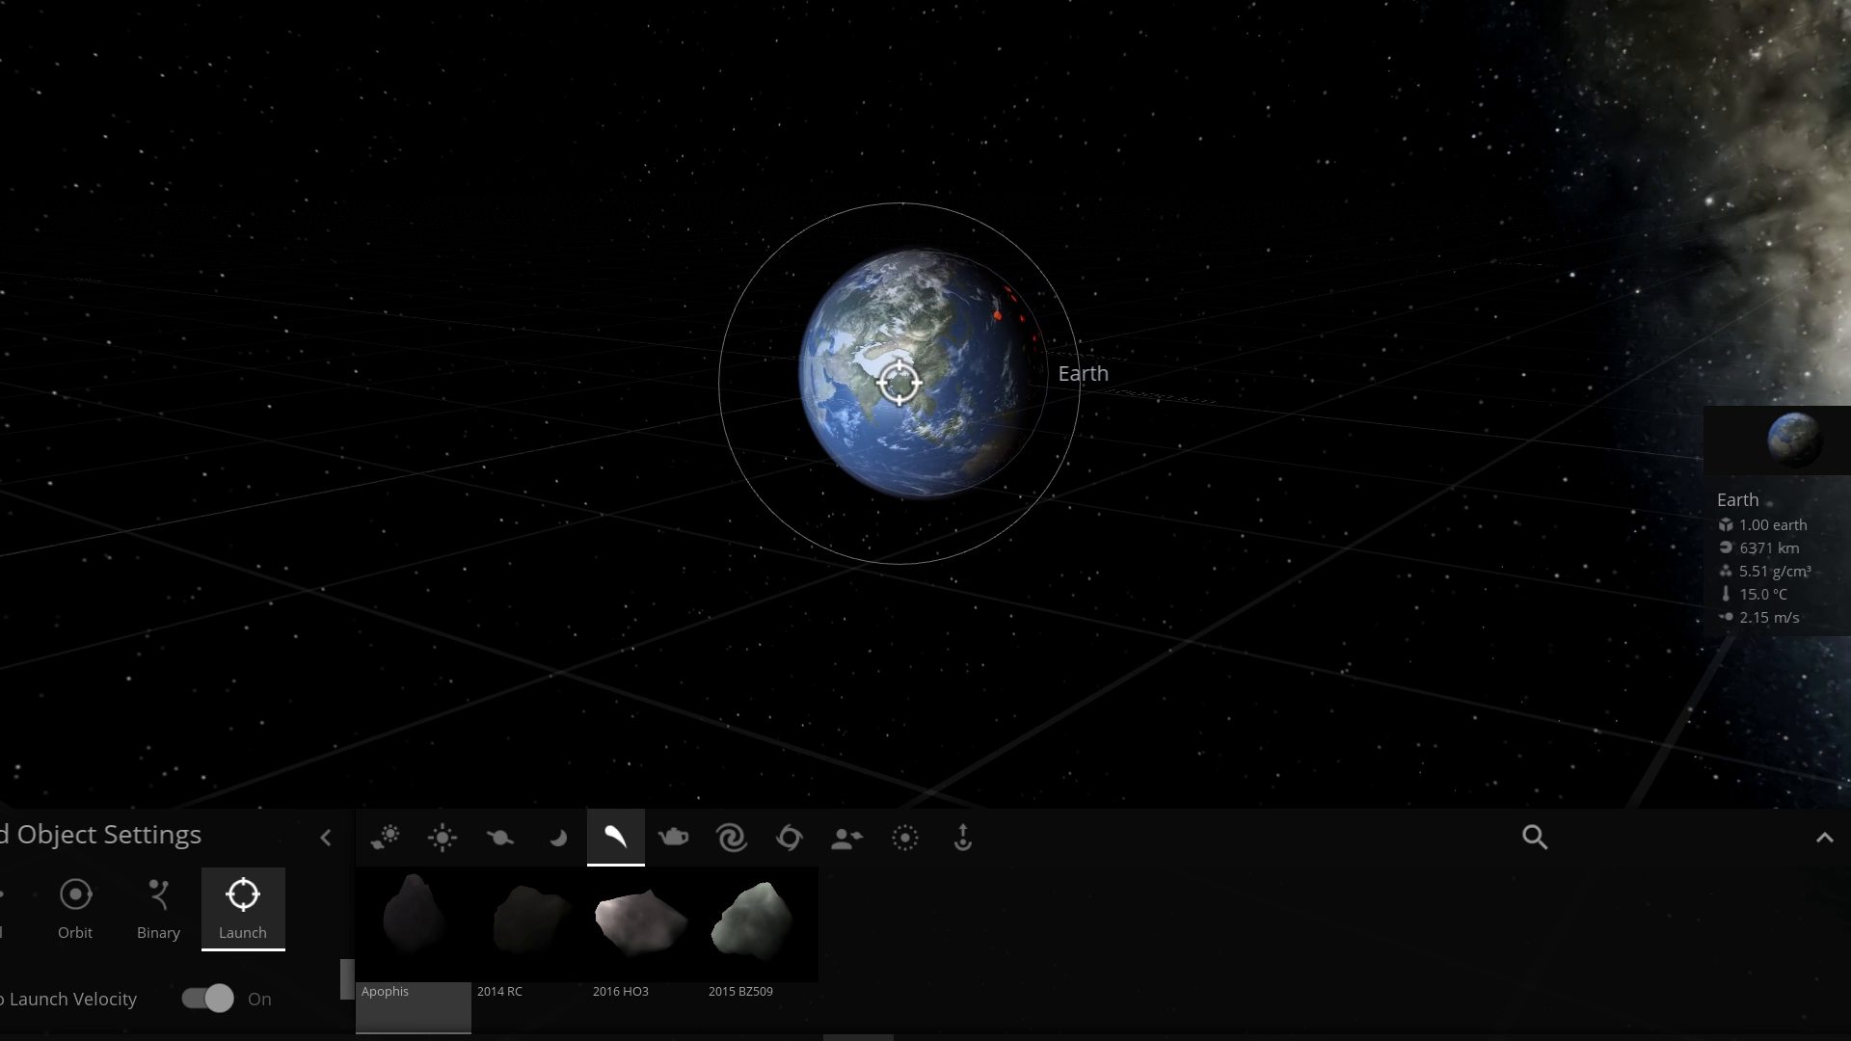
# Launch a fresh Apophis near Earth with the explode tool at 50 megatons
pyautogui.click(413, 924)
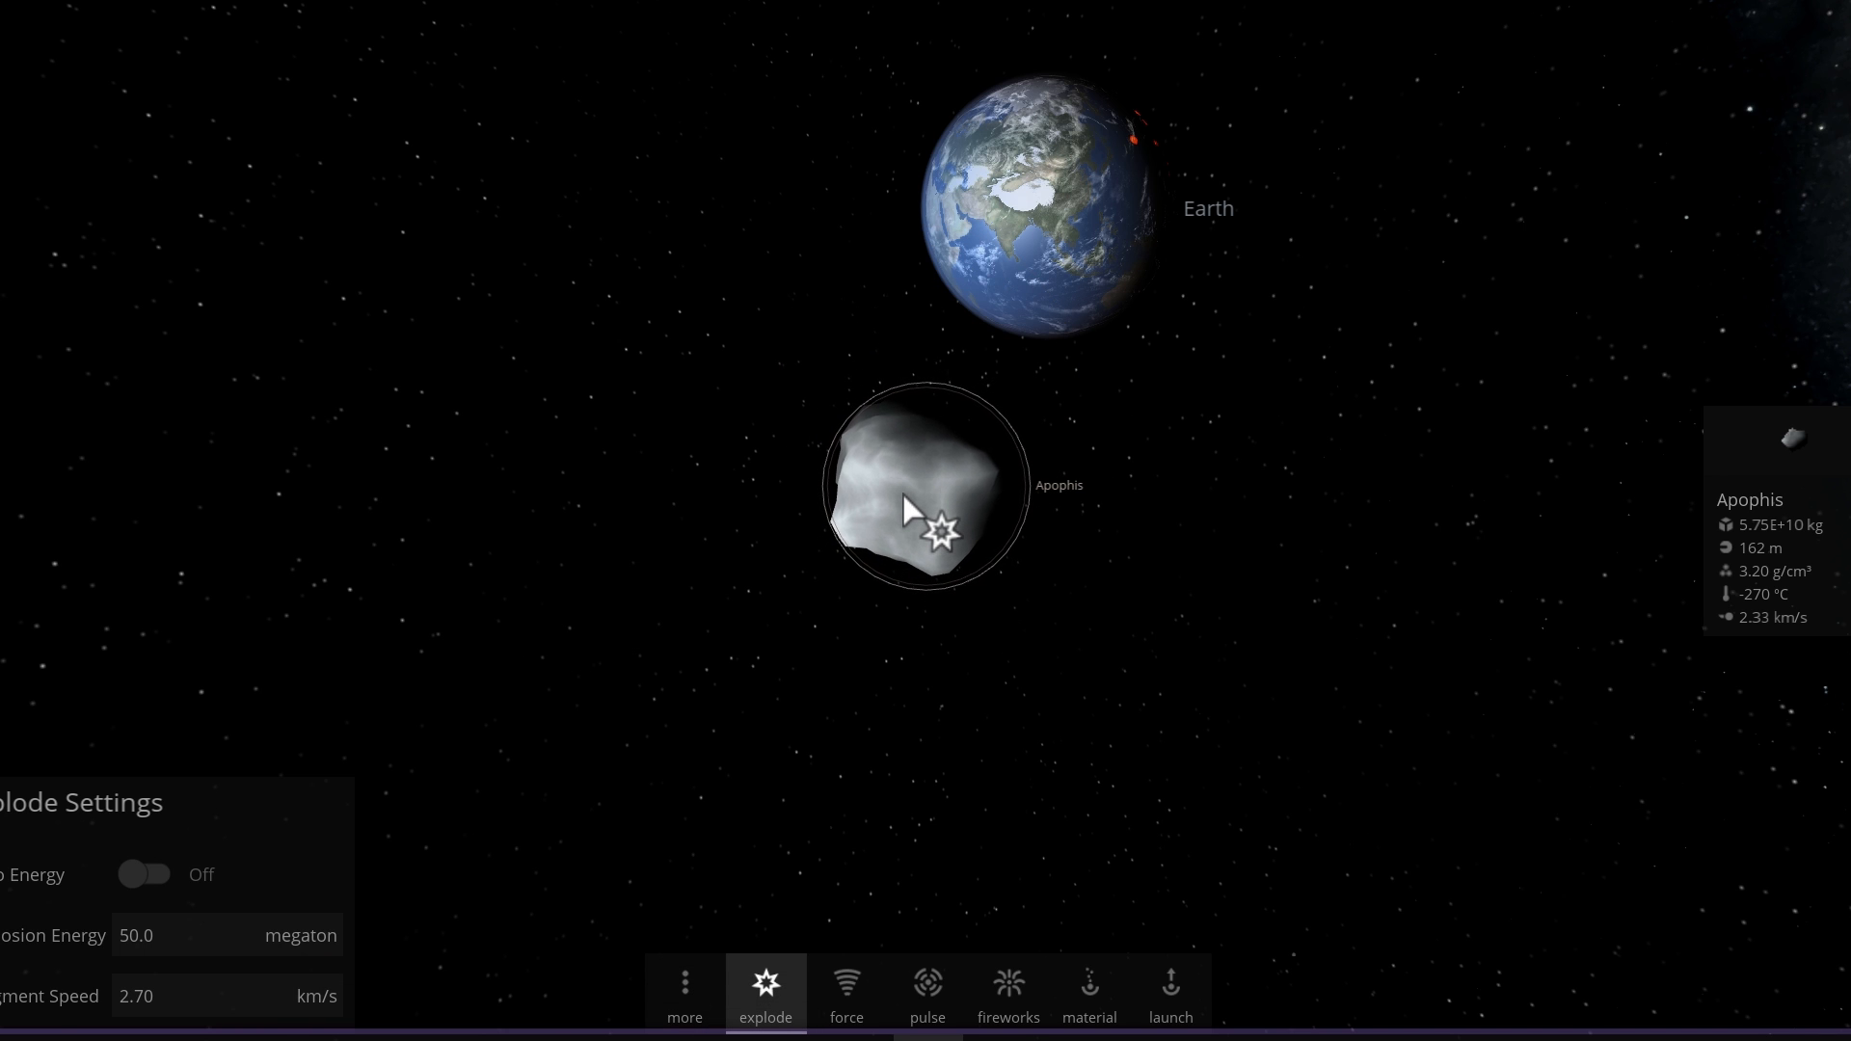
# Detonate Apophis at 50 megatons and let its fragments radiate outward past Earth
pyautogui.click(941, 530)
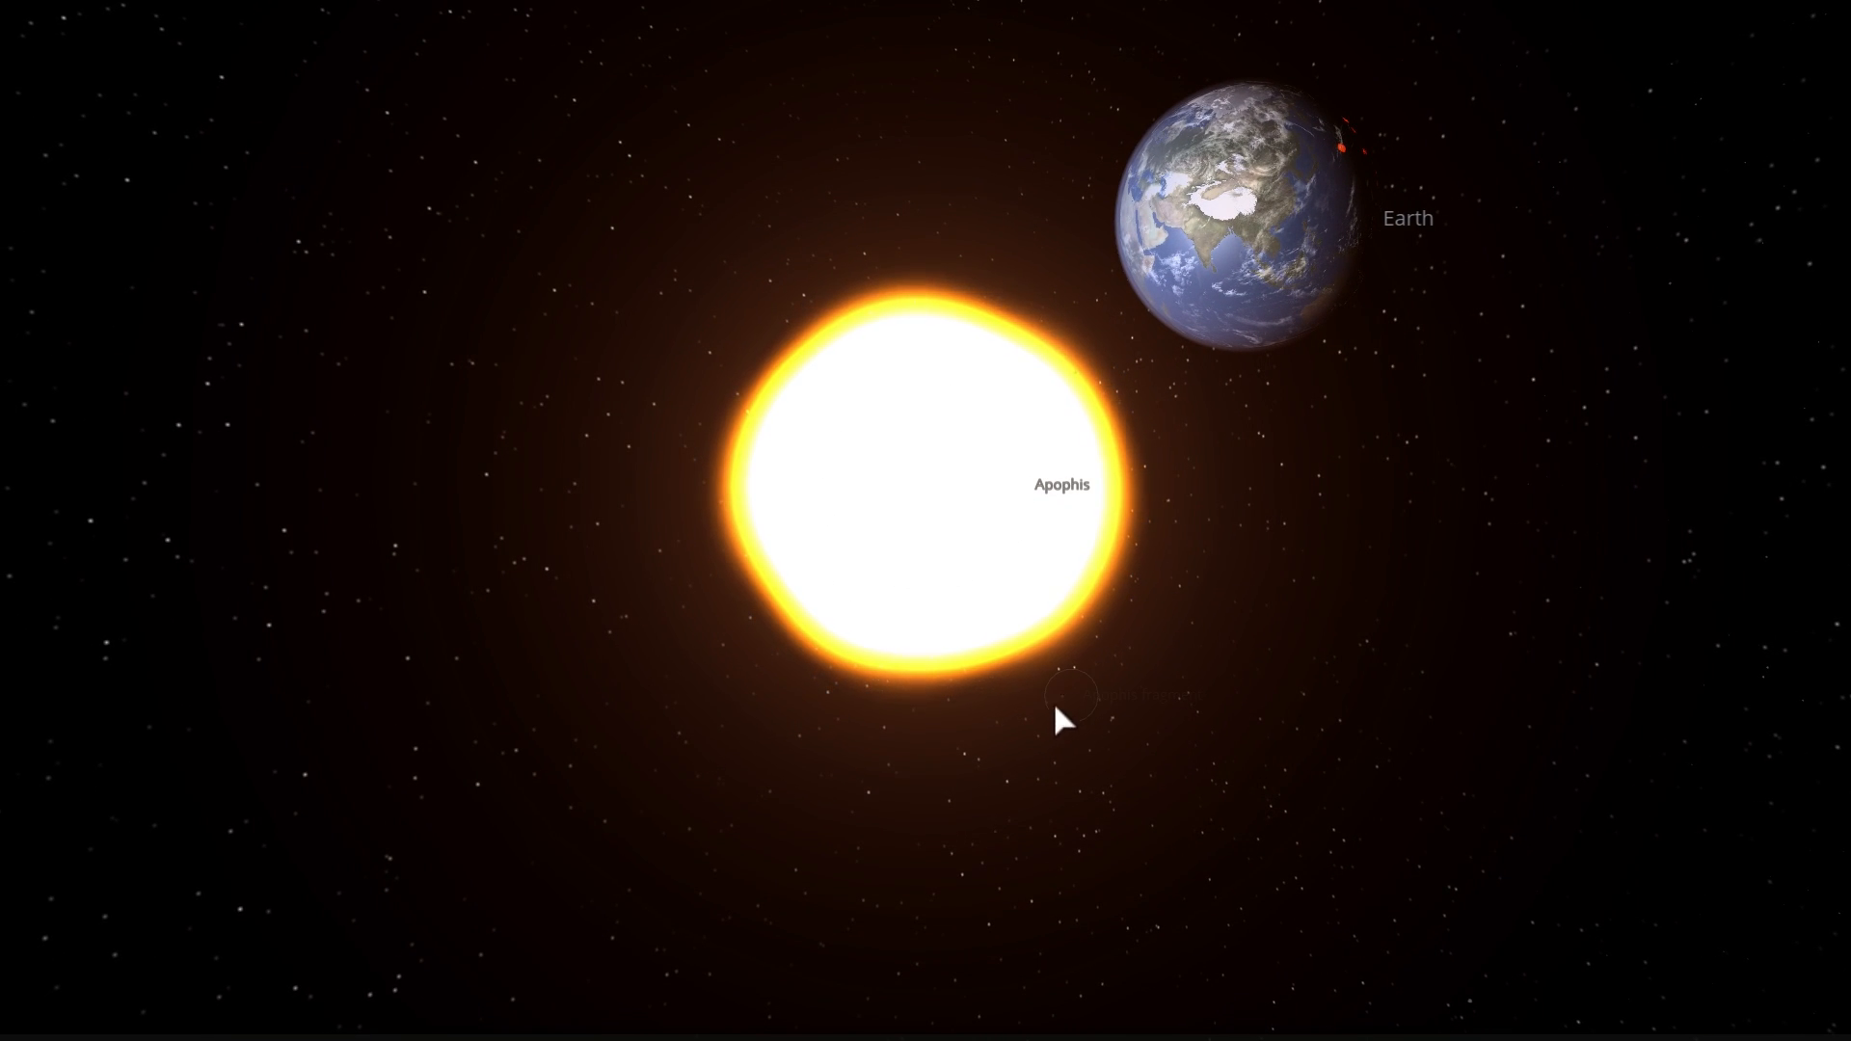
pyautogui.scroll(-3)
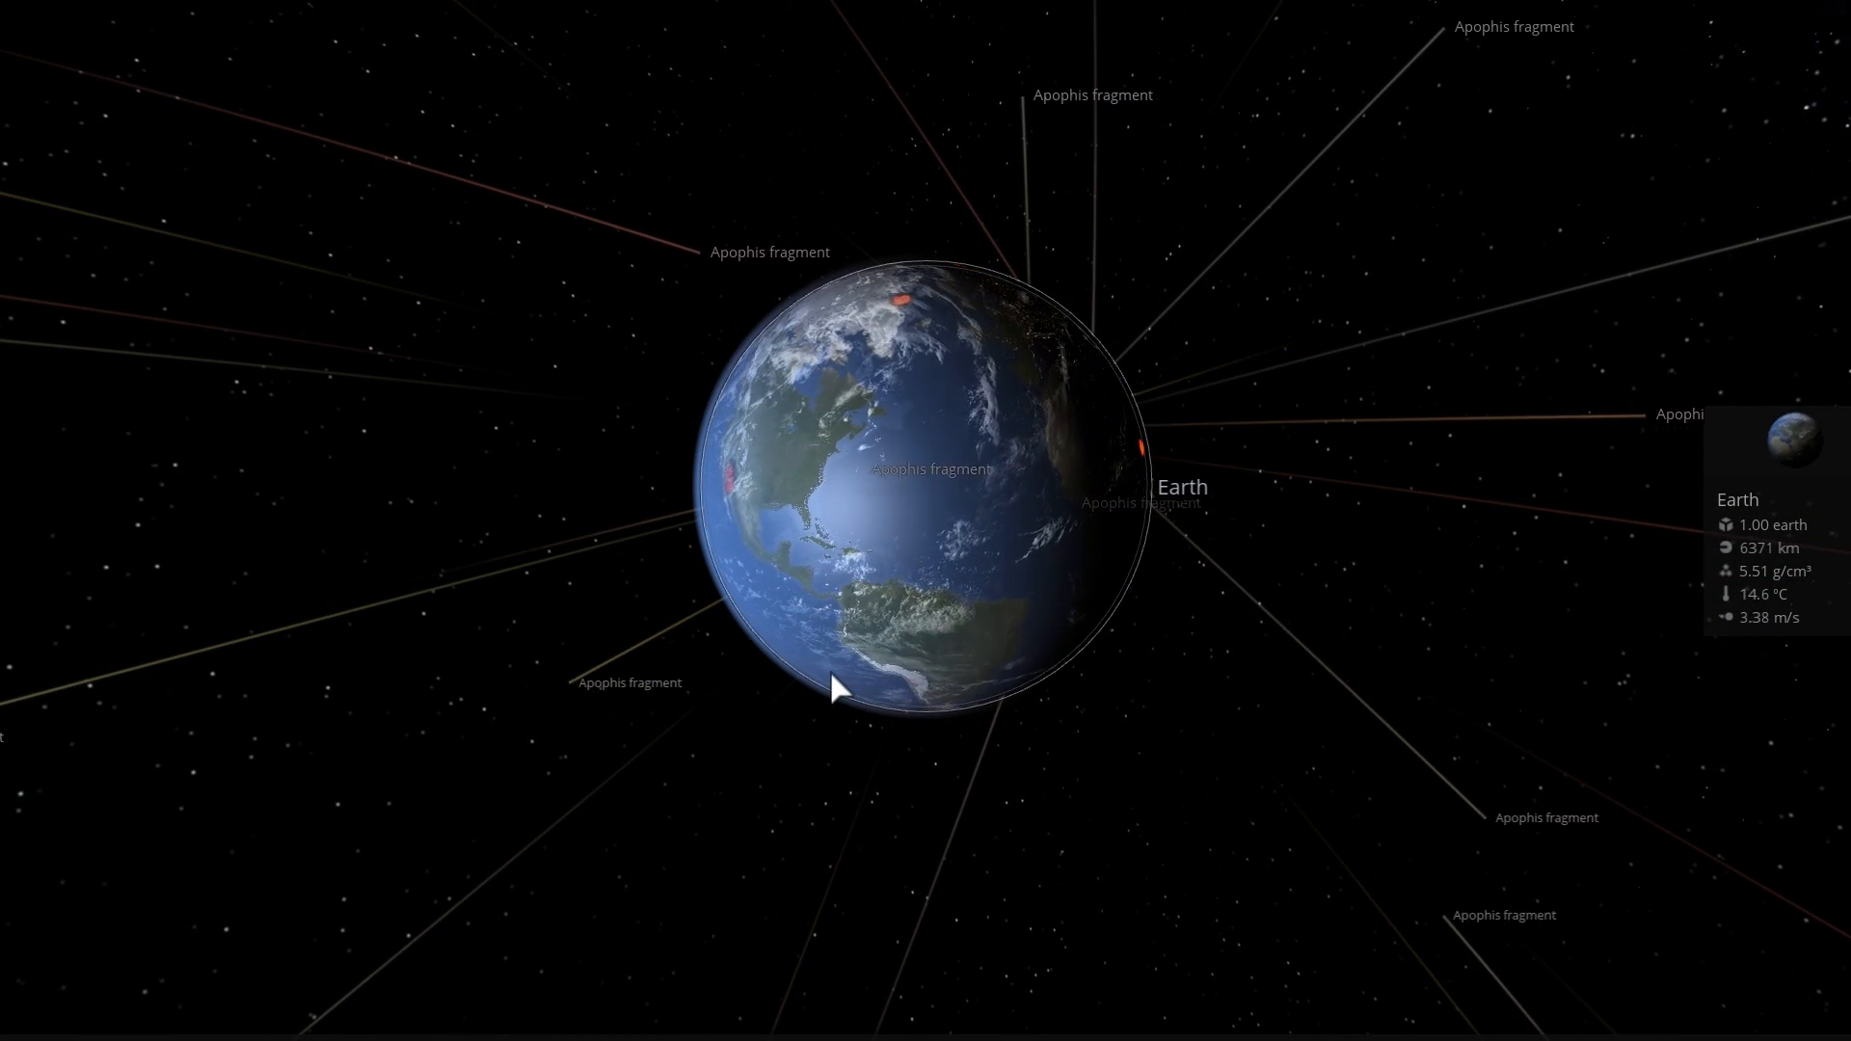
pyautogui.press('space')
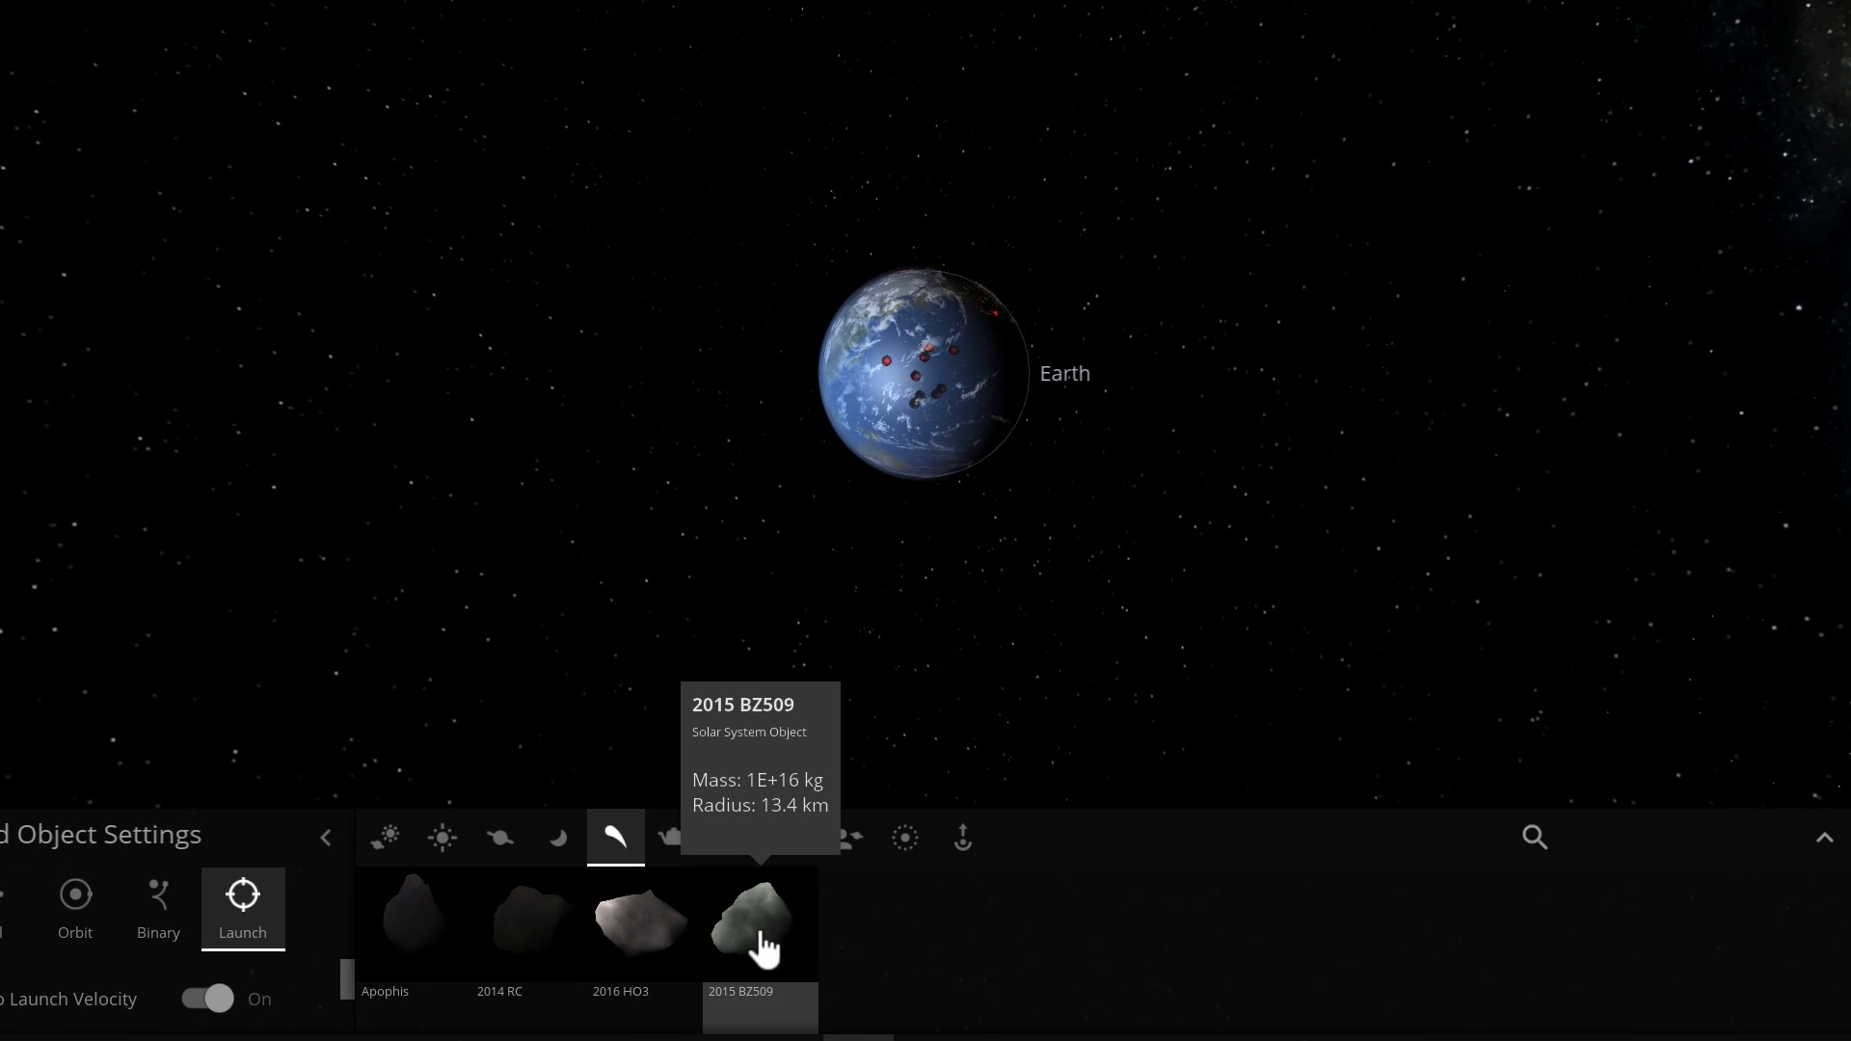
# Launch asteroid 2015 BZ509, 6 km radius, toward Earth
pyautogui.click(759, 924)
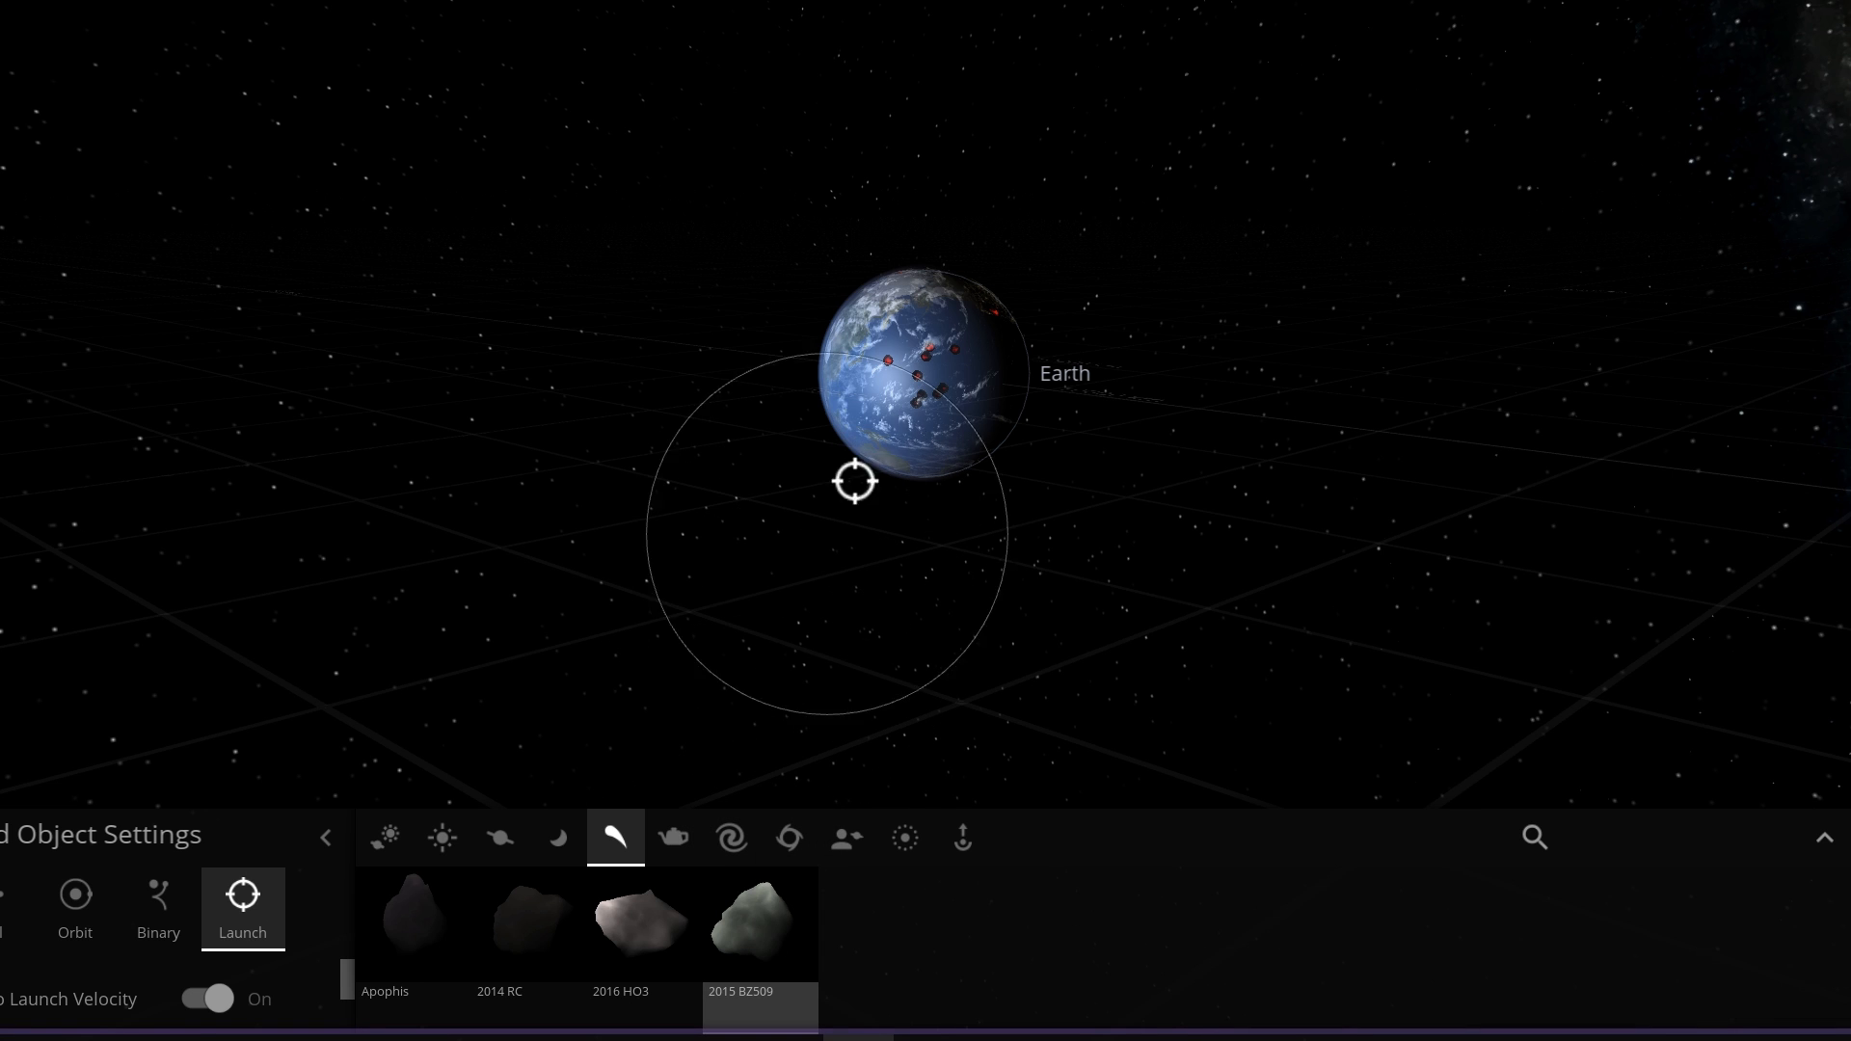
pyautogui.click(741, 924)
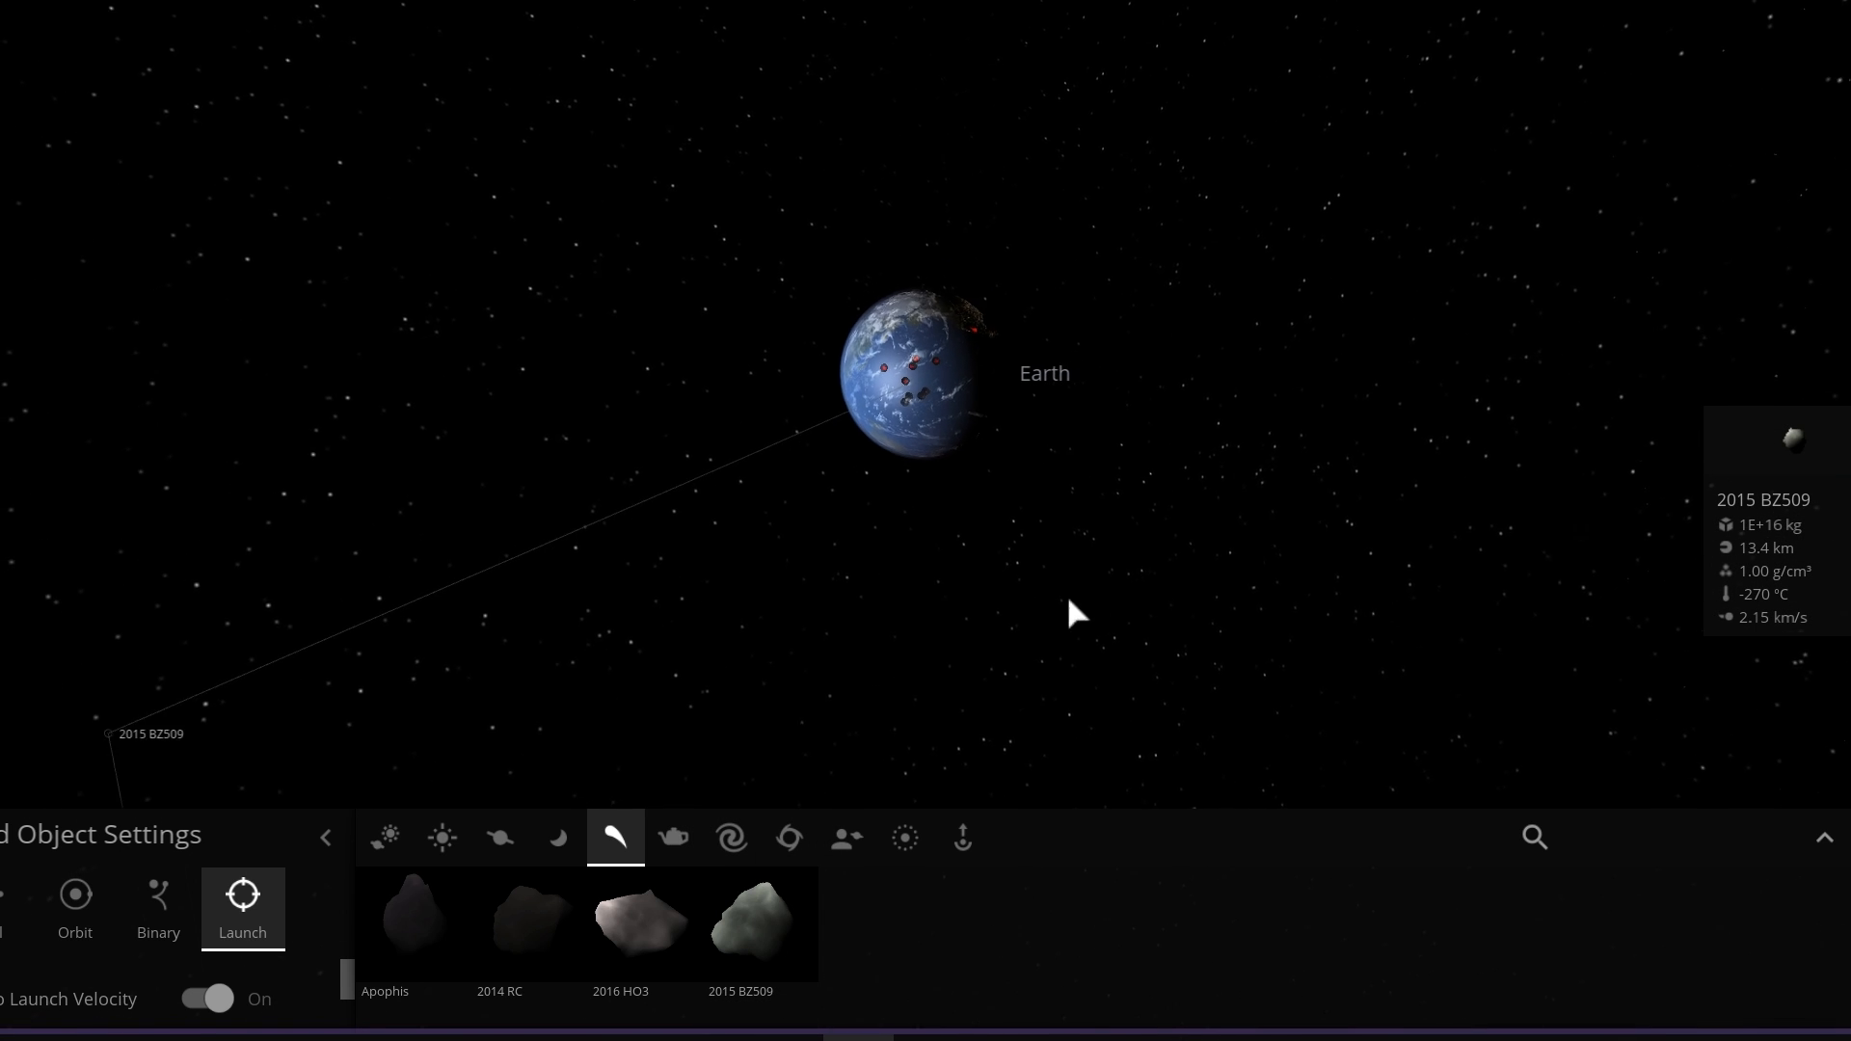
pyautogui.moveTo(1072, 613); pyautogui.dragTo(937, 424)
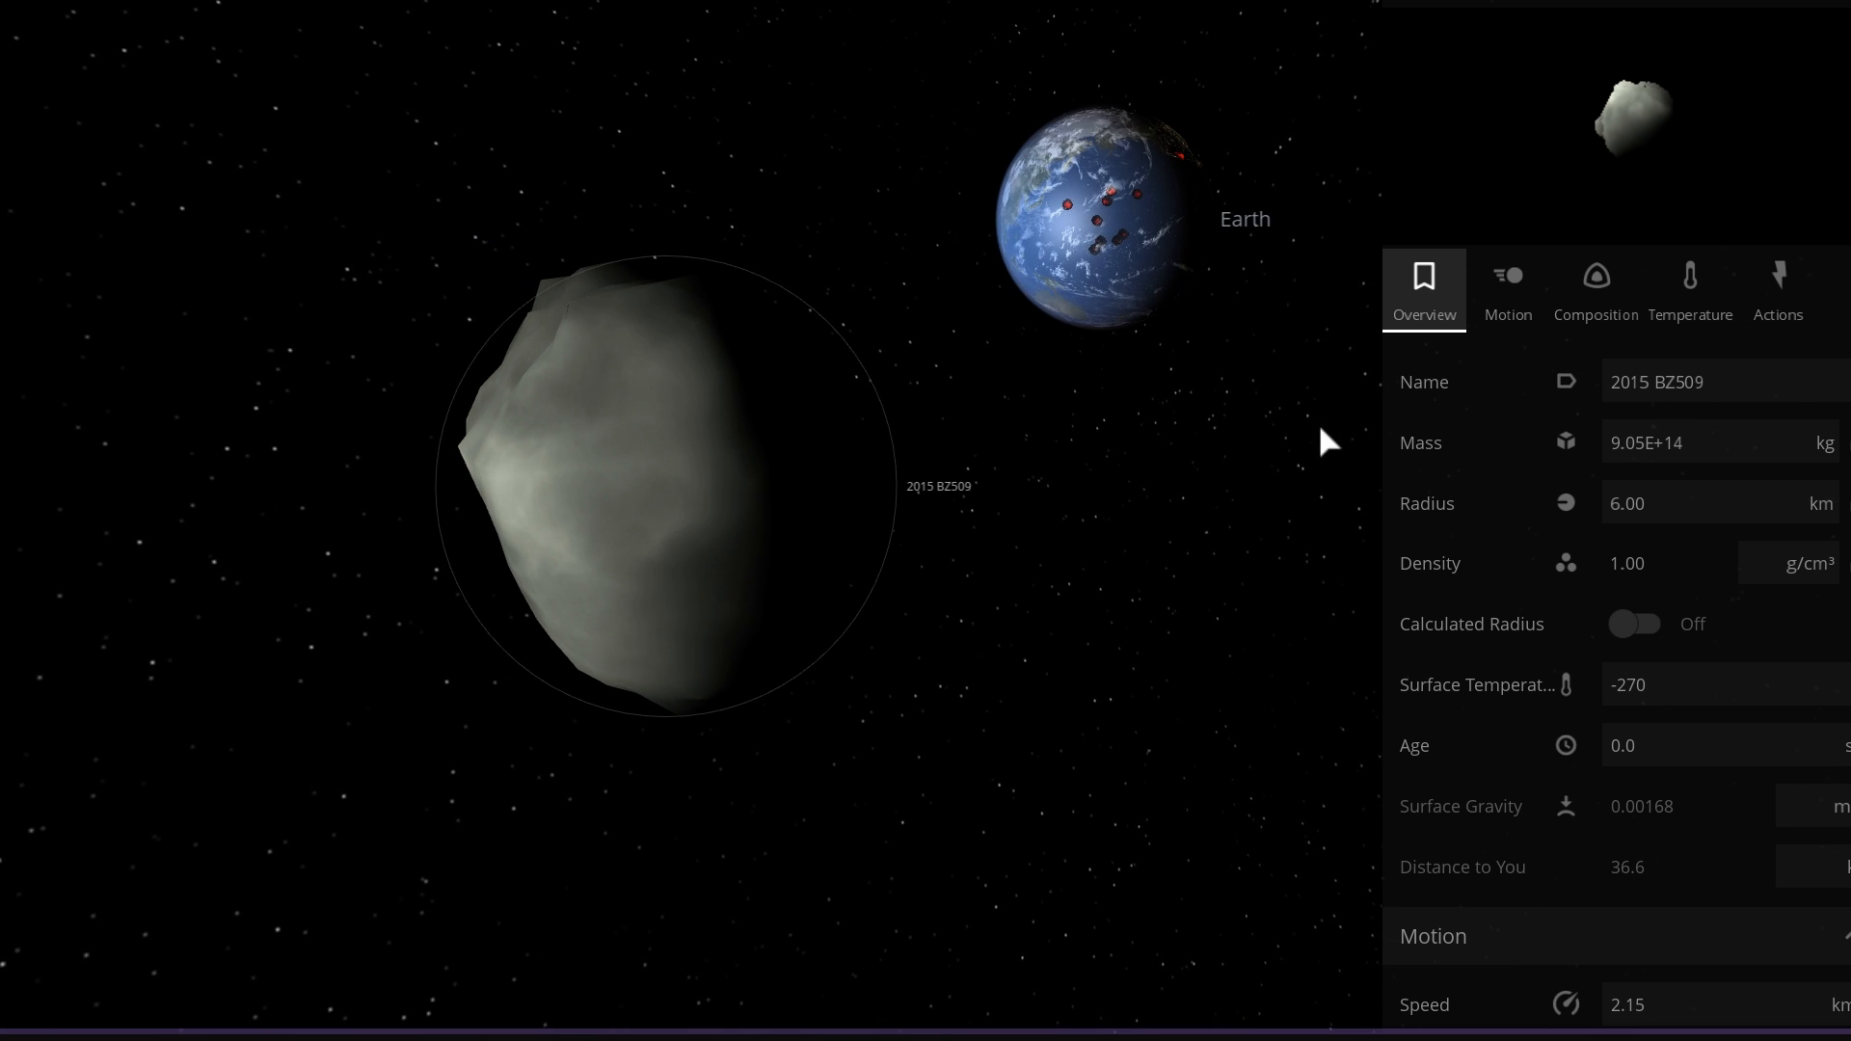
pyautogui.moveTo(1824, 92)
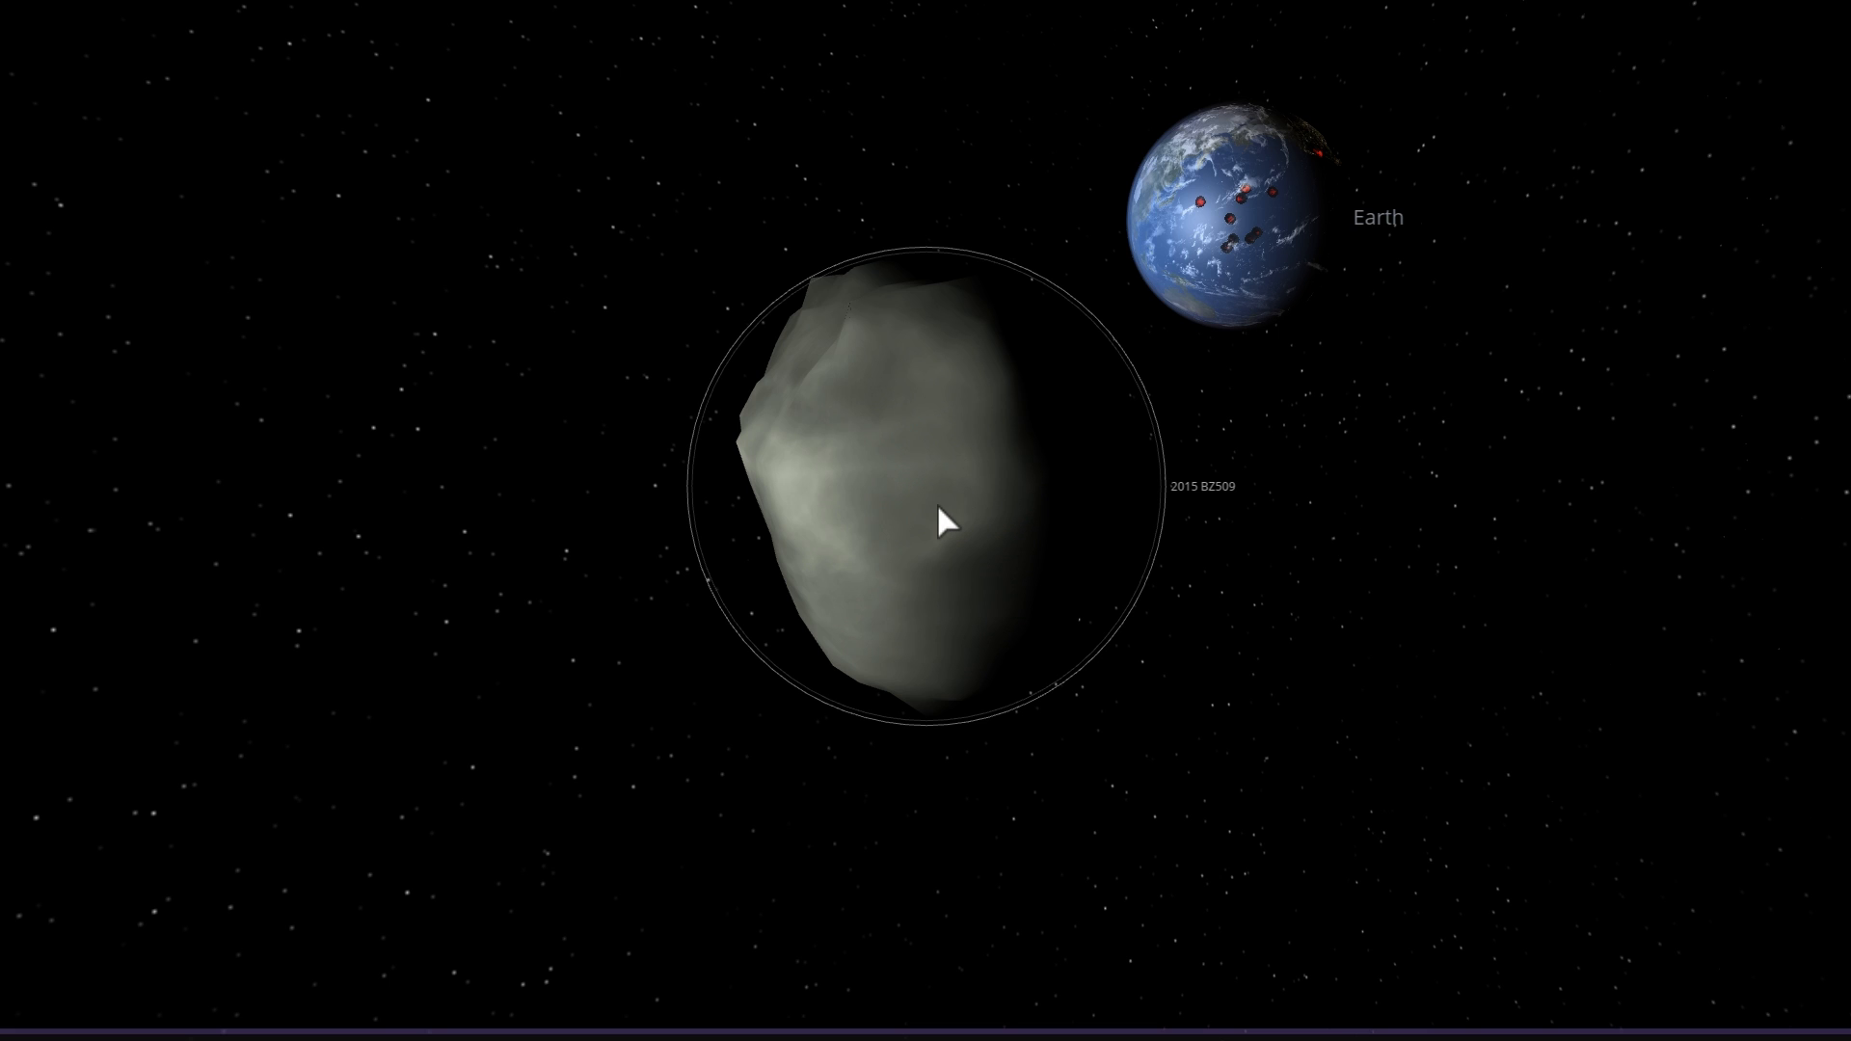
pyautogui.moveTo(1037, 480)
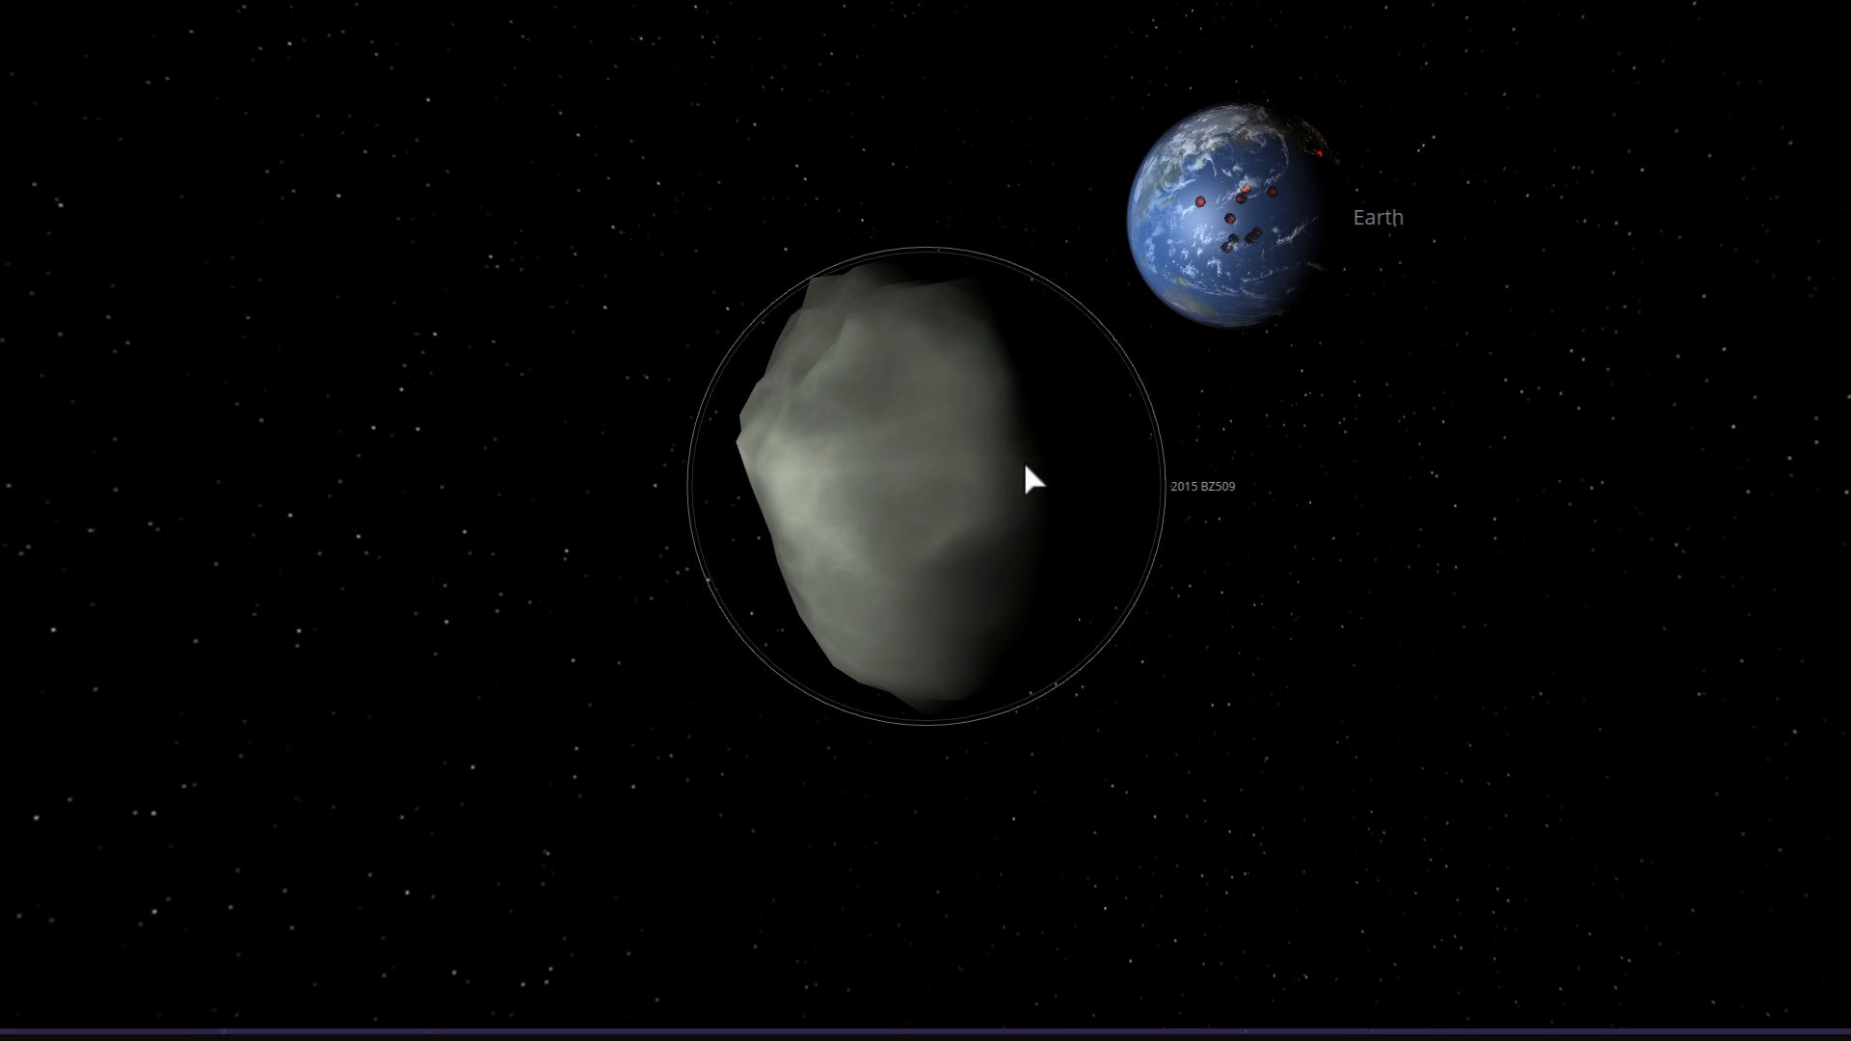
# Rename the 6 km asteroid to DINOSAUR KILLER in its properties Overview
pyautogui.press('space')
pyautogui.write('DINOSAUR KILLER')
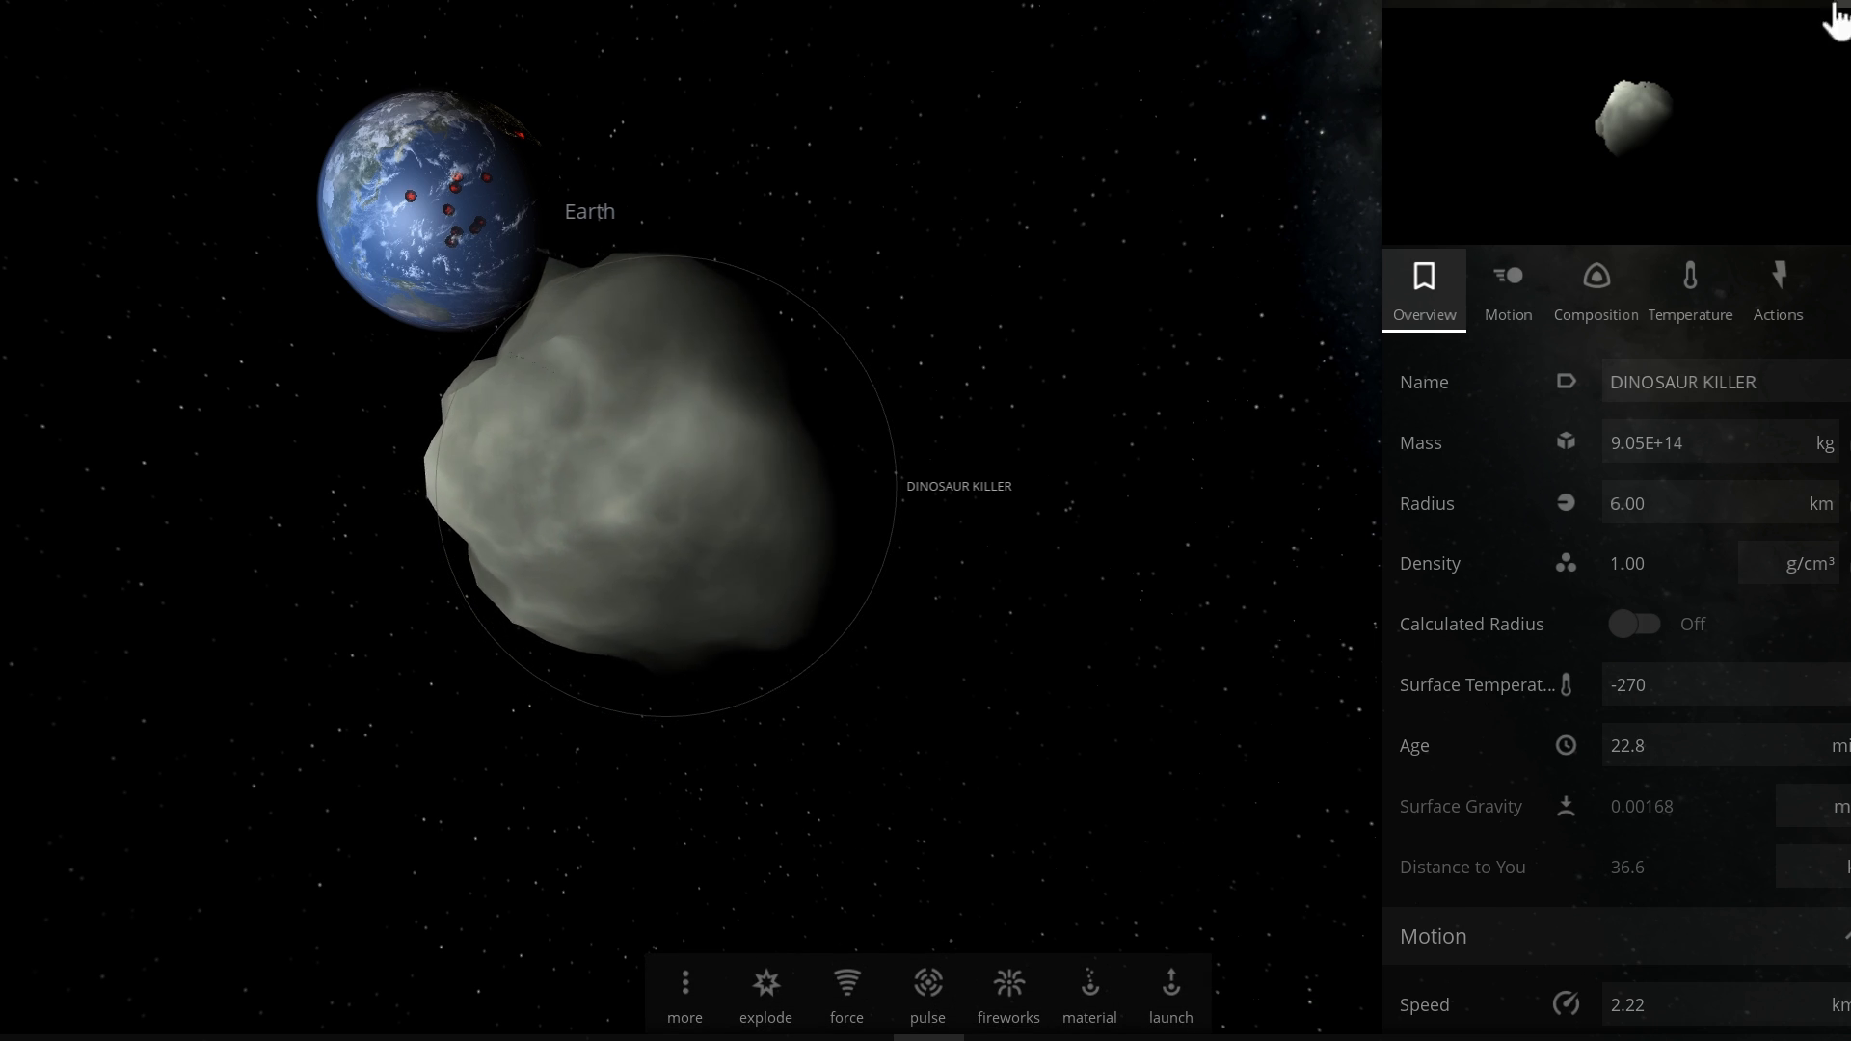
# Switch to the explode tool for DINOSAUR KILLER at 2000 megatons, 17.1 km/s fragment speed
pyautogui.click(766, 991)
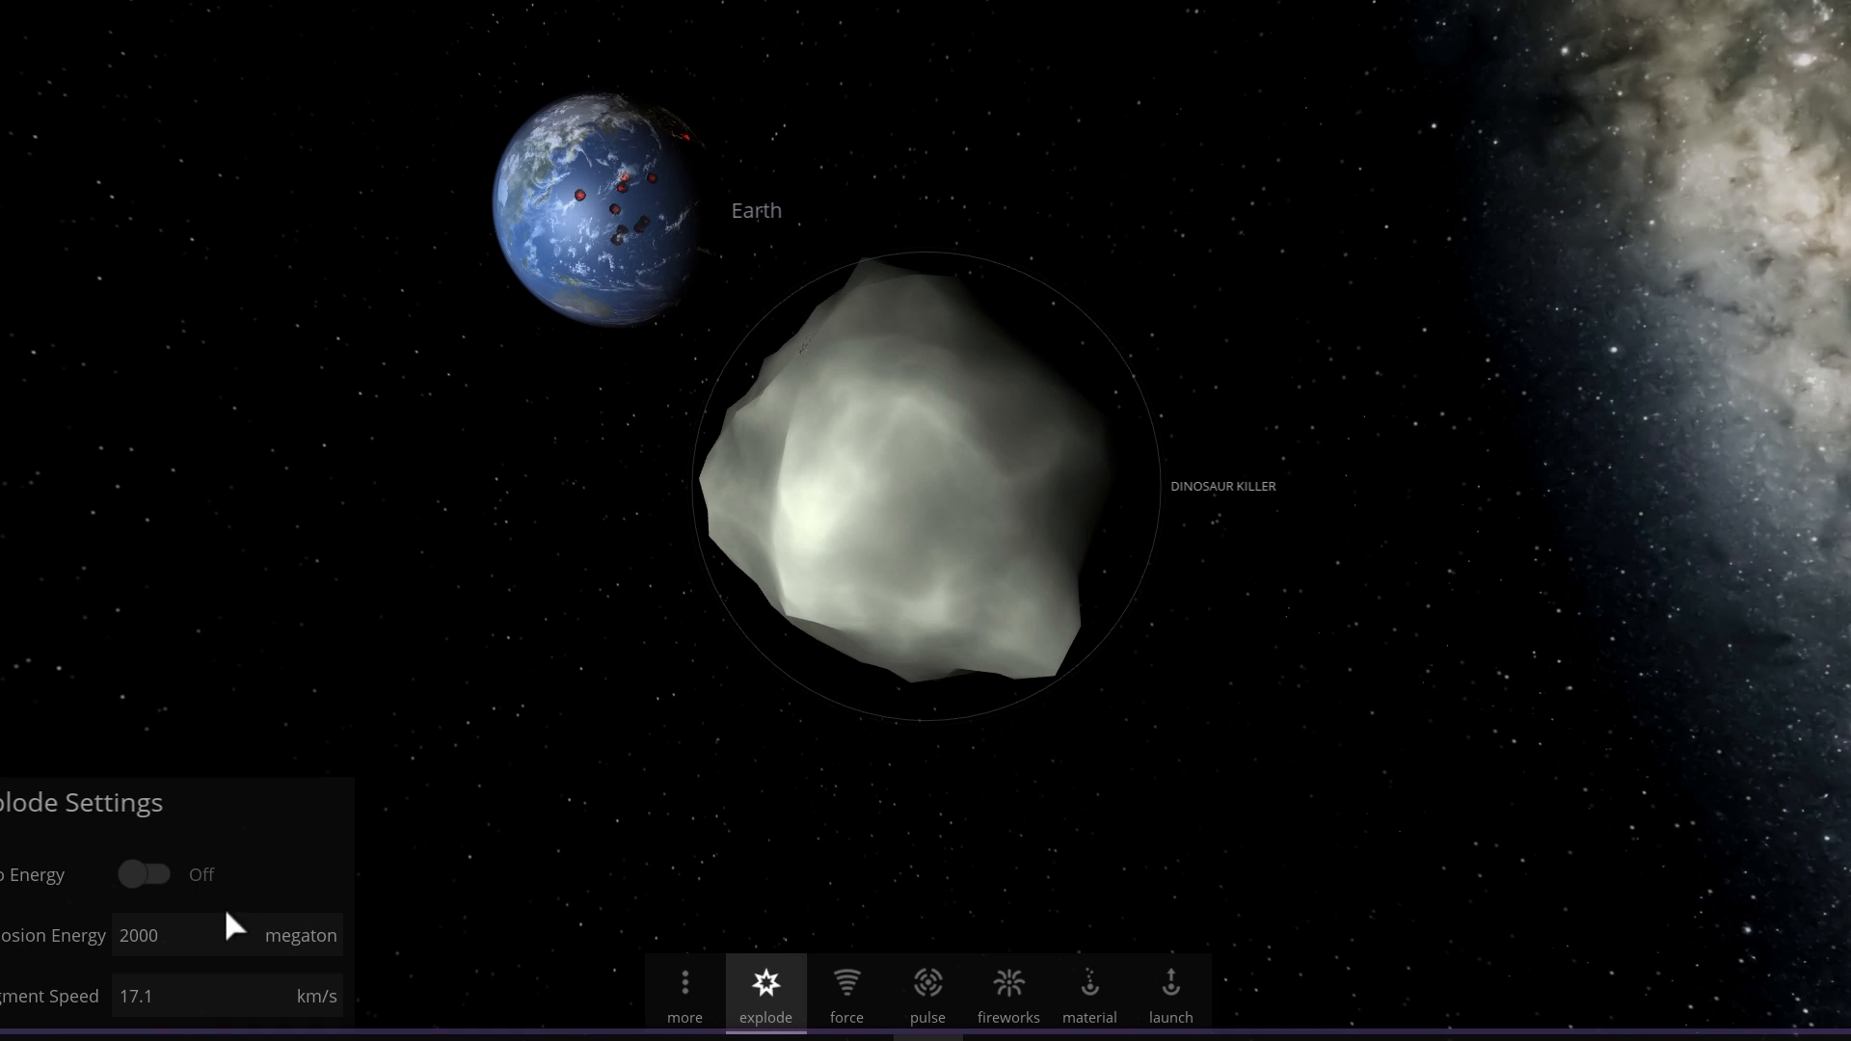
pyautogui.moveTo(538, 623)
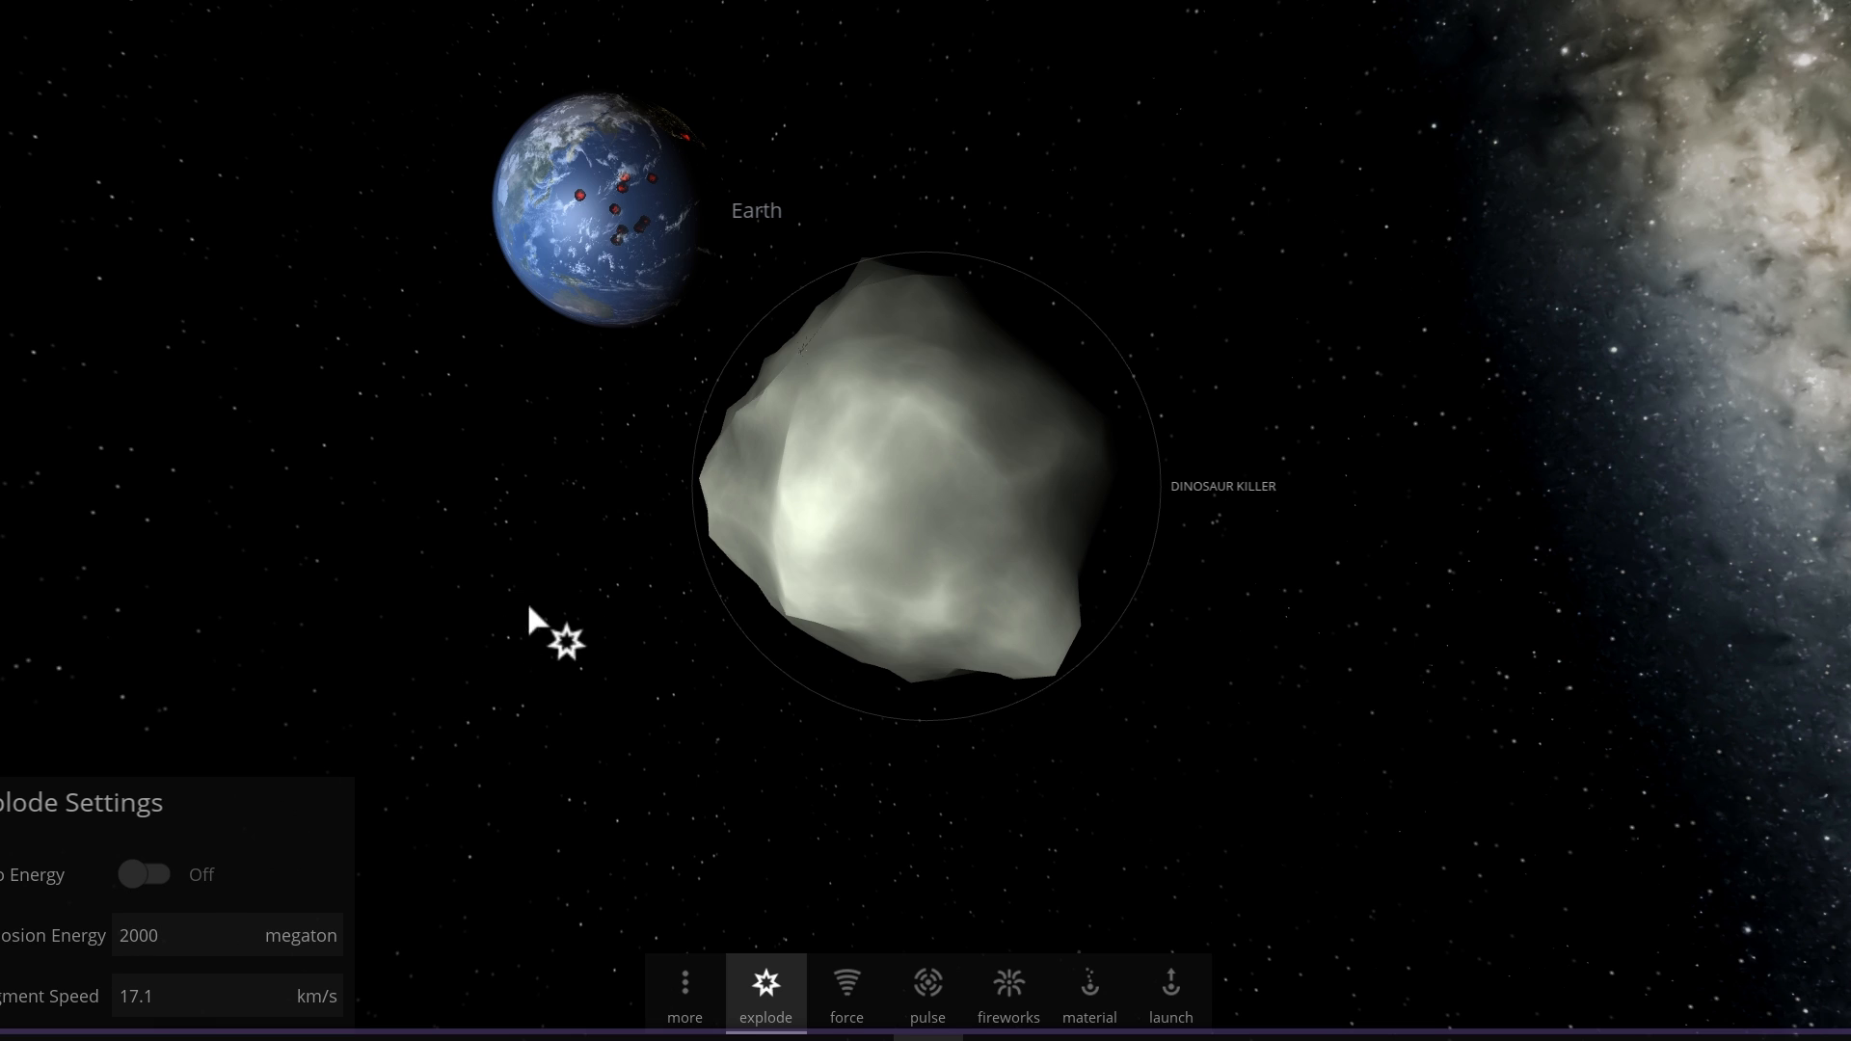
pyautogui.moveTo(928, 472)
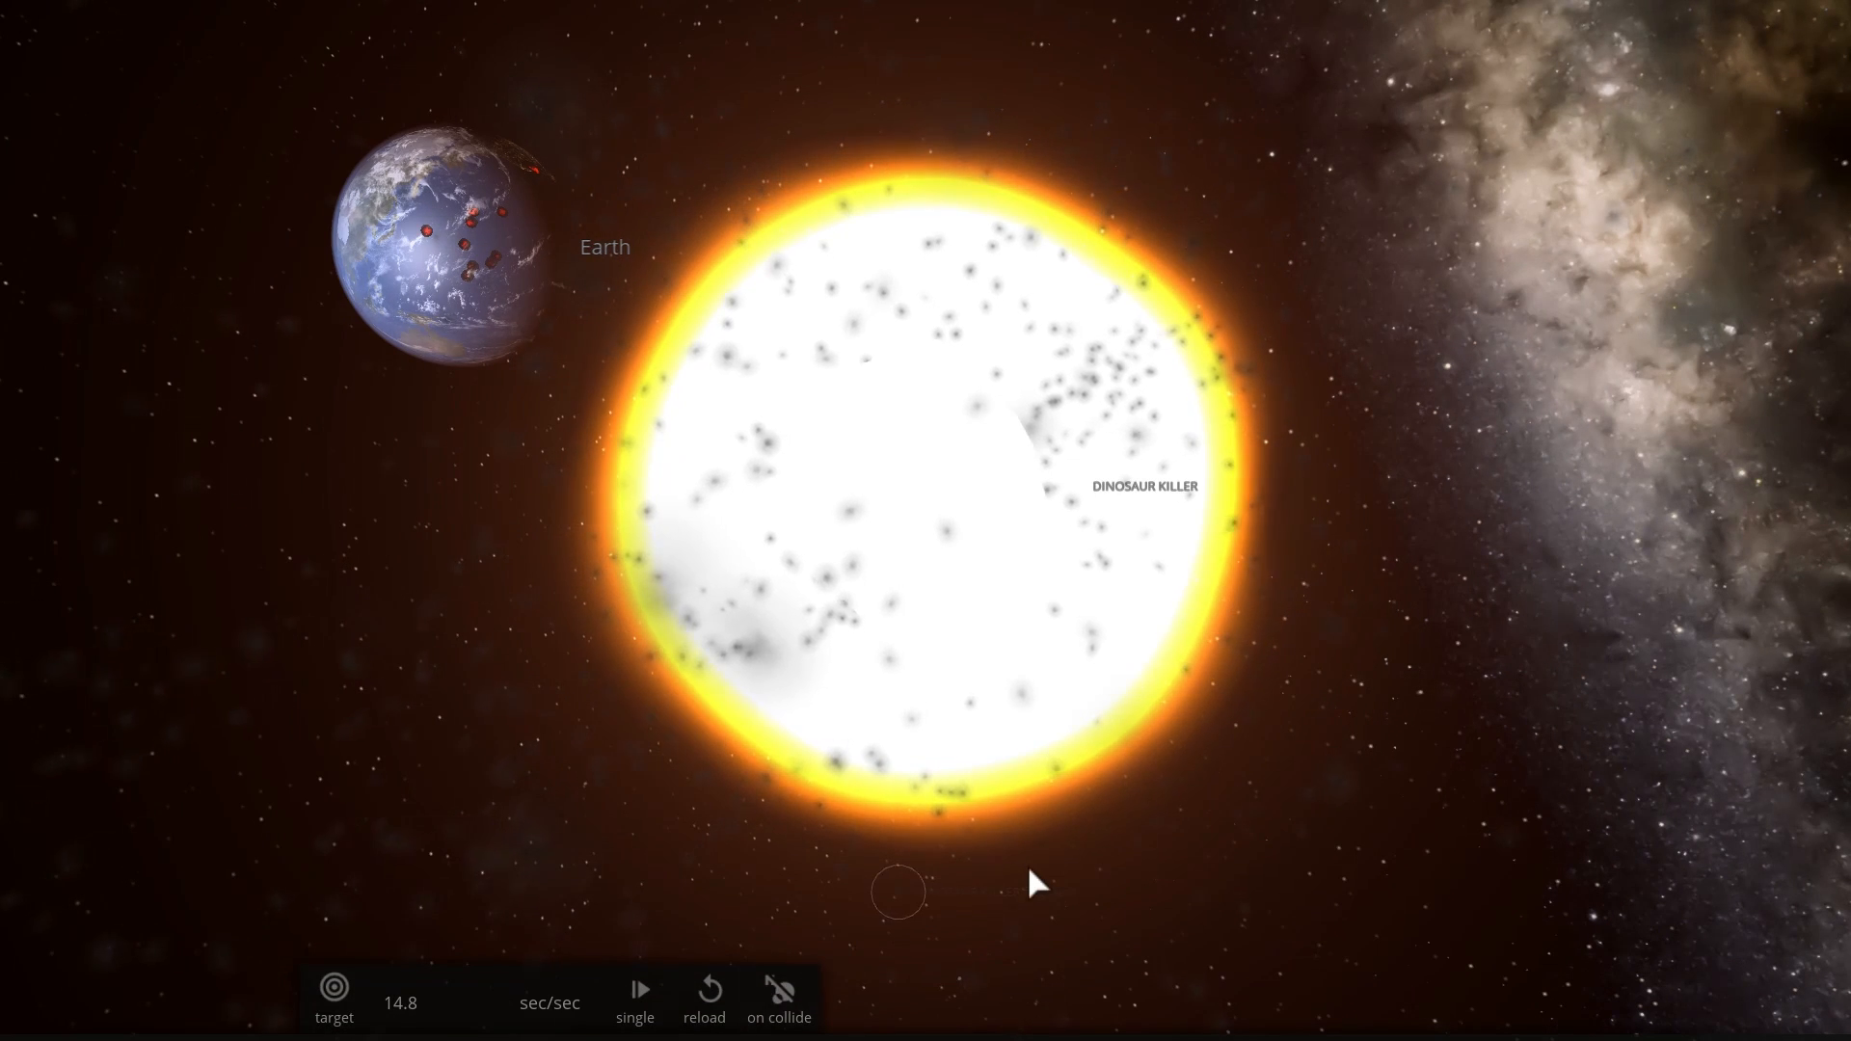
pyautogui.moveTo(1405, 835)
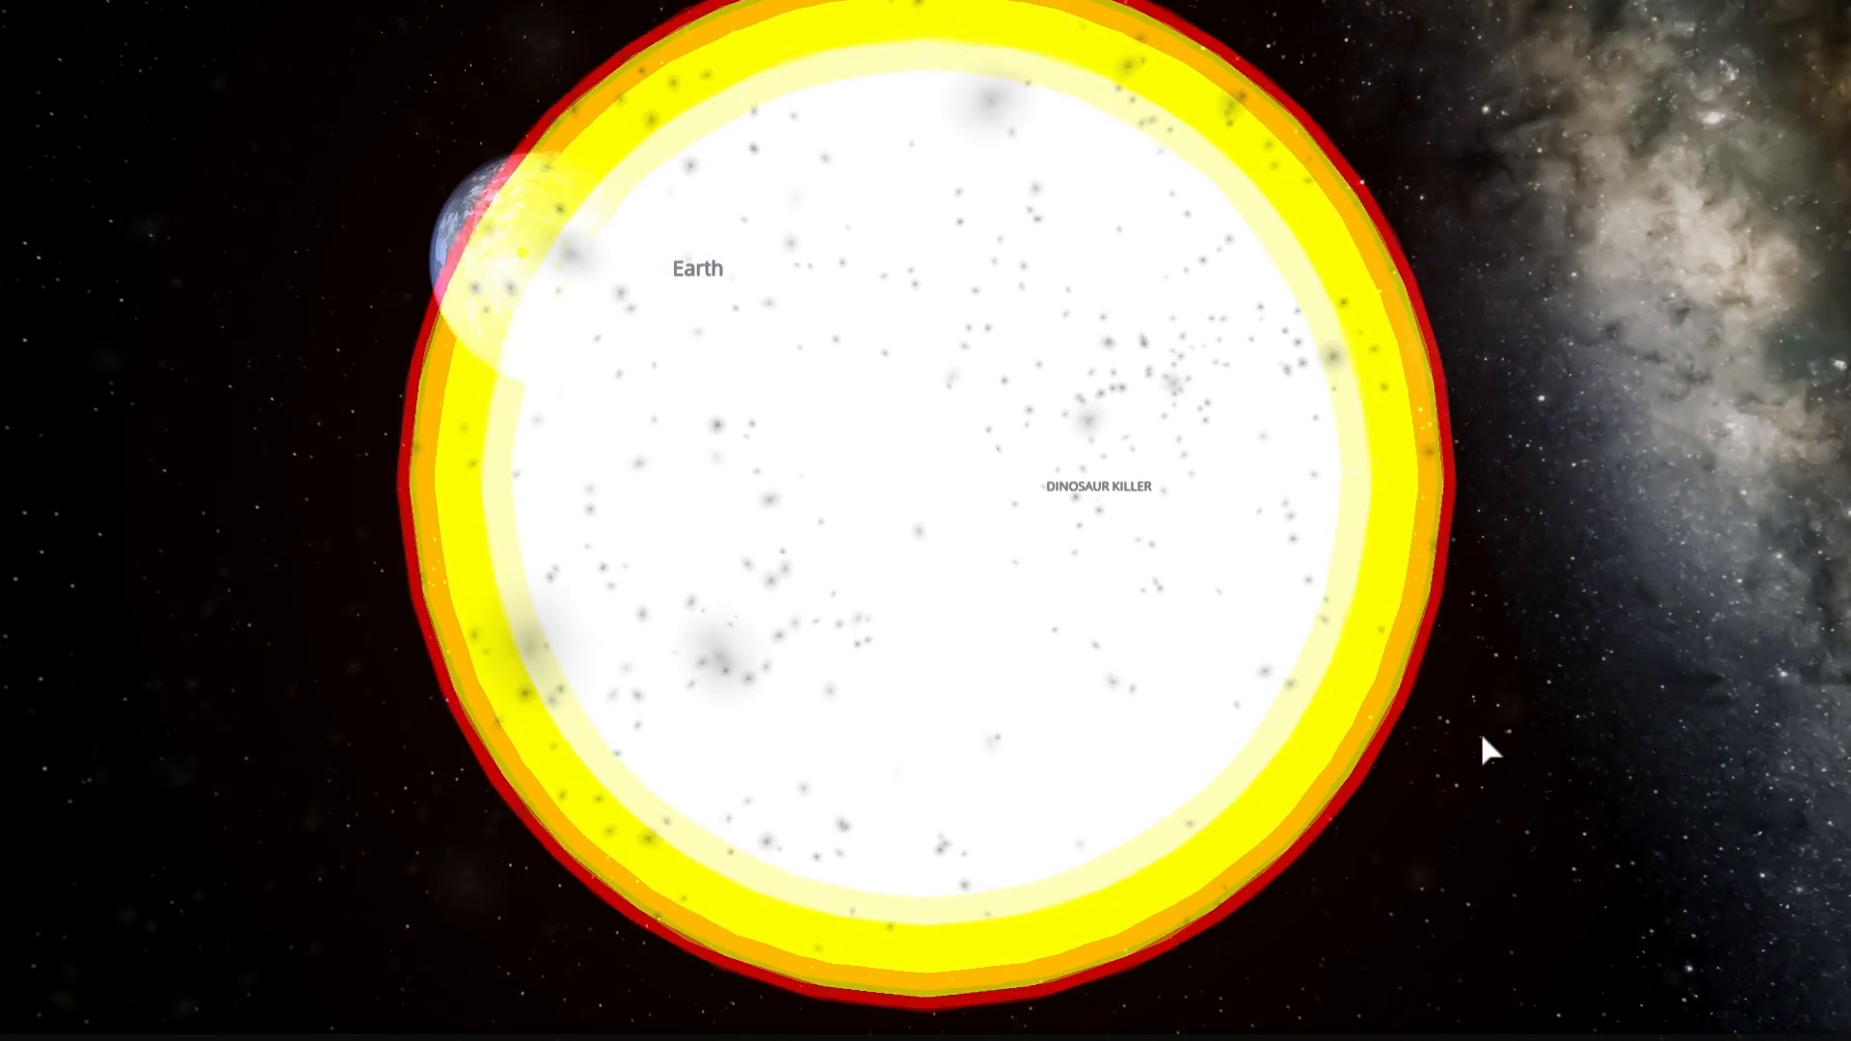
# Zoom the camera to watch the DINOSAUR KILLER fireball expand beside Earth
pyautogui.scroll(-3)
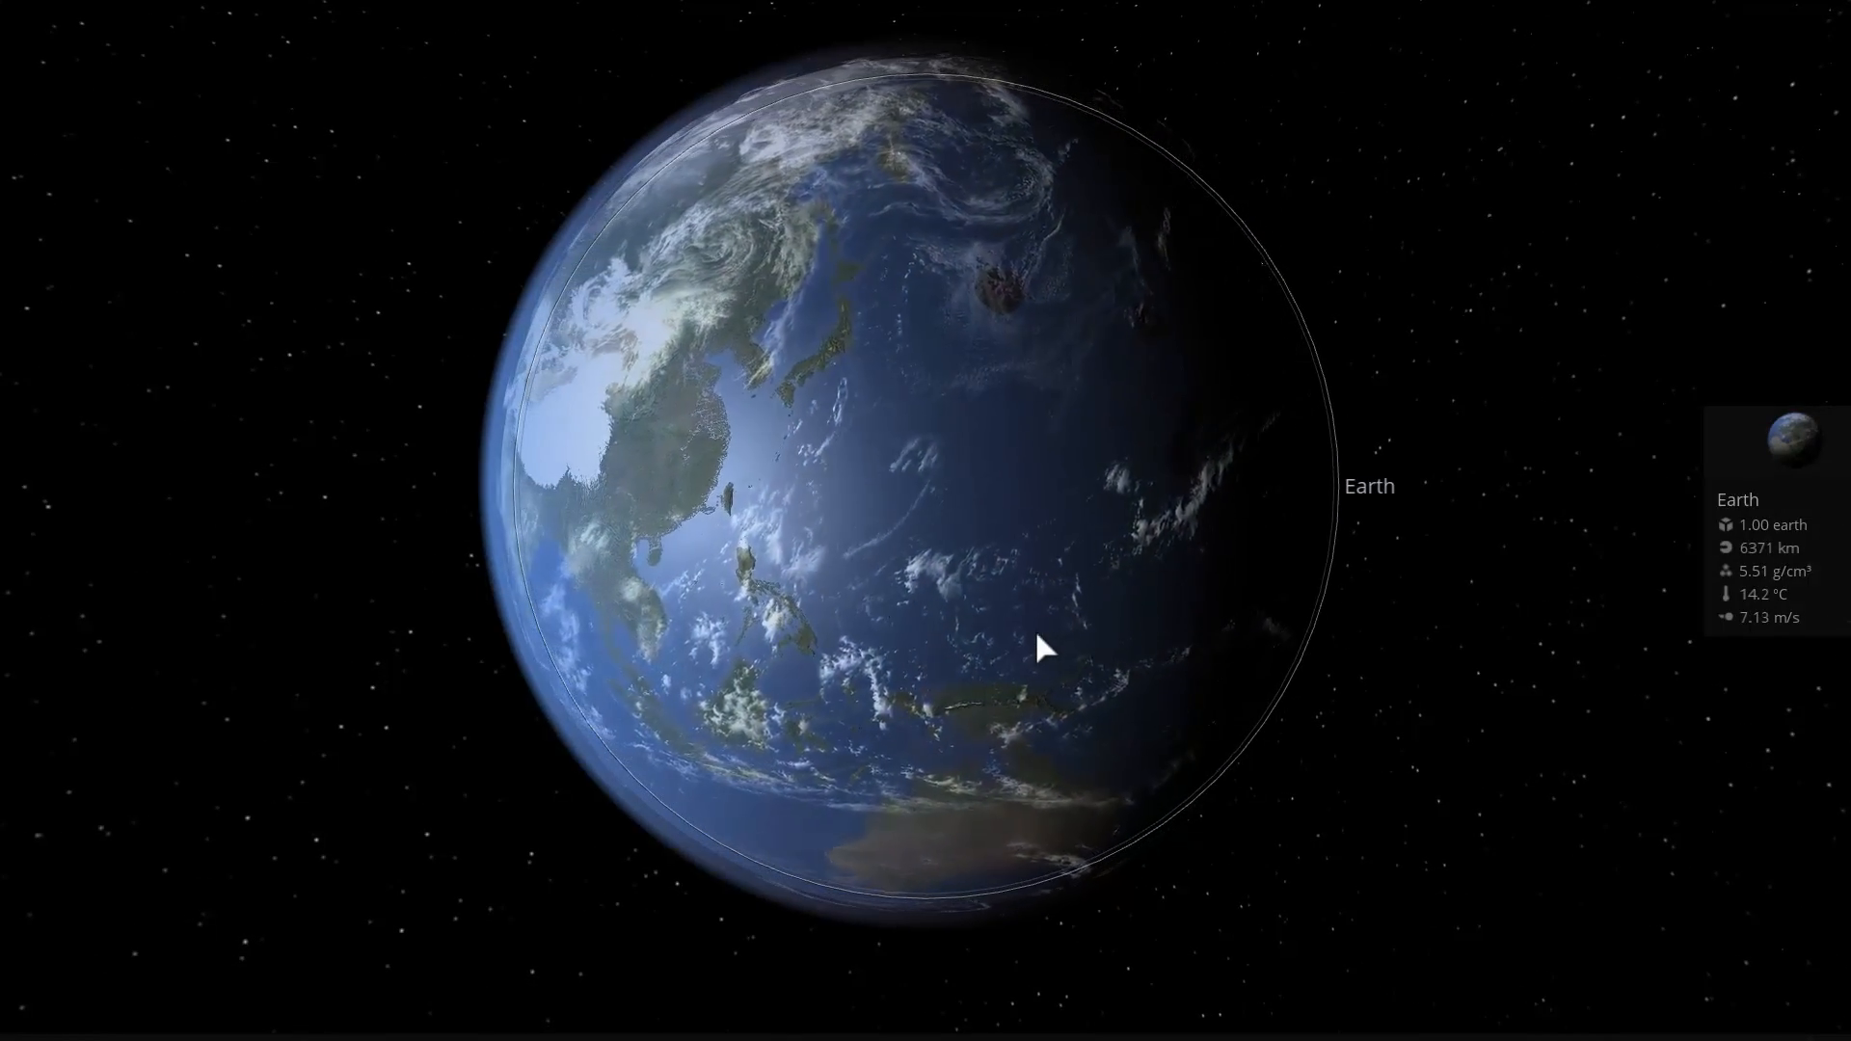
# Zoom out so the 6.00 km DINO KILL asteroid and distant Earth are both in view
pyautogui.scroll(-3)
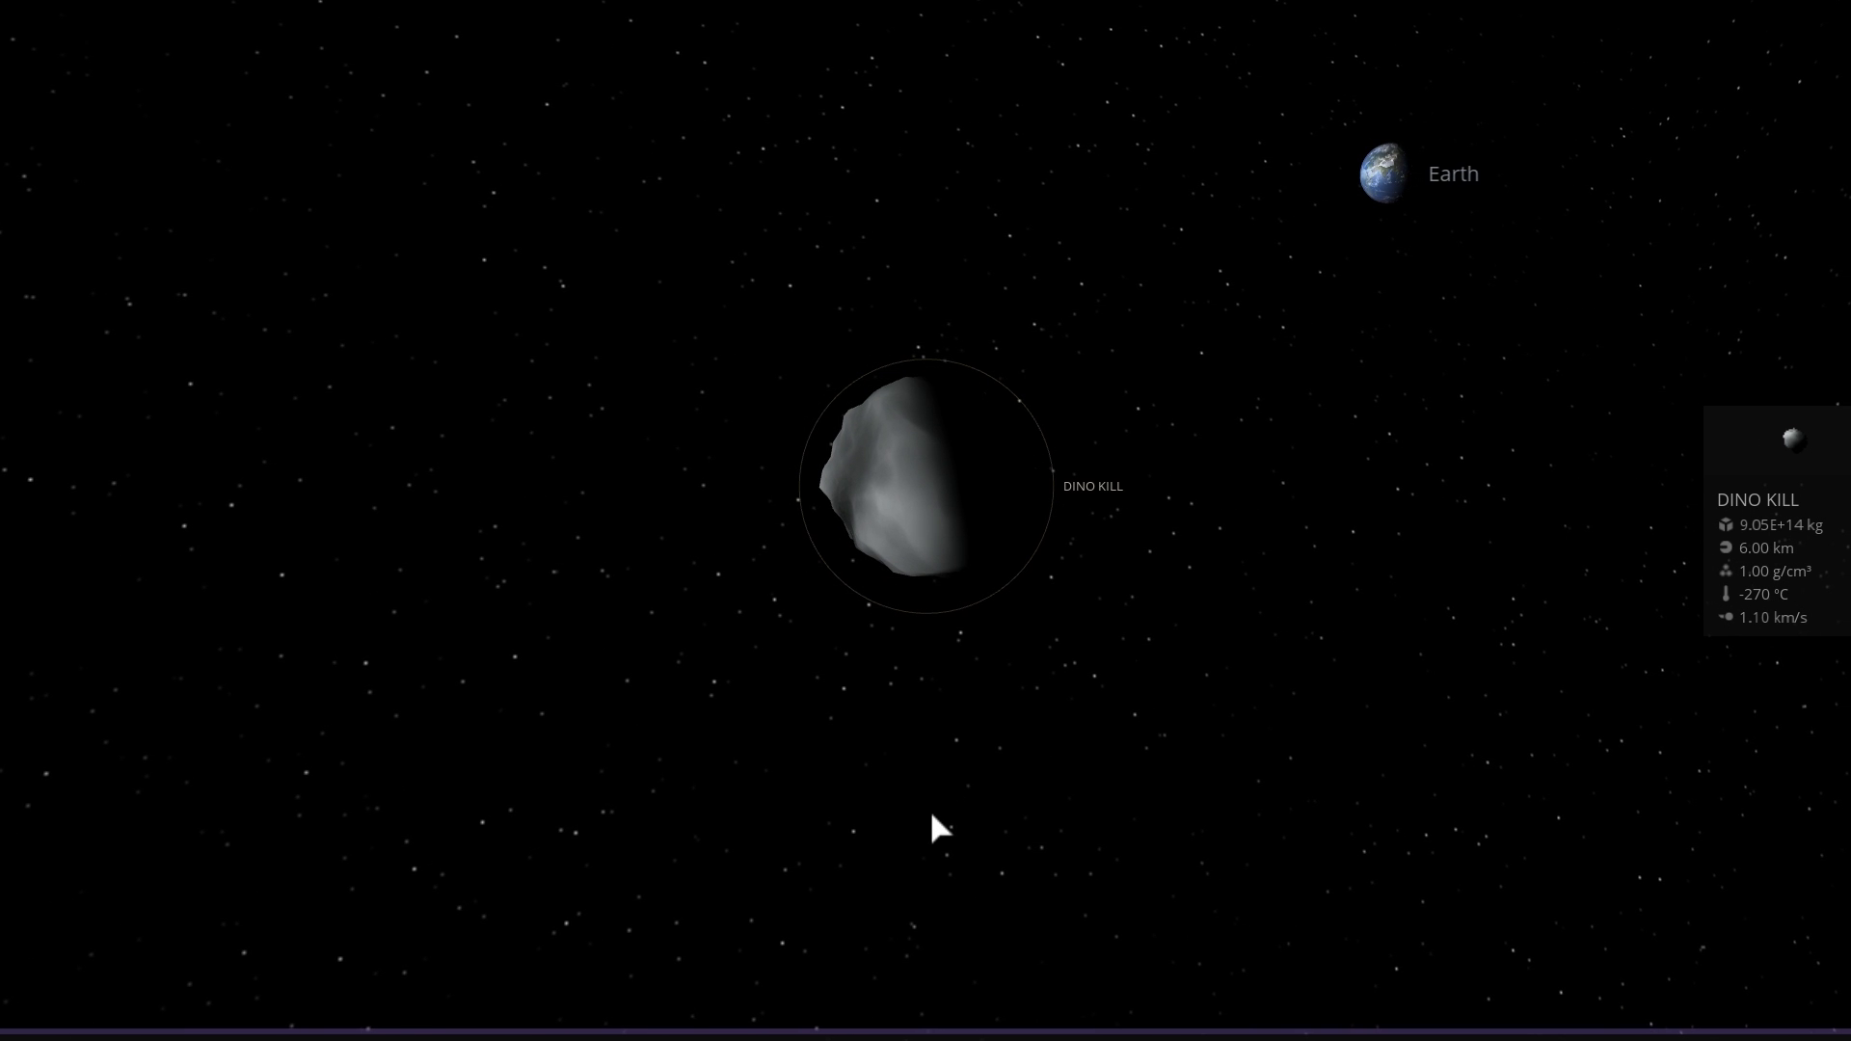
pyautogui.moveTo(953, 812)
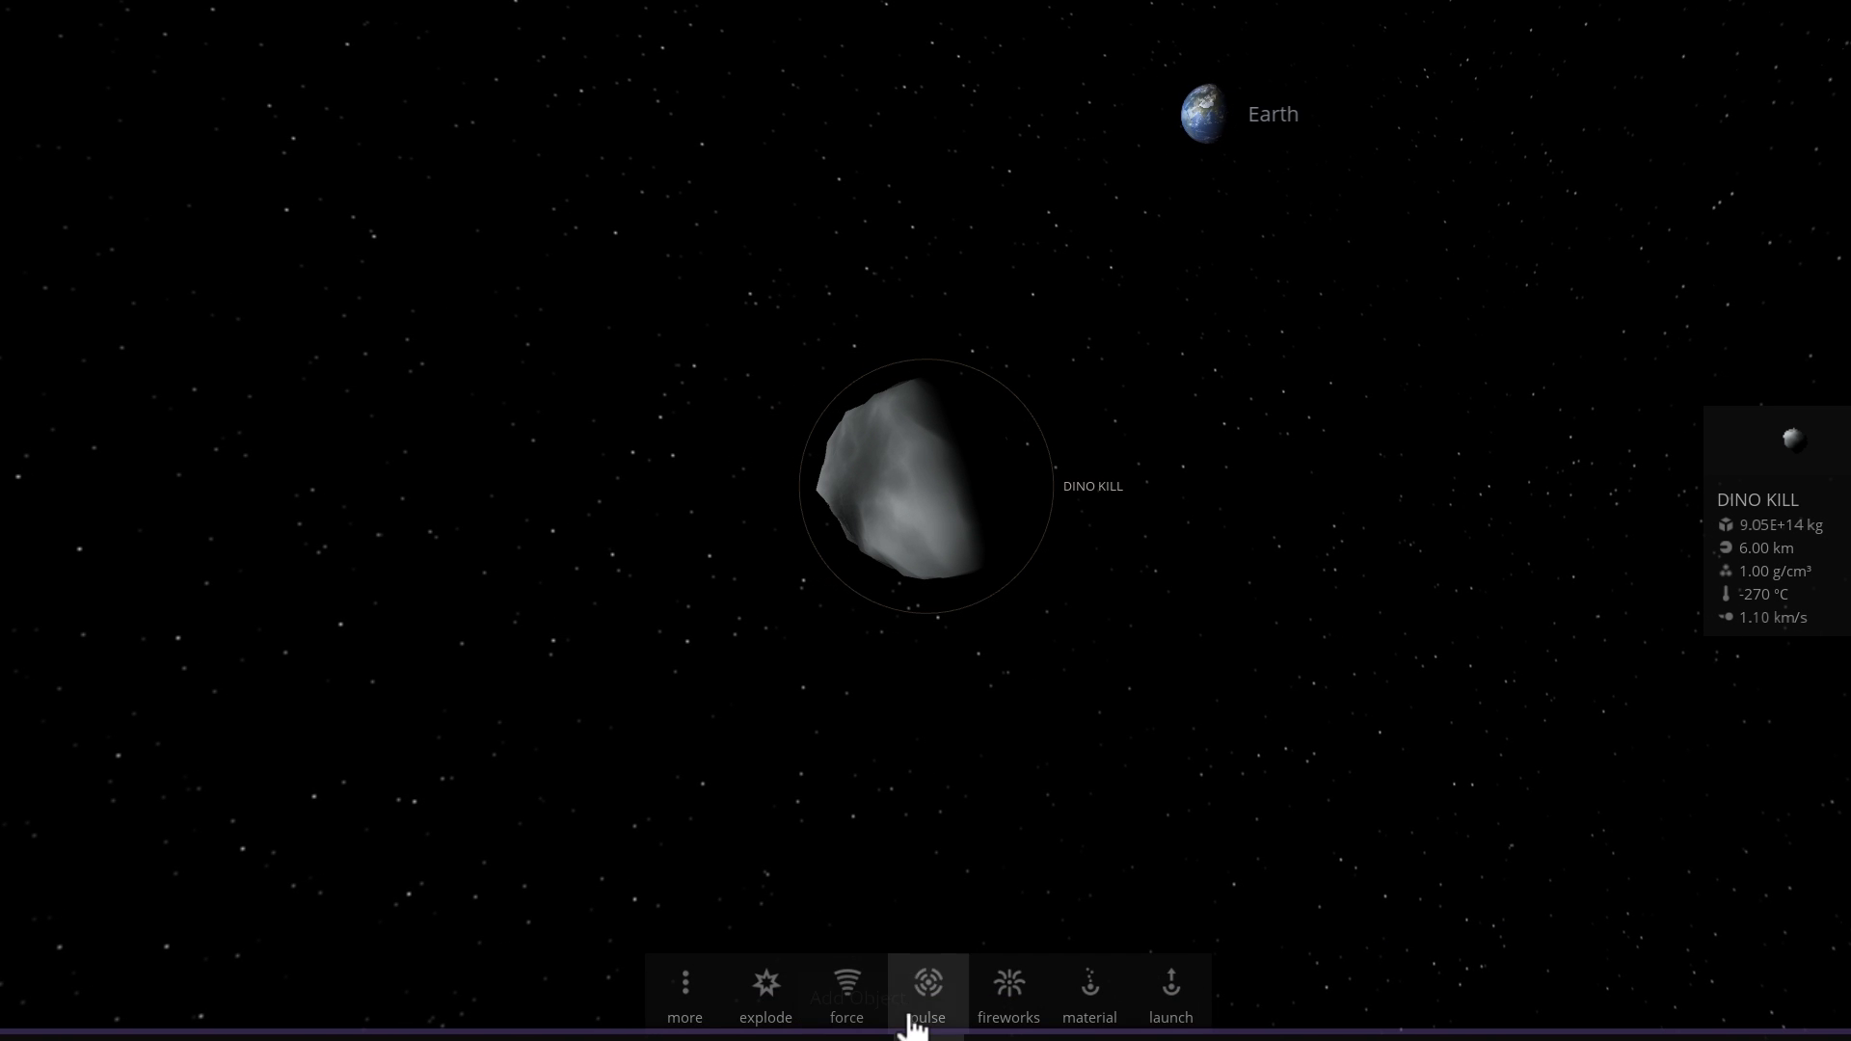
# Detonate DINO KILL with the Explode tool at 2000 megatons, scattering fragments at 136 m/s
pyautogui.click(847, 991)
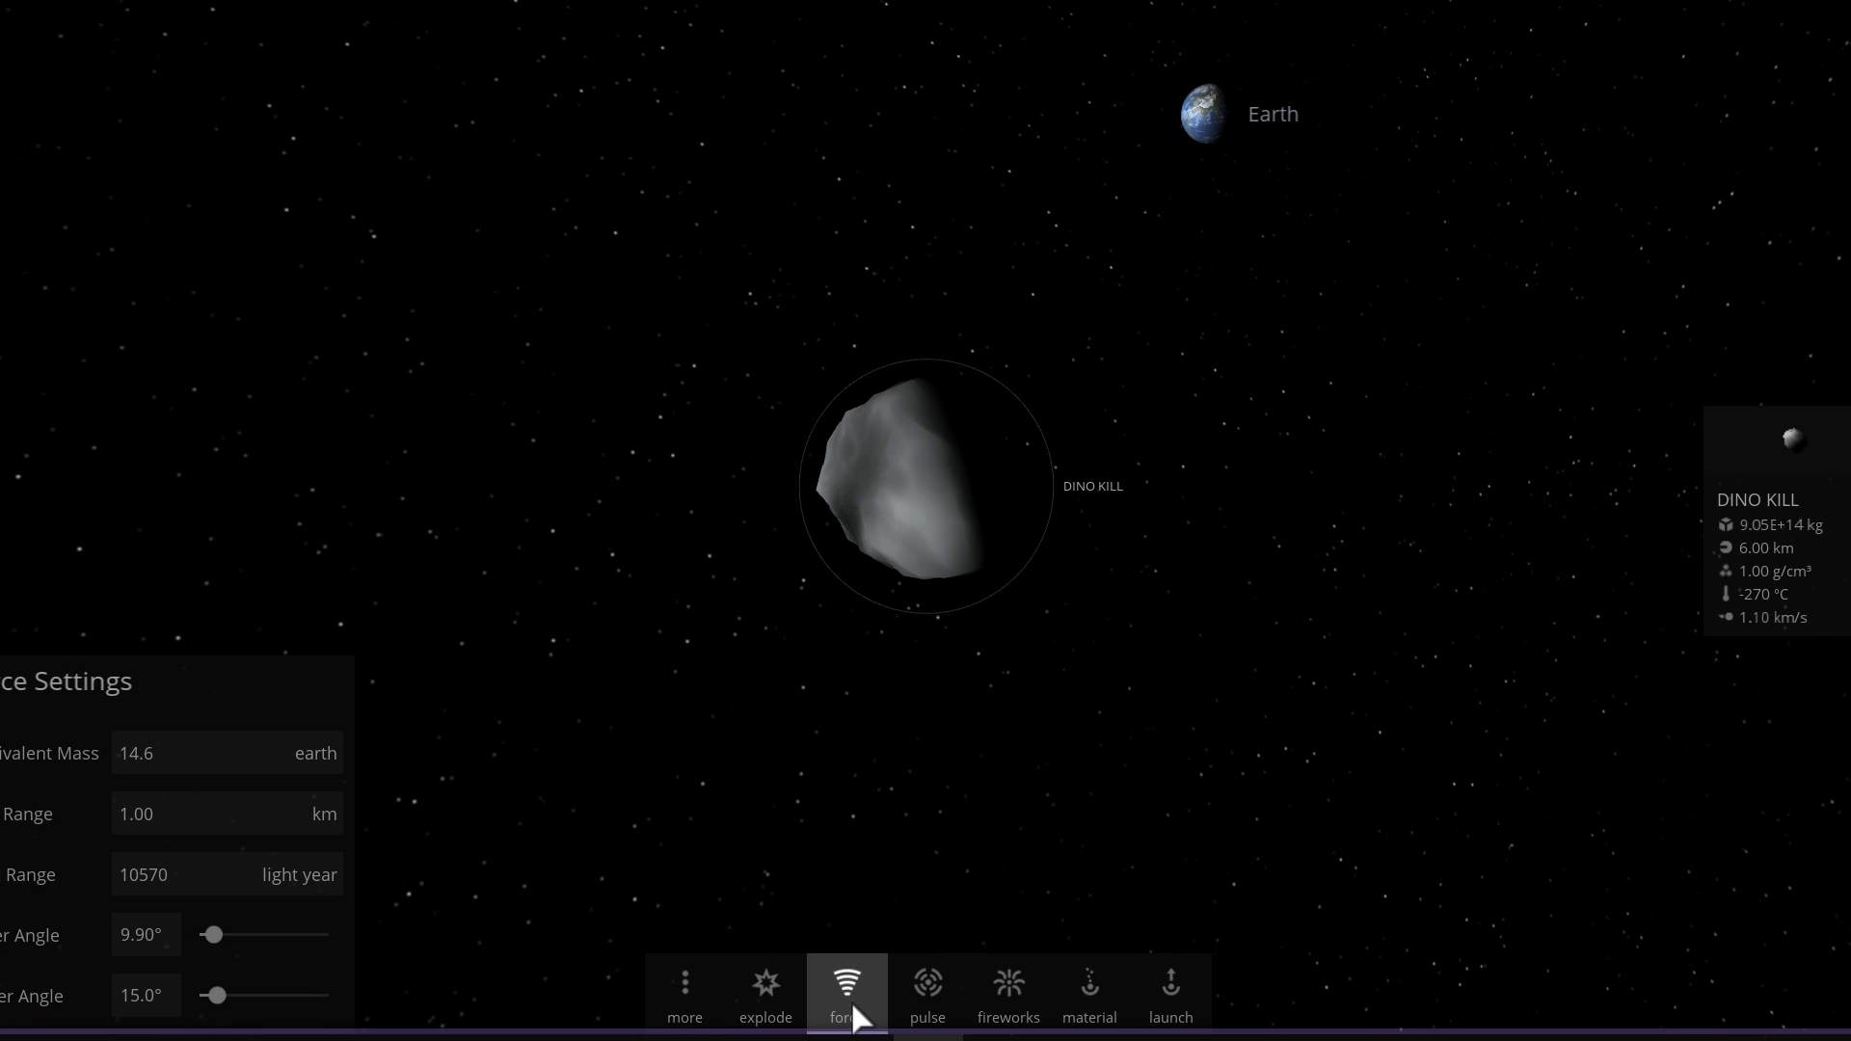
pyautogui.click(766, 991)
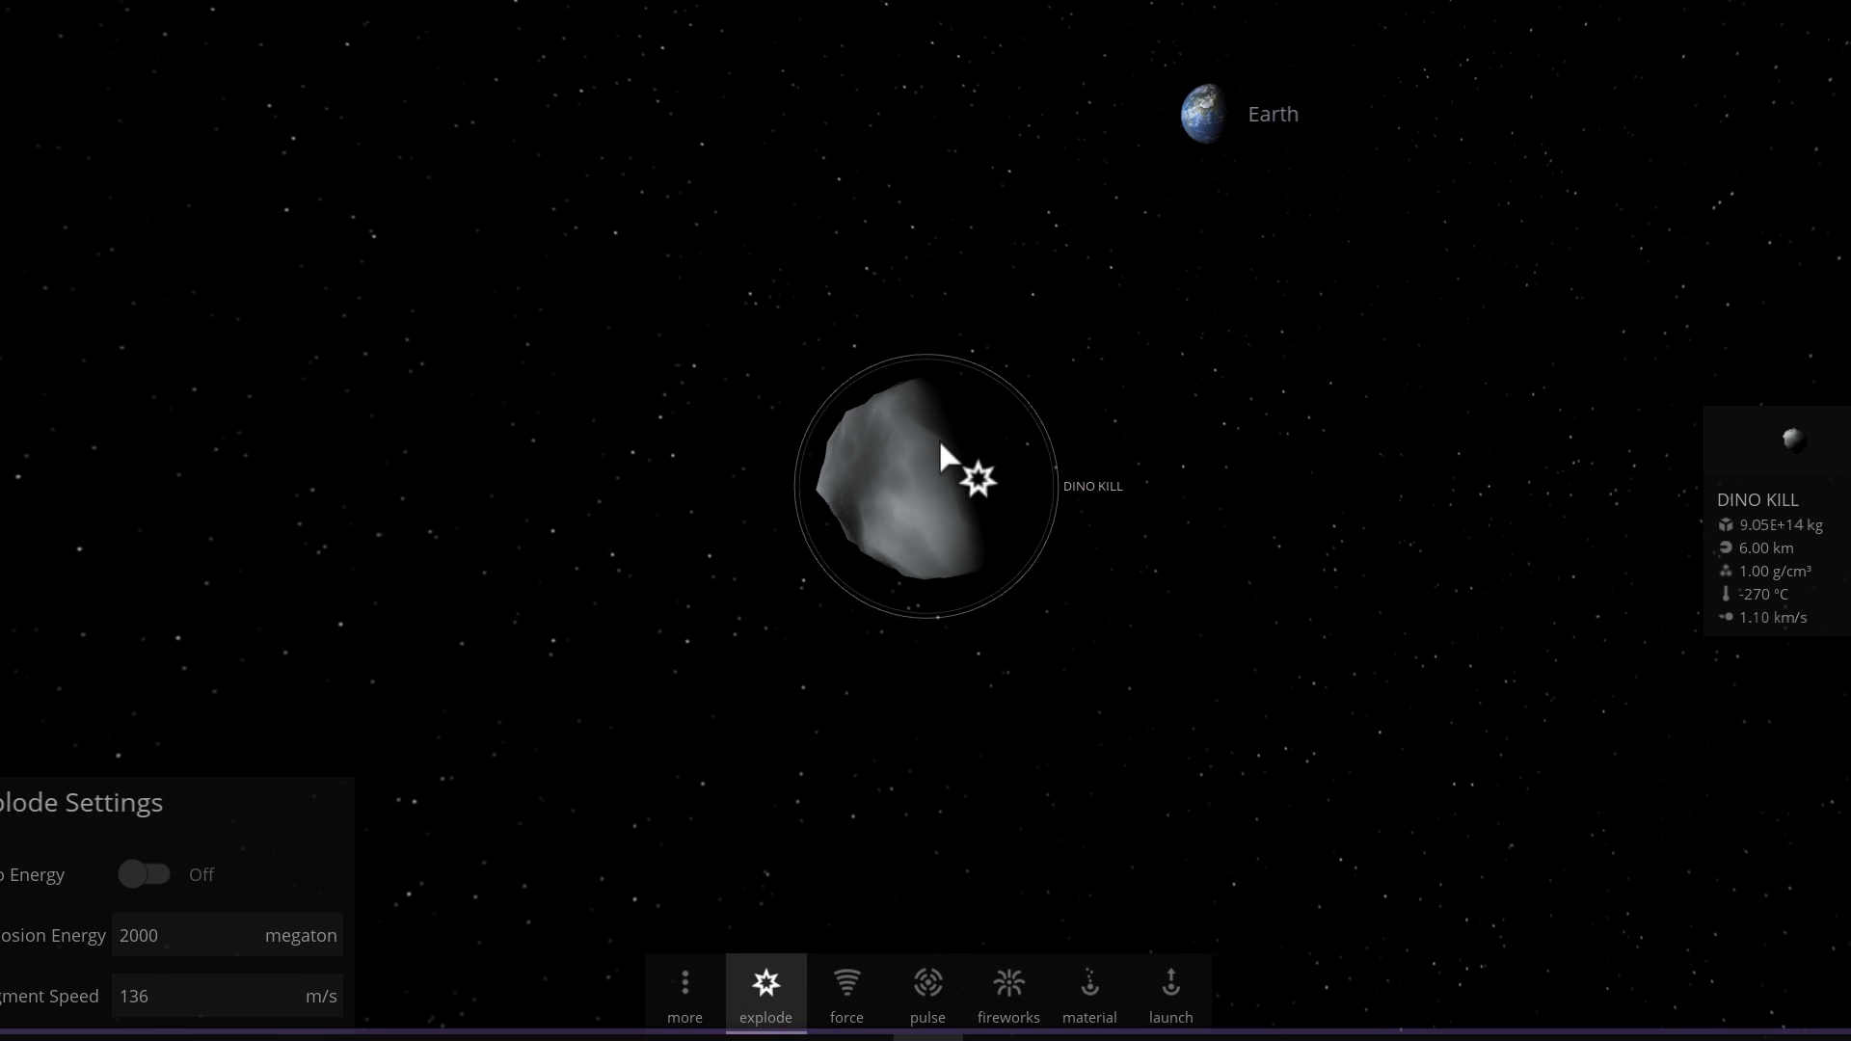
pyautogui.click(966, 478)
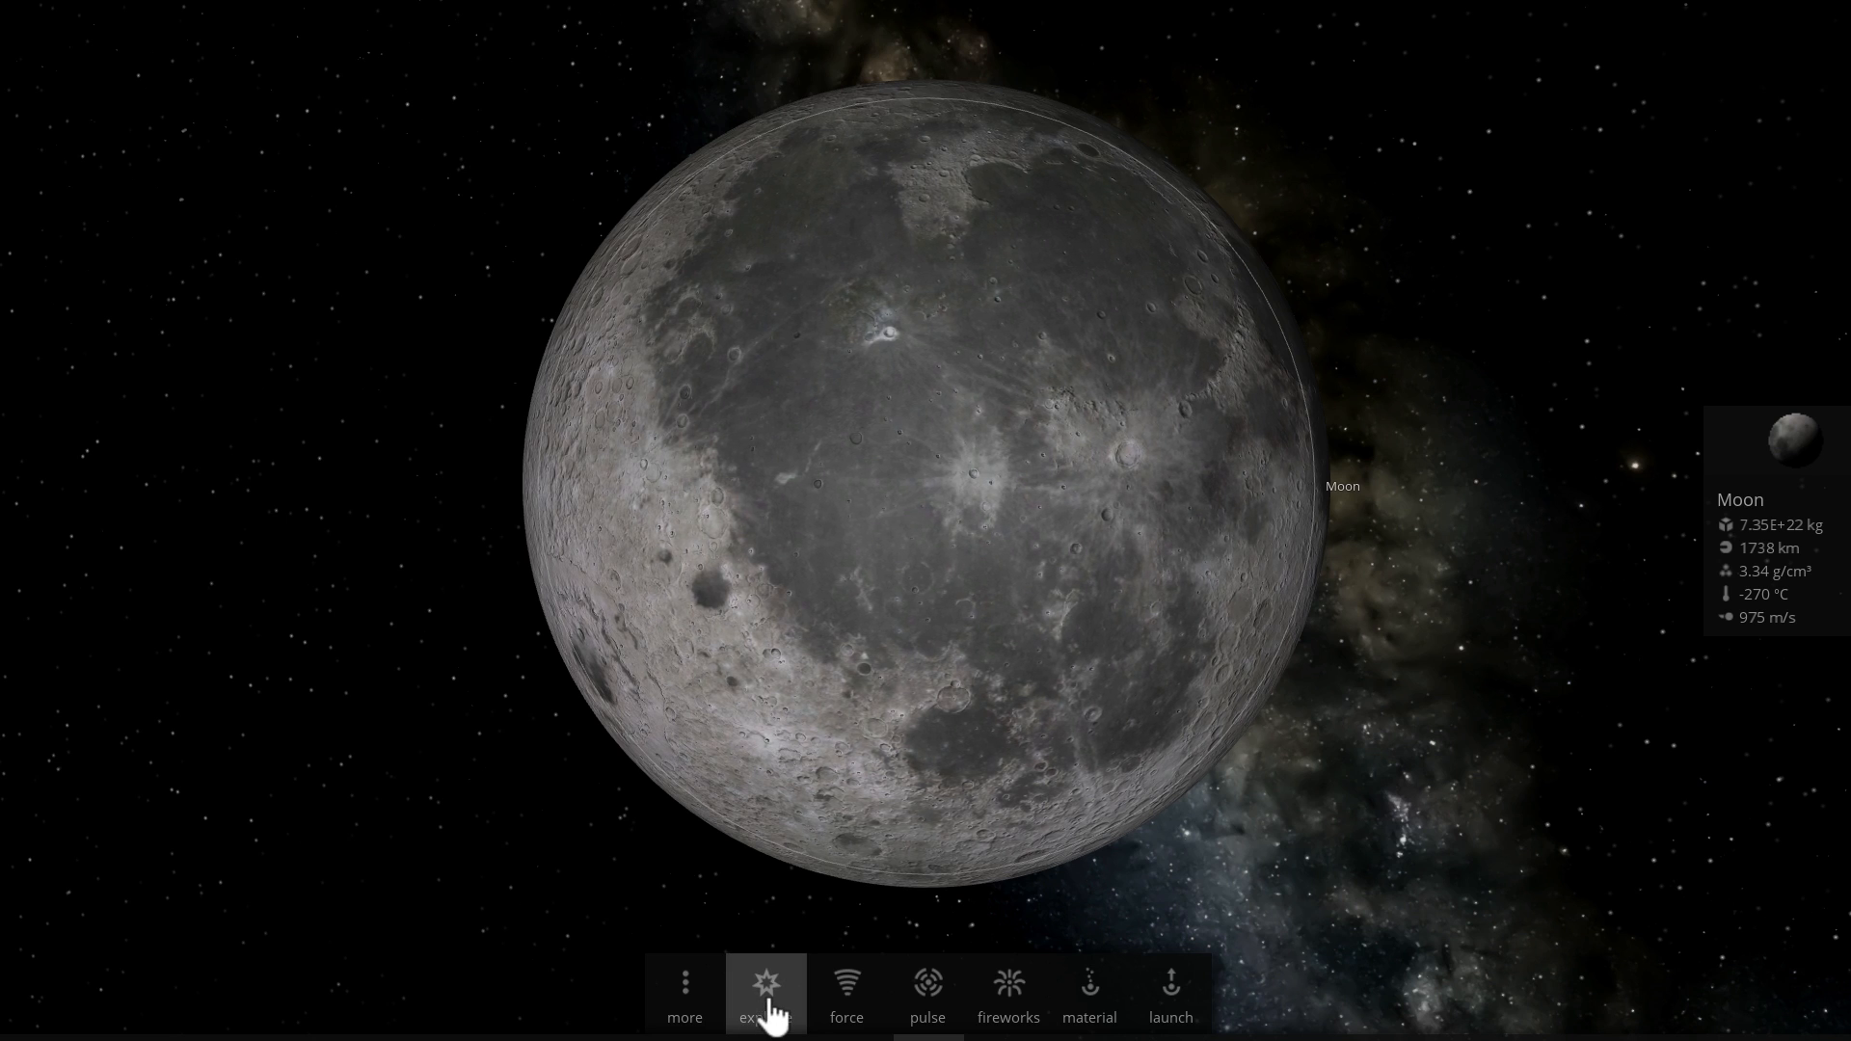
# Ready the Explode tool for the Moon with Auto Energy on, giving 6688276 Shoemaker units
pyautogui.click(764, 989)
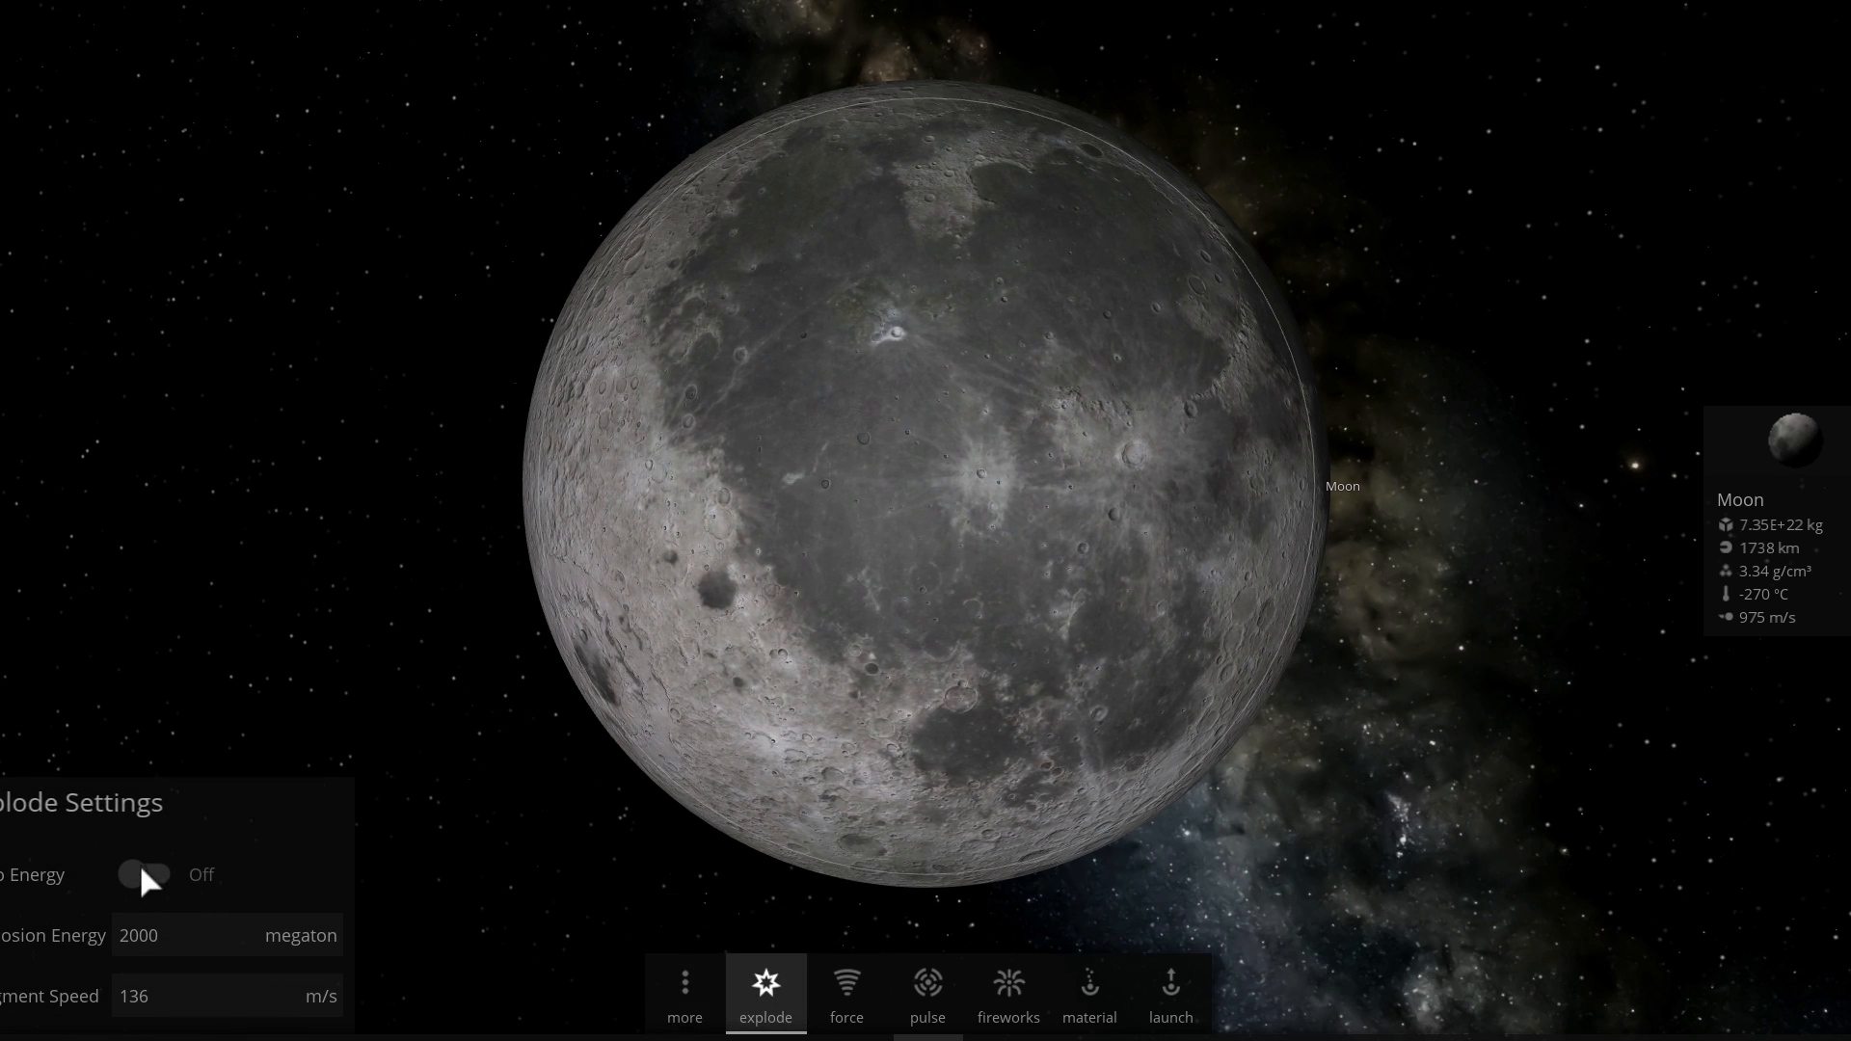
pyautogui.click(146, 874)
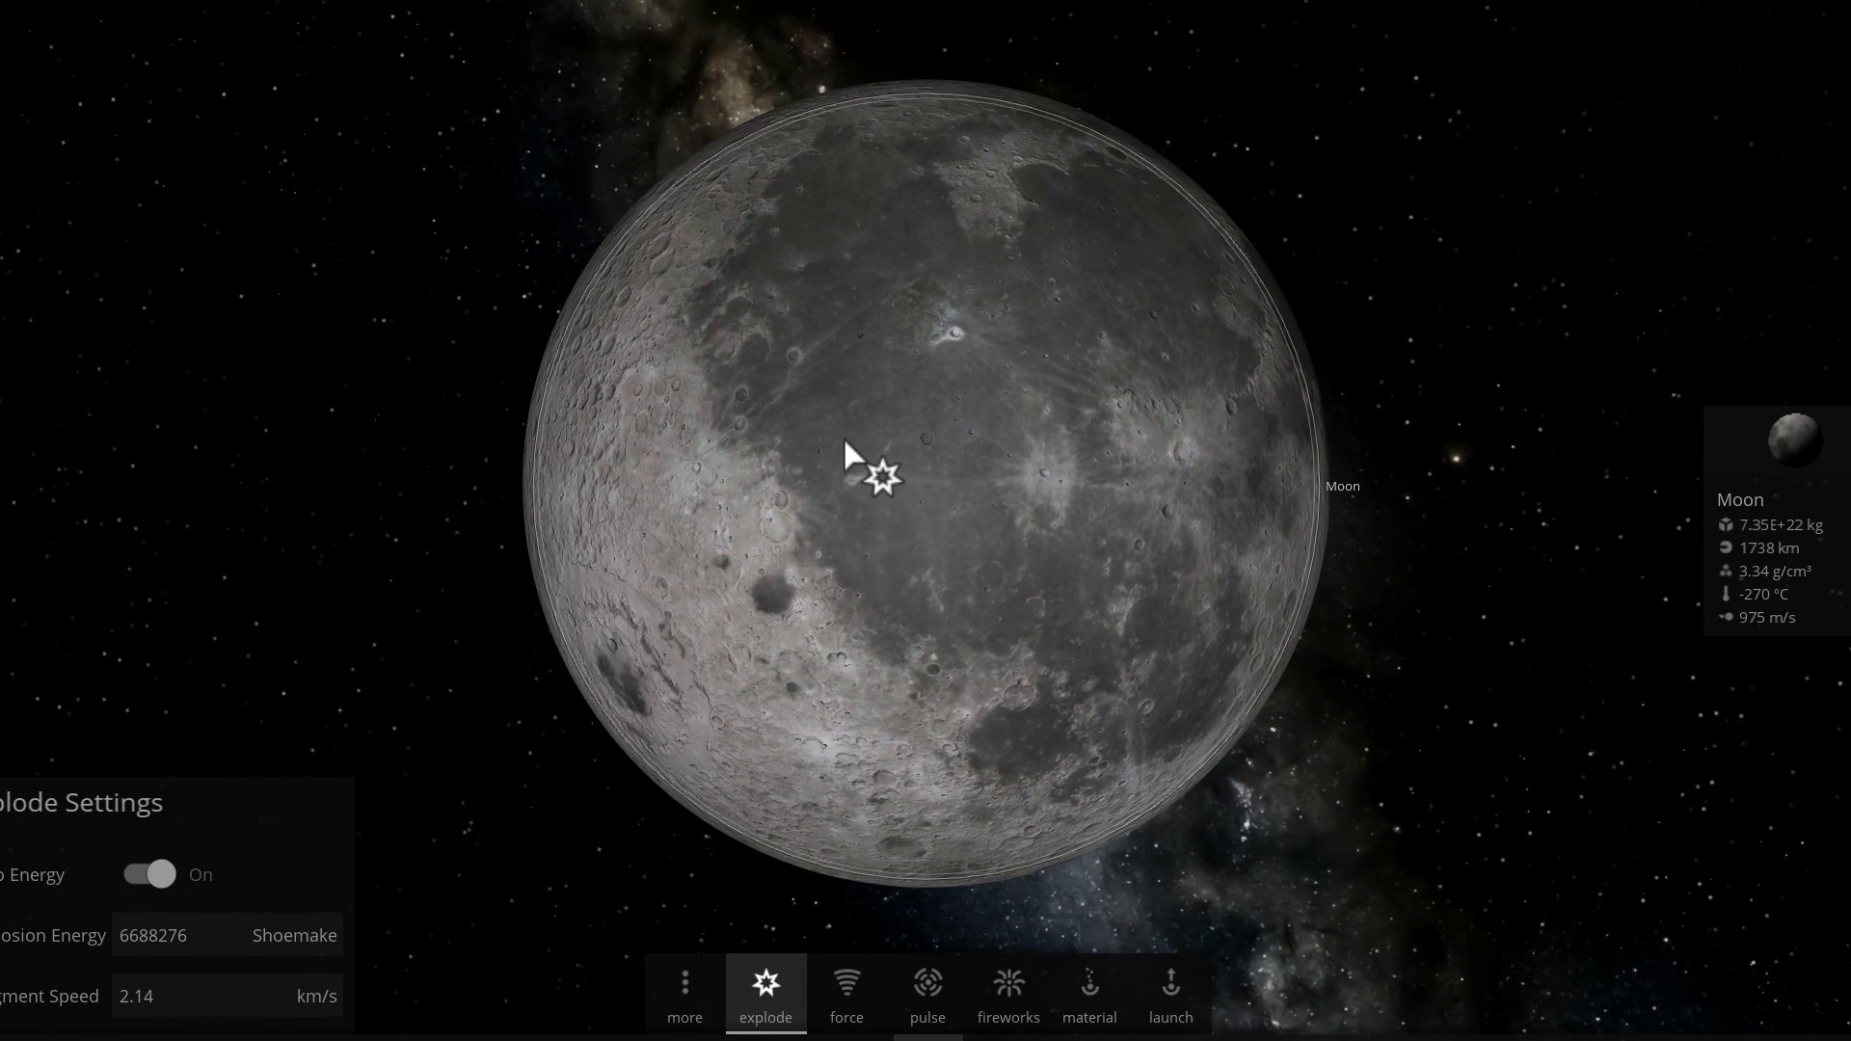